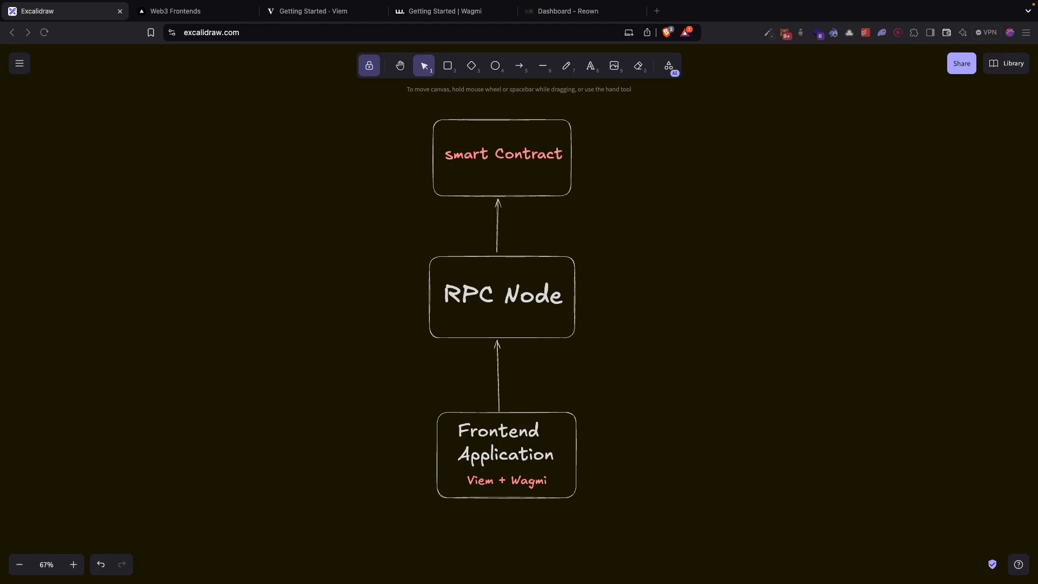
# Show the app's /connect page, then return to the Wagmi documentation tab
pyautogui.click(192, 11)
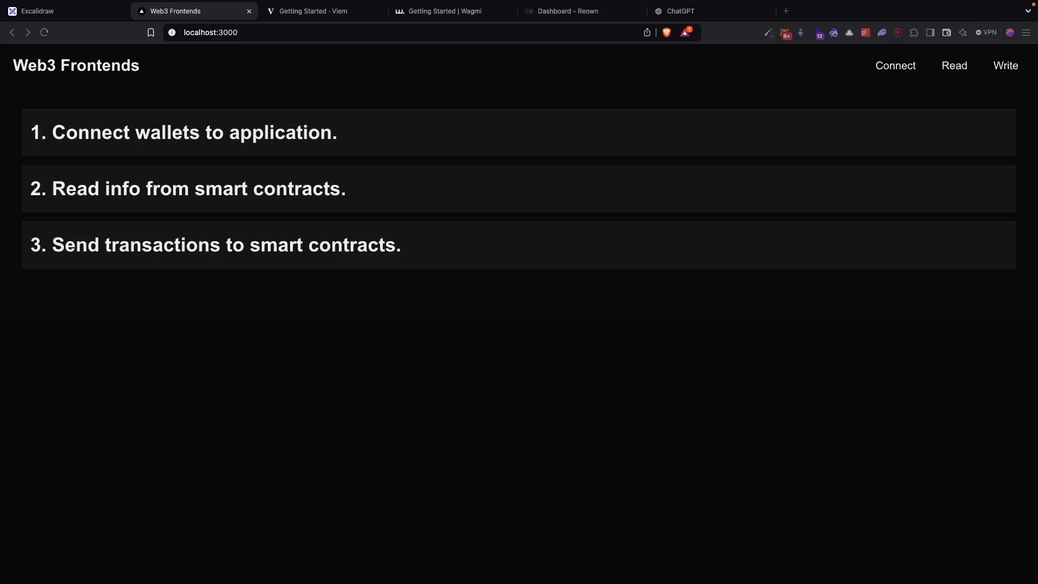
pyautogui.moveTo(147, 127)
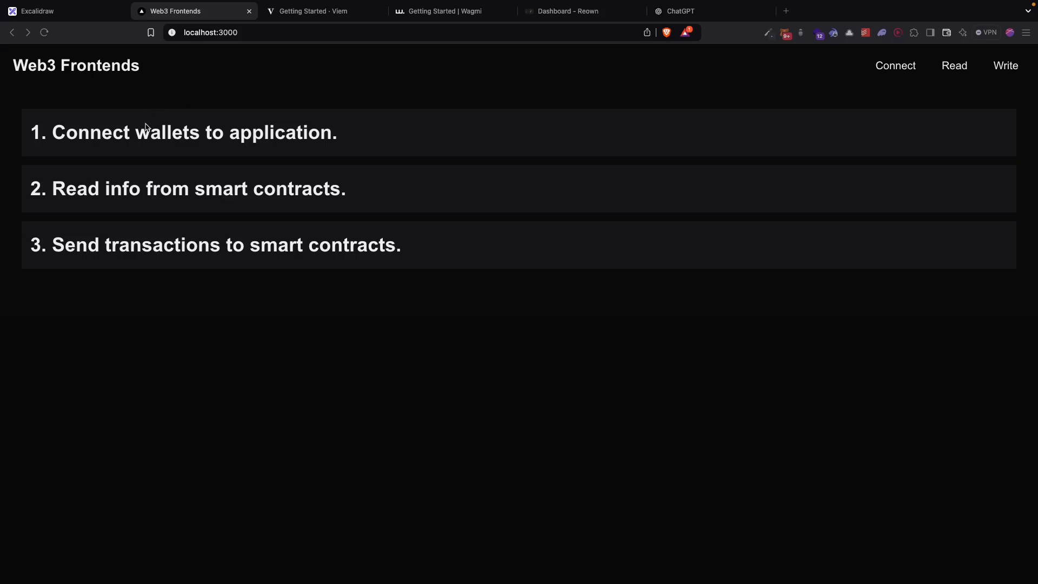
pyautogui.moveTo(108, 140)
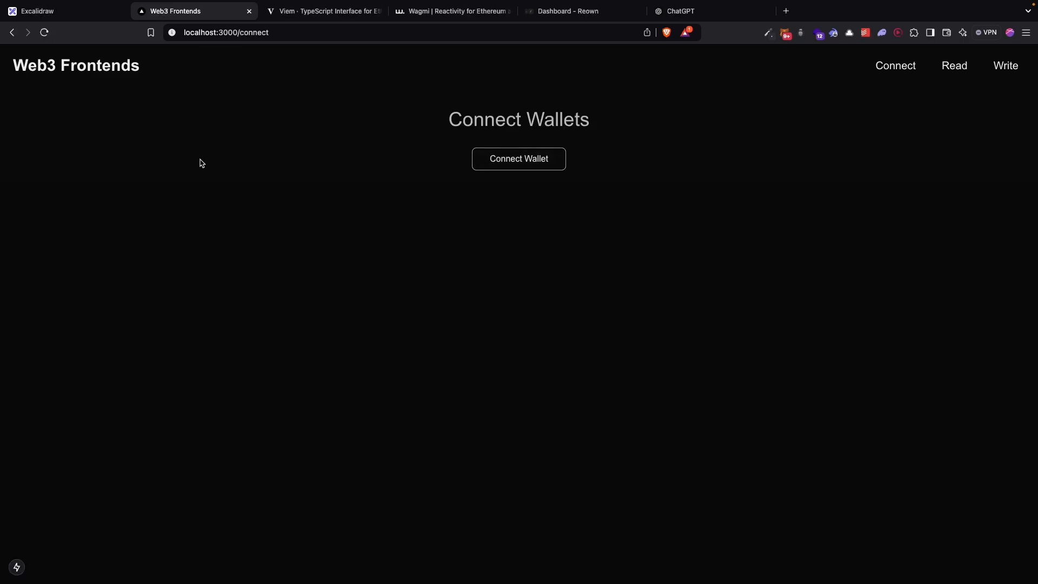
pyautogui.click(323, 11)
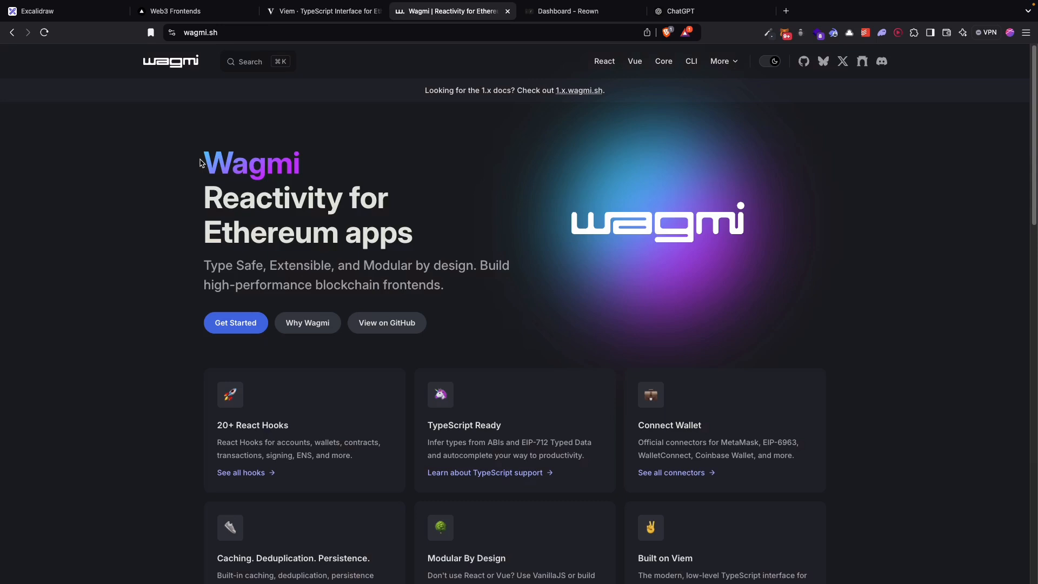
pyautogui.moveTo(191, 167)
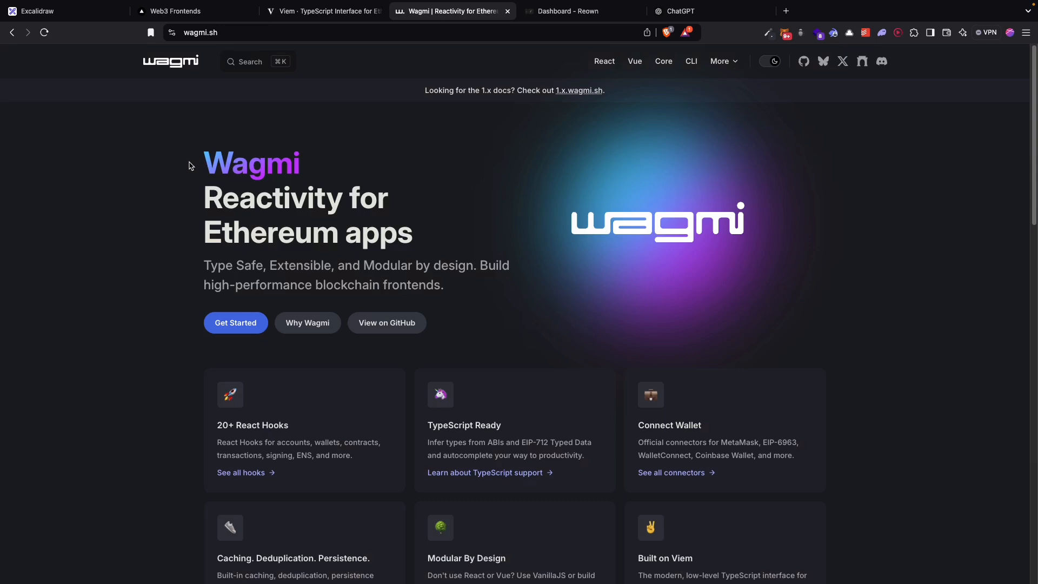
pyautogui.moveTo(146, 335)
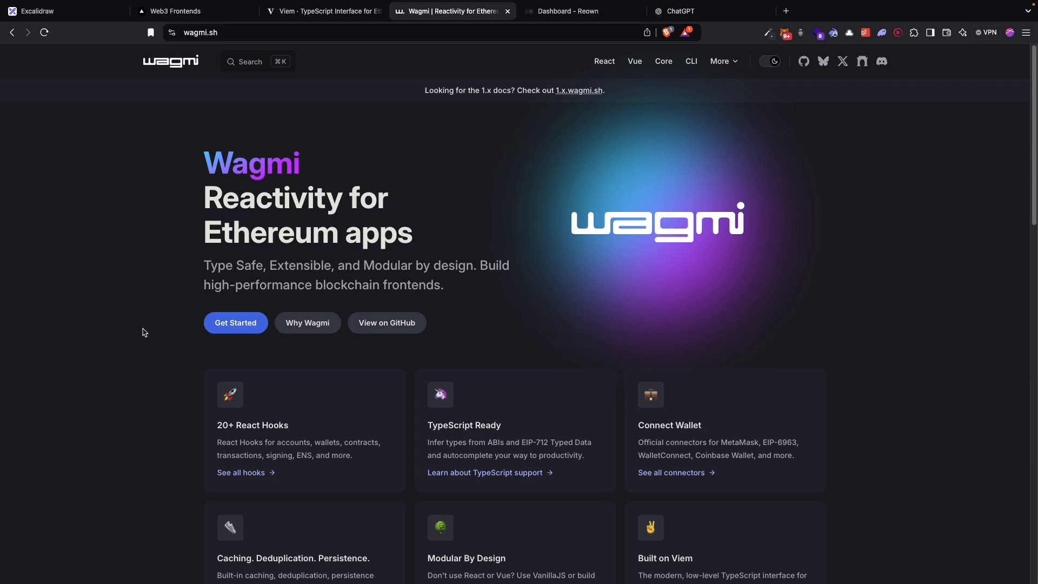
pyautogui.moveTo(235, 323)
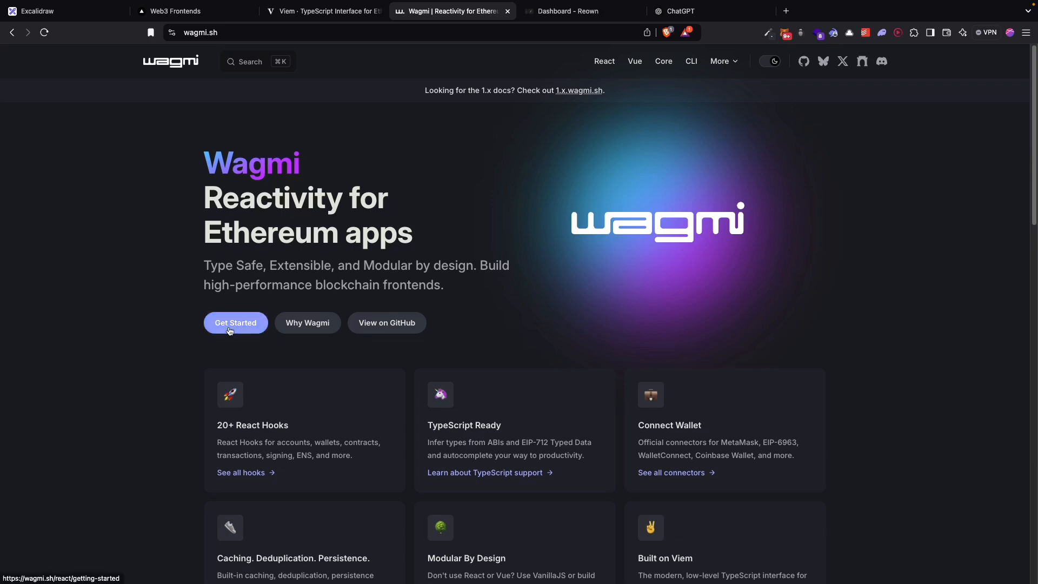
# Copy the yarn install command for wagmi, viem and TanStack Query from Getting Started
pyautogui.click(235, 322)
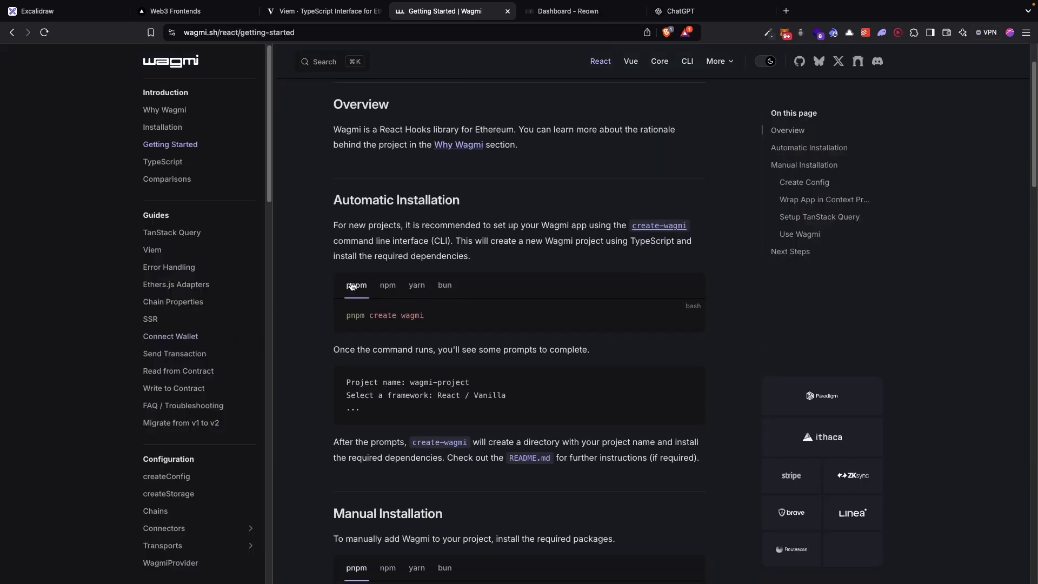
pyautogui.scroll(-3)
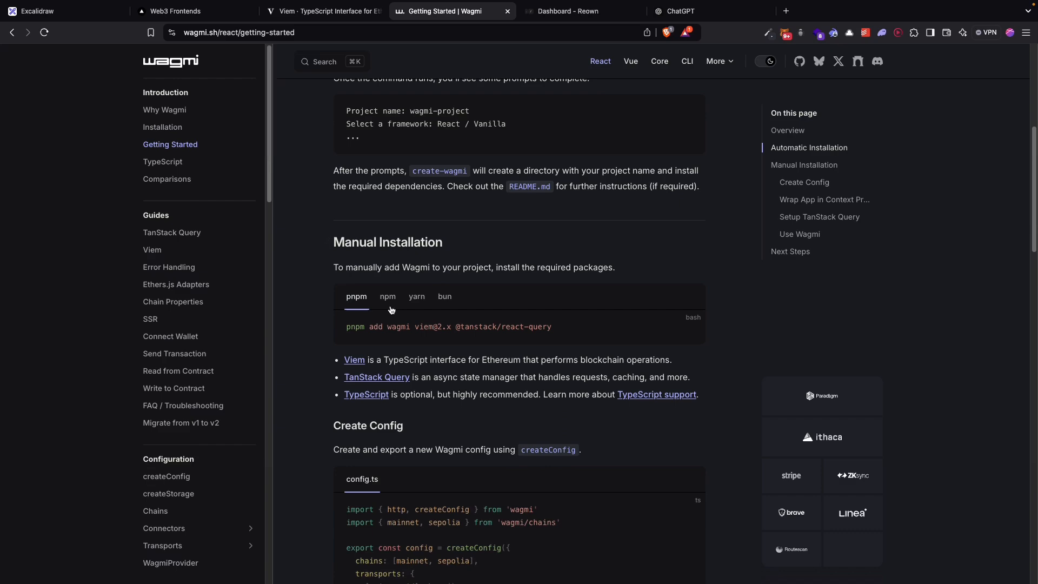
pyautogui.click(416, 297)
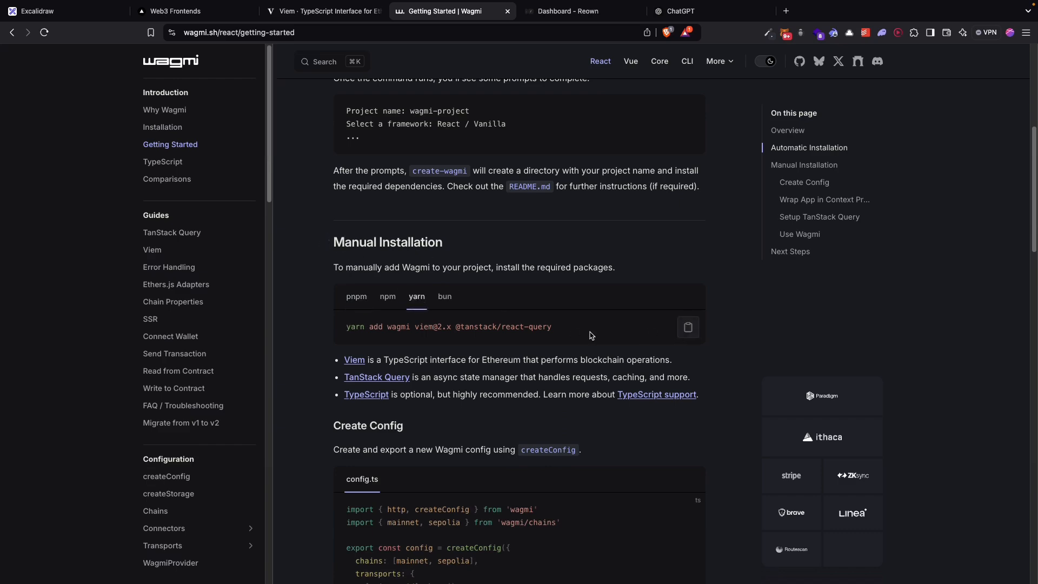
pyautogui.click(688, 327)
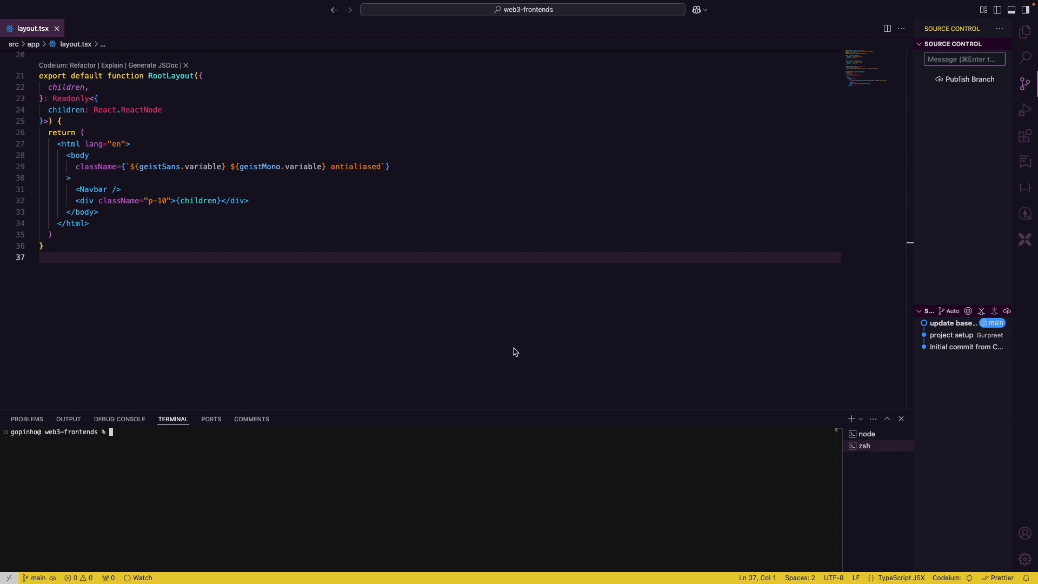
pyautogui.write('yarn add wagmi viem@2.x @tanstack/react-query')
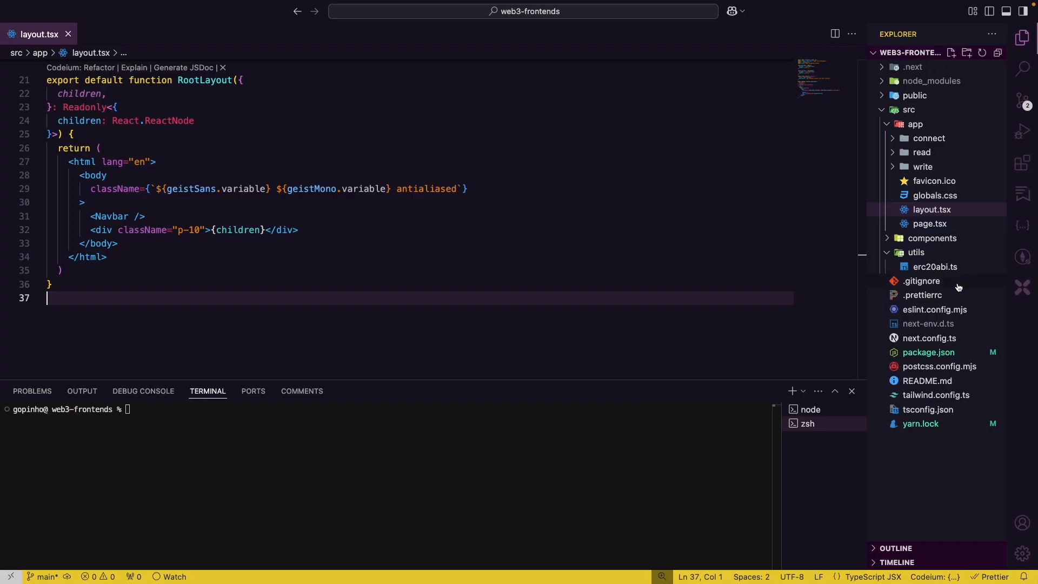
pyautogui.click(915, 252)
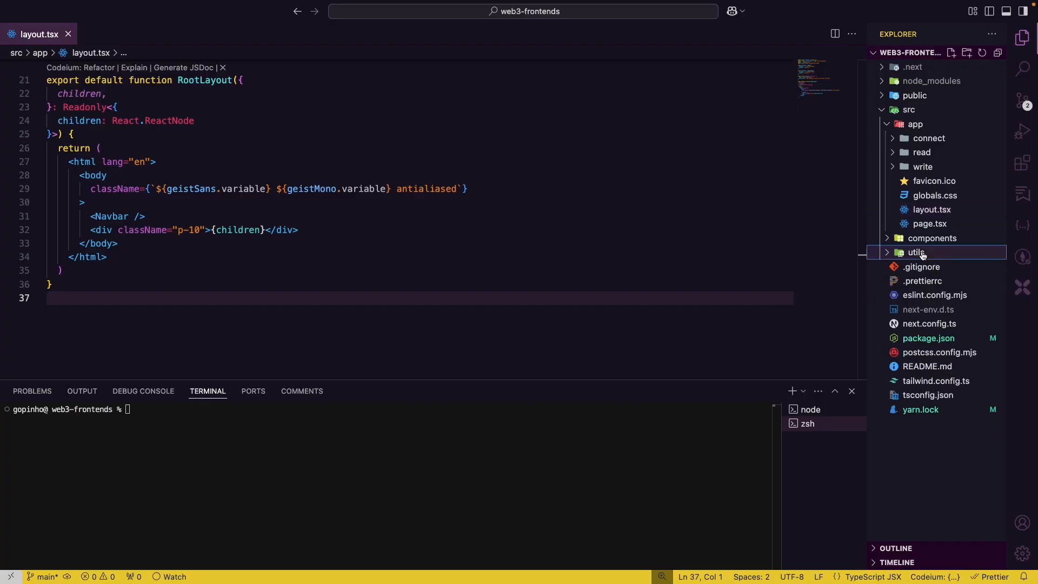
pyautogui.click(951, 53)
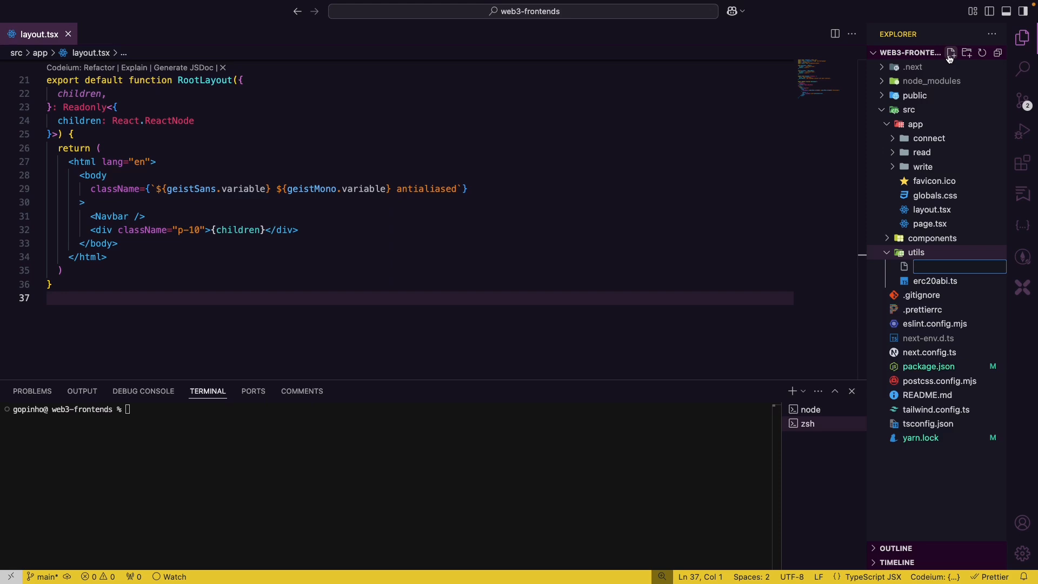
pyautogui.write('config.ts')
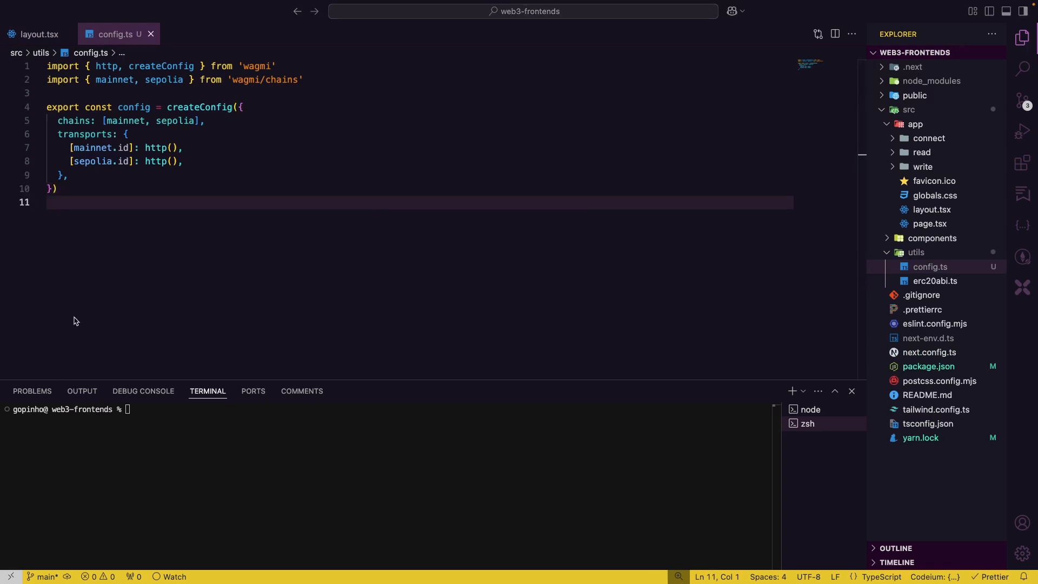
pyautogui.moveTo(166, 110)
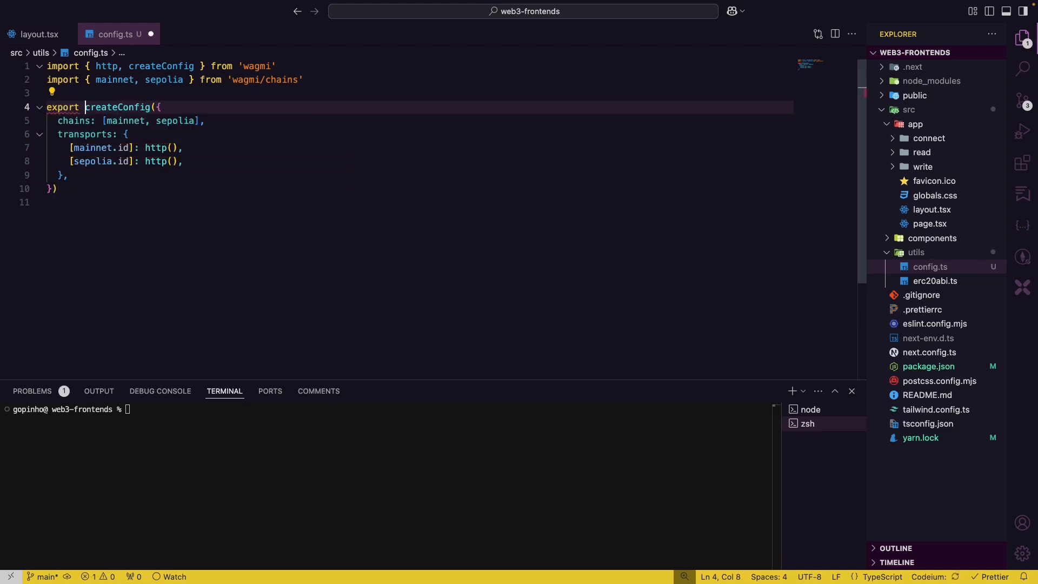
# Wrap the createConfig in an exported getConfig function that returns it
pyautogui.write('funcion getConfig(')
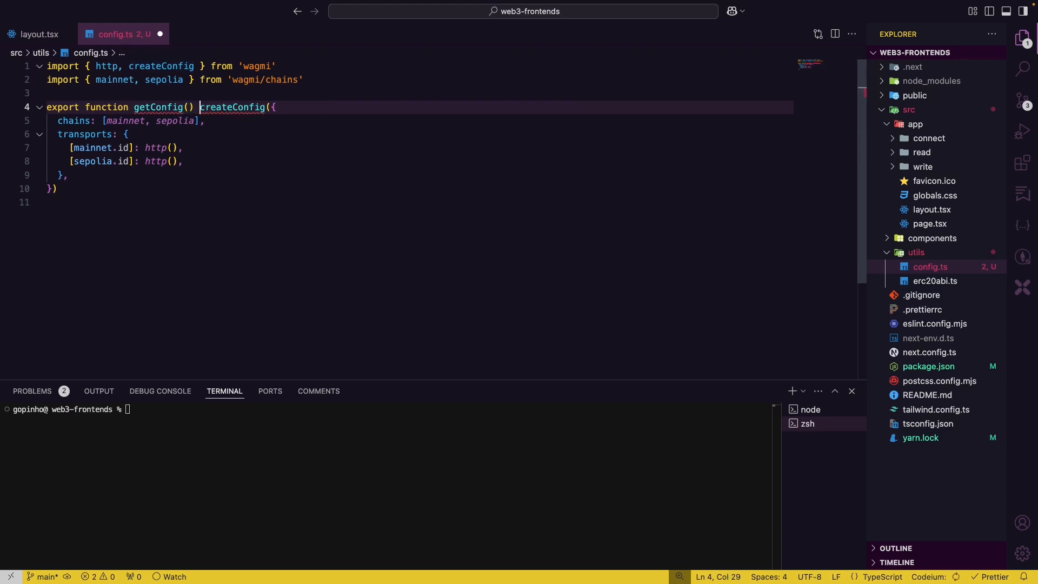
pyautogui.write('return')
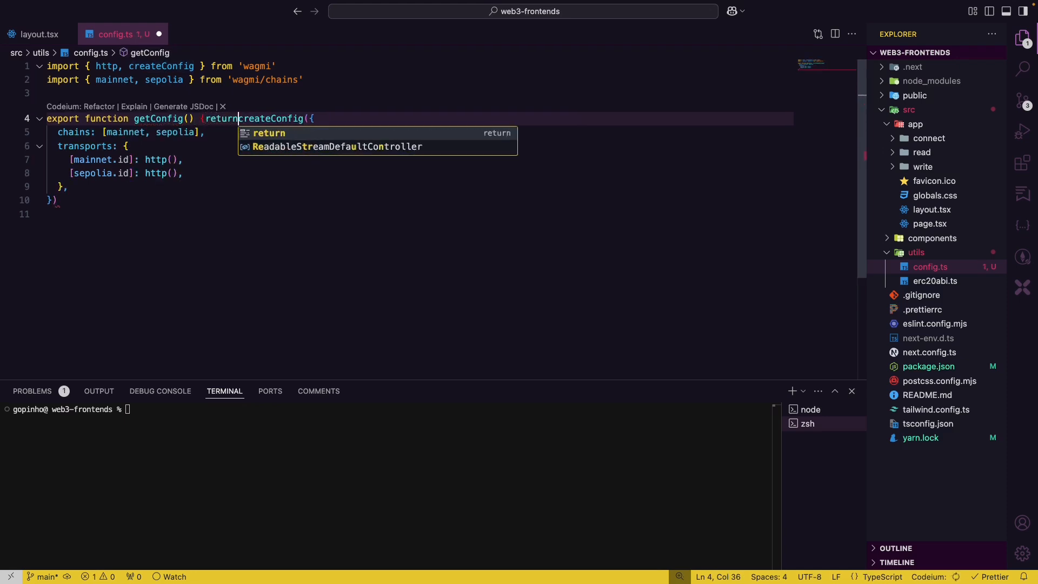
pyautogui.write('" "')
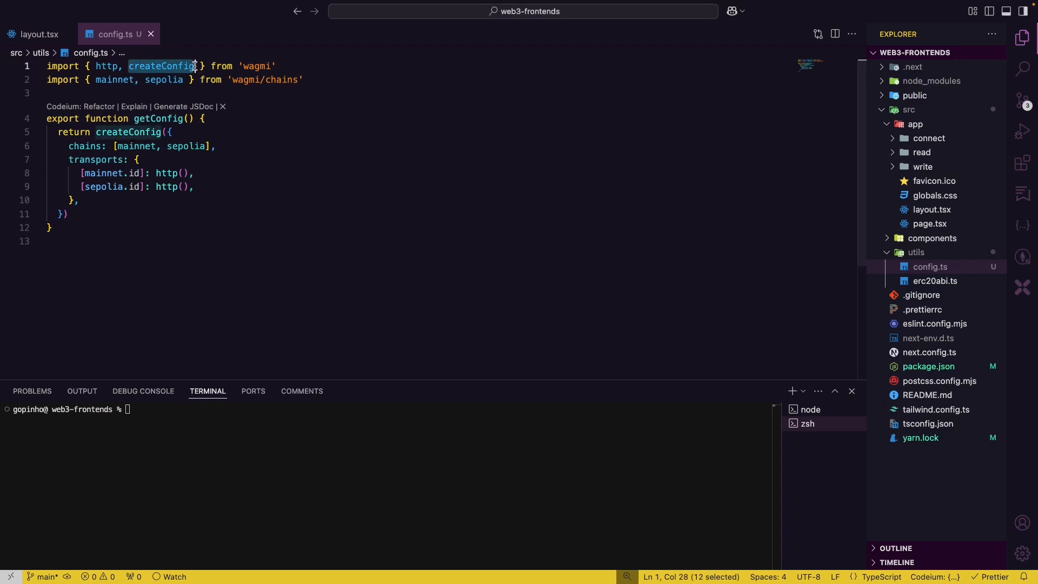
pyautogui.moveTo(162, 66)
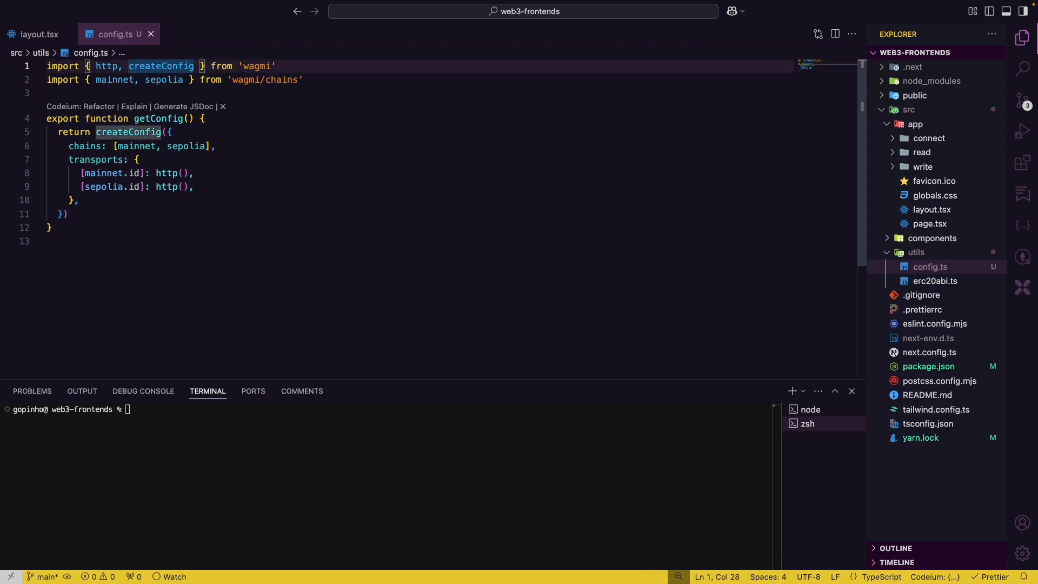
# Add storage: createStorage({ storage: cookieStorage }) and ssr: true to the wagmi config
pyautogui.write('createStorage')
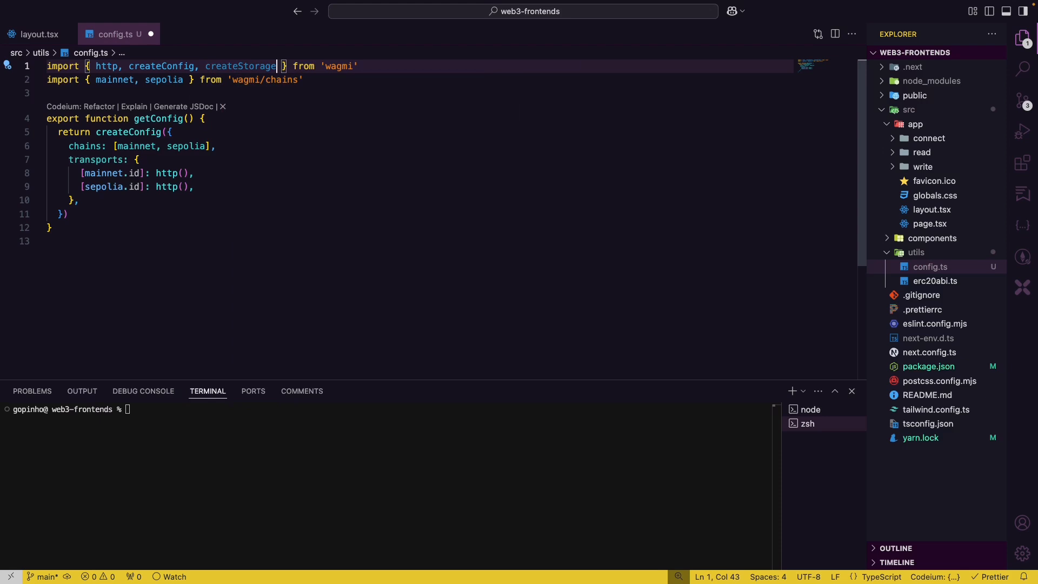
pyautogui.write(', cookieStorage')
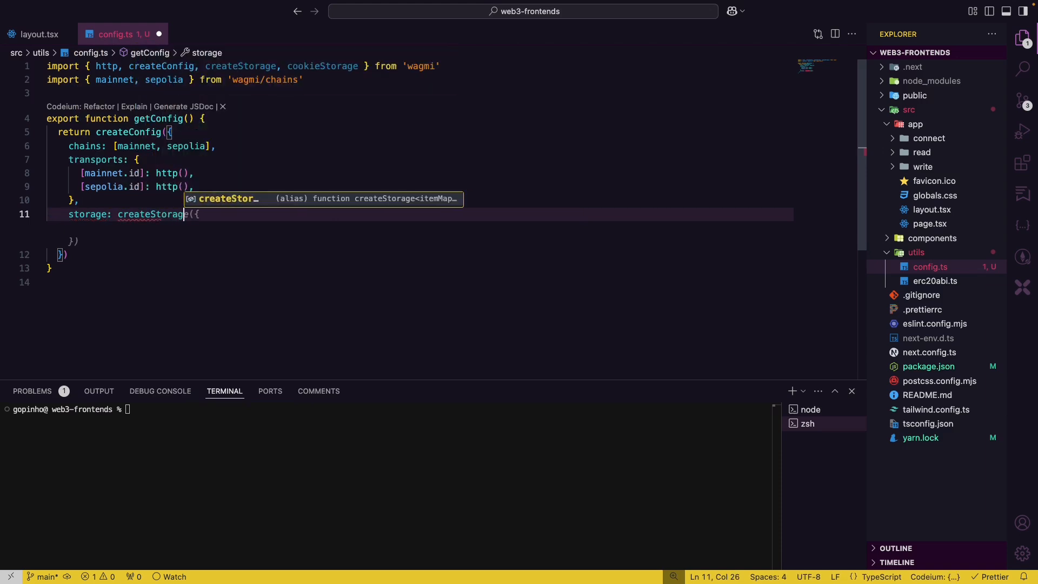
pyautogui.write('(')
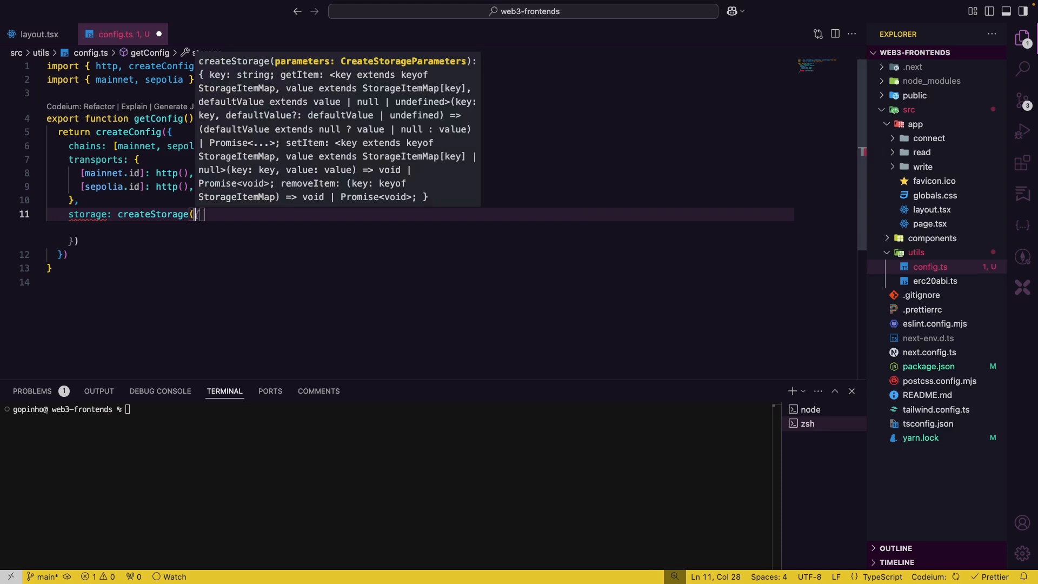
pyautogui.write('{')
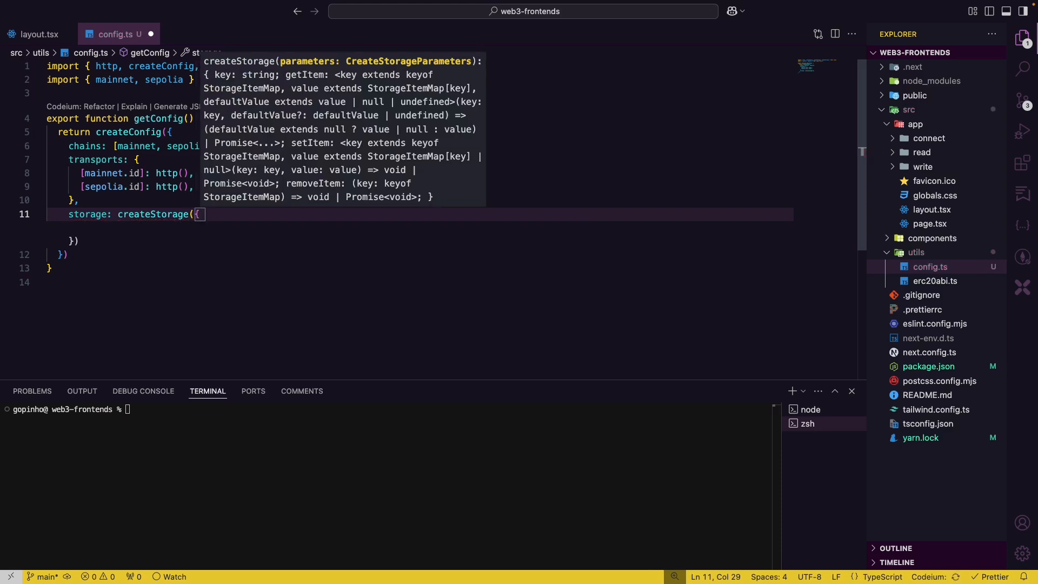
pyautogui.write('storage: cookieStorage,')
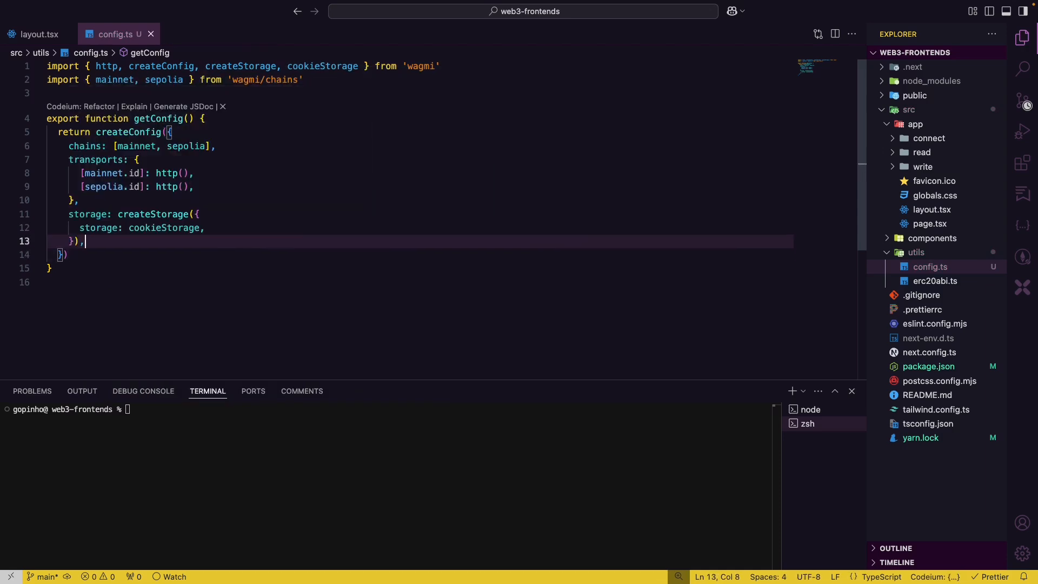
pyautogui.write('autoConnect: true,')
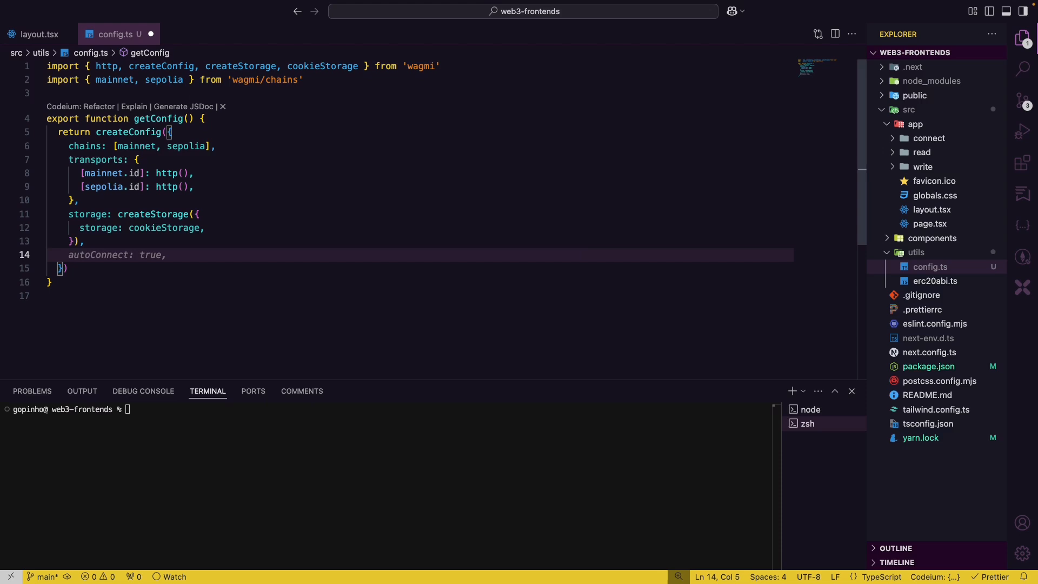
pyautogui.write('ssr')
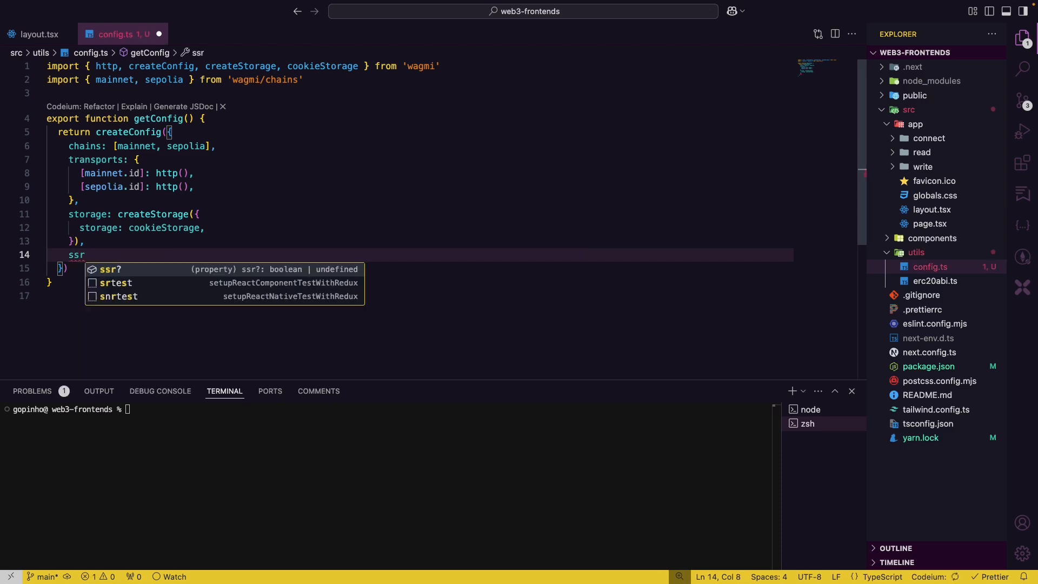
pyautogui.write(': true,')
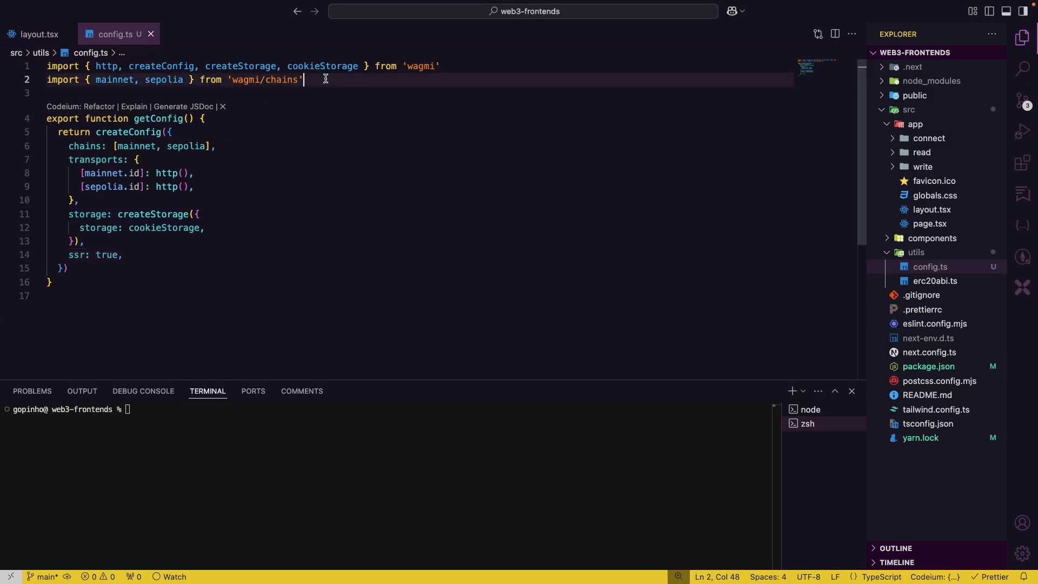
# Import coinbaseWallet, injected and walletConnect from 'wagmi/connectors' in config.ts
pyautogui.write('import')
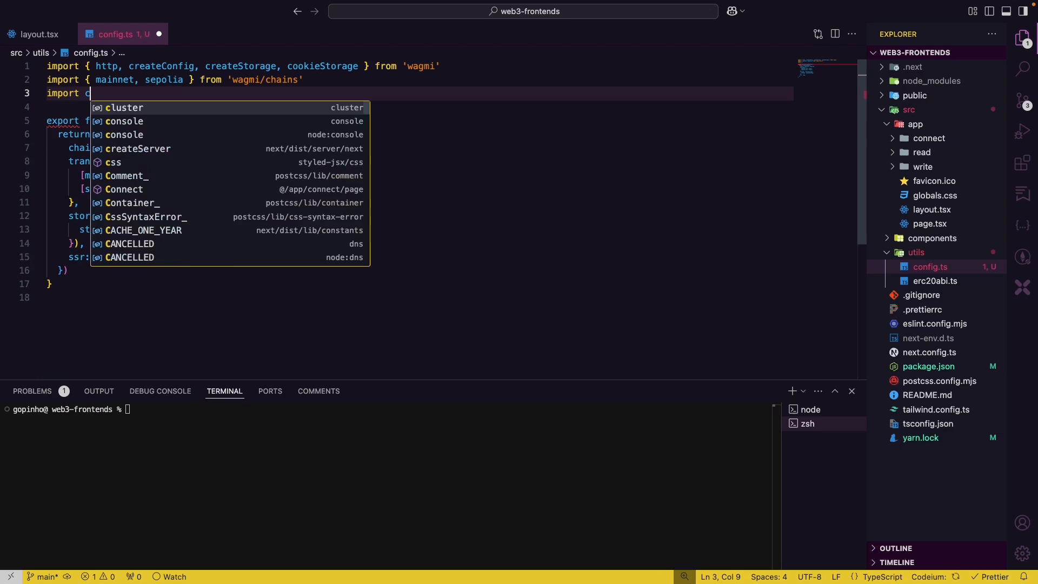
pyautogui.write("coinbaseWallet } from 'wagmi/connectors")
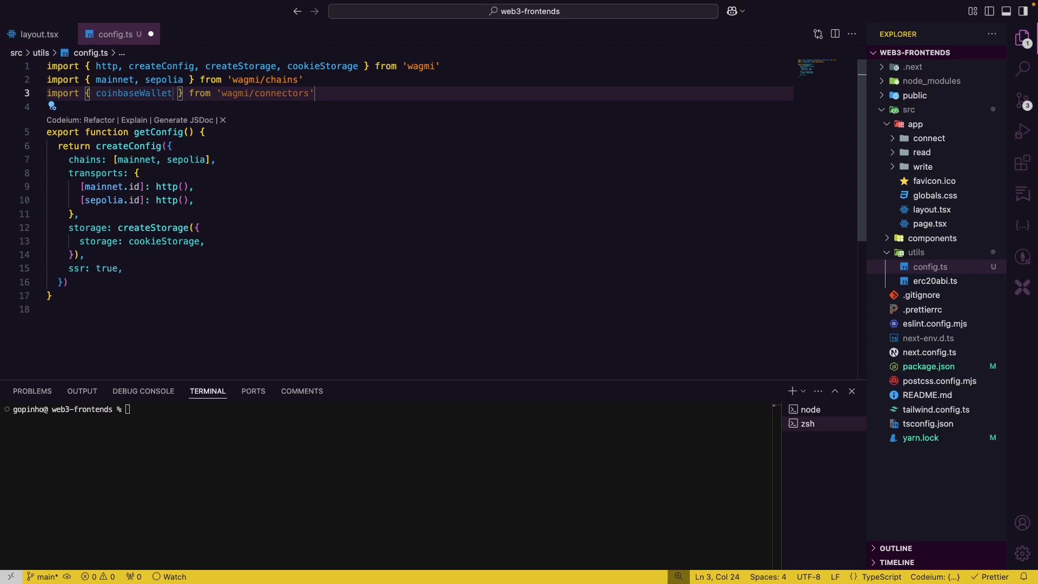
pyautogui.write(', injected')
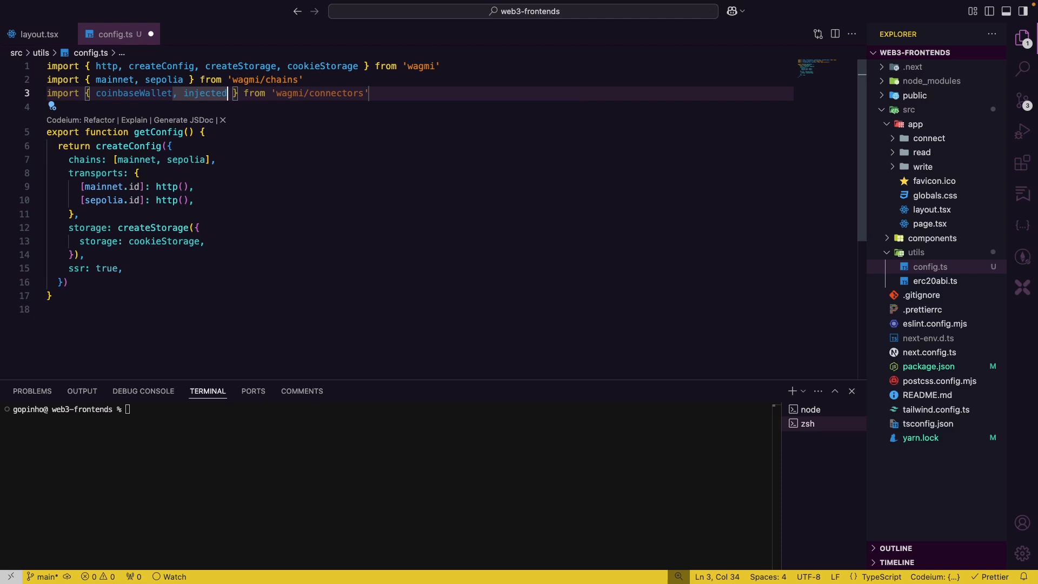
pyautogui.write(', metaMask')
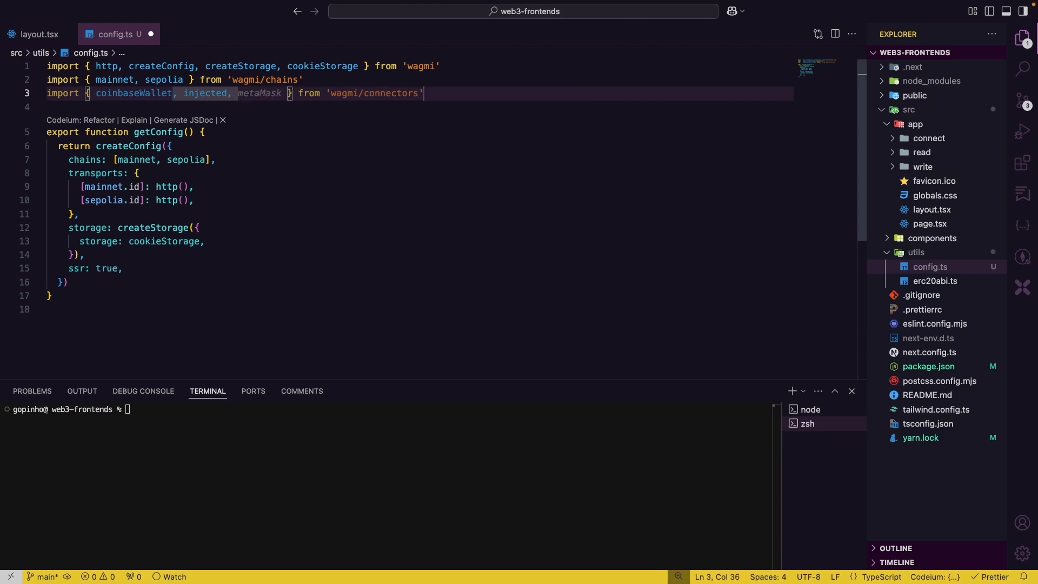
pyautogui.write('walletConnect')
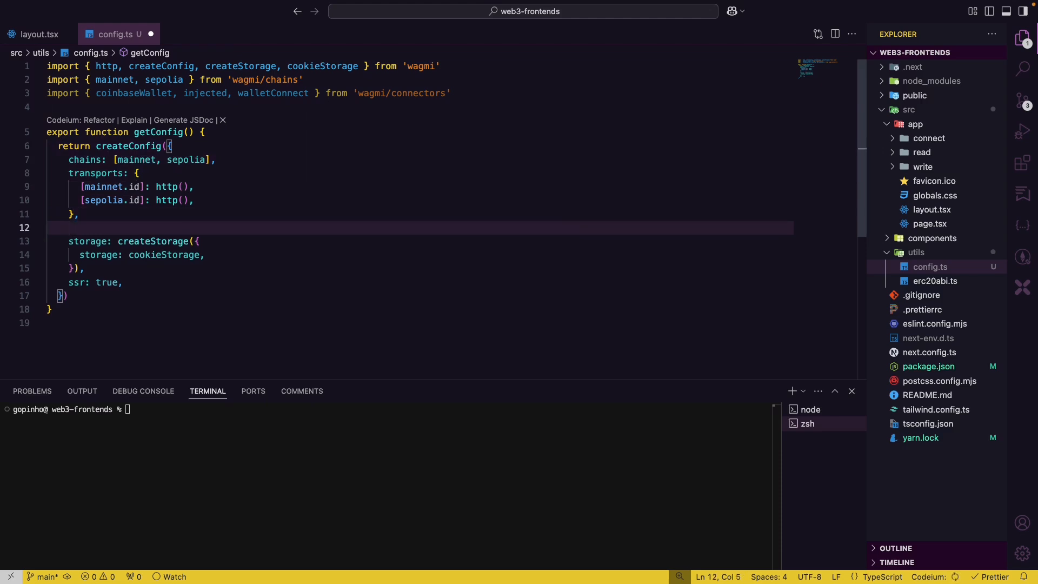
# Add connectors injected(), coinbaseWallet() and walletConnect with projectId from NEXT_PUBLIC_WC_PROJECT_ID ?? ''
pyautogui.write('connectors: [')
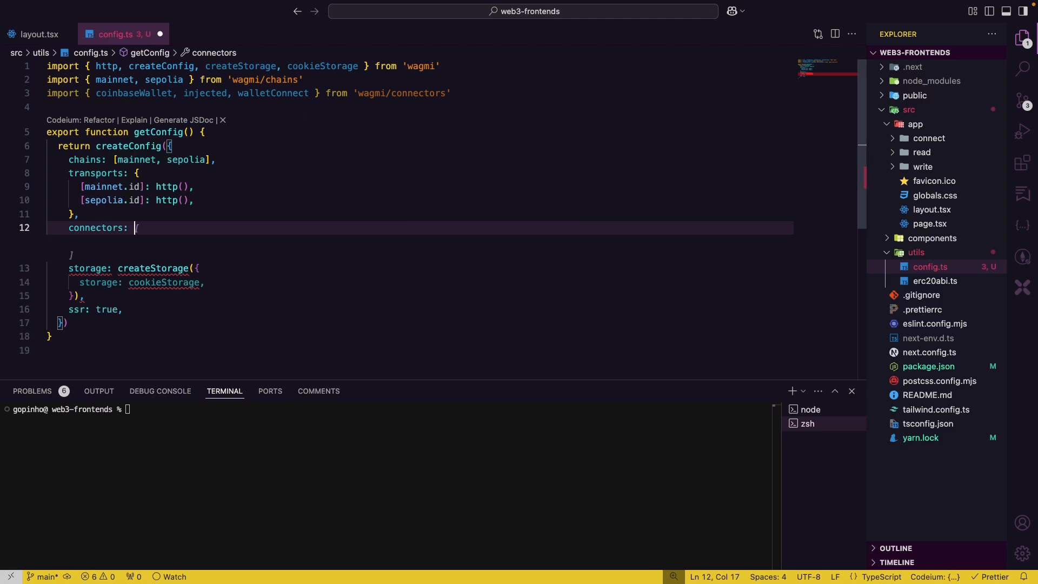
pyautogui.write('[]')
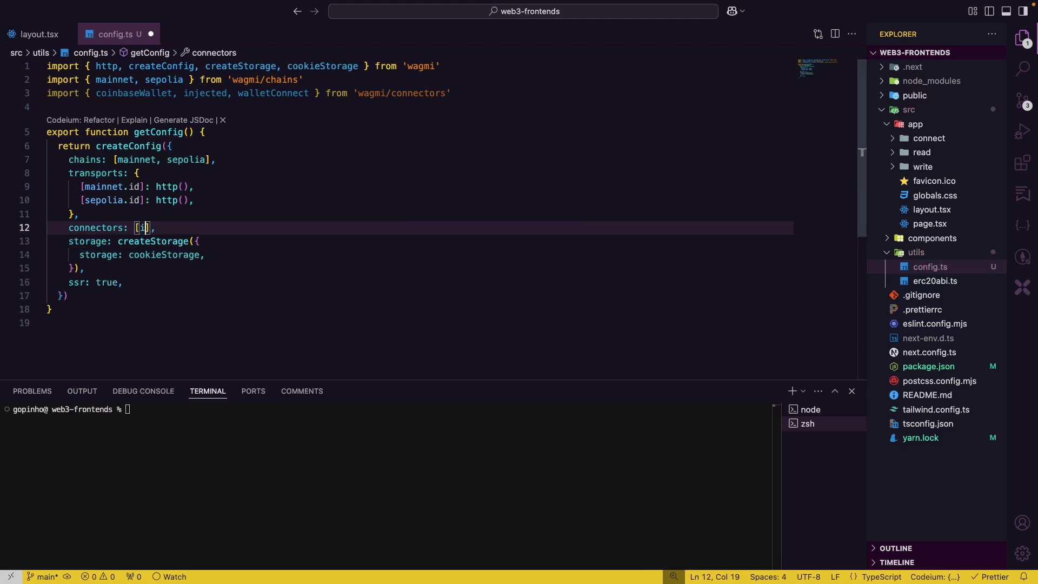
pyautogui.write('injected(), coinbaseWallet(), walletConnect({')
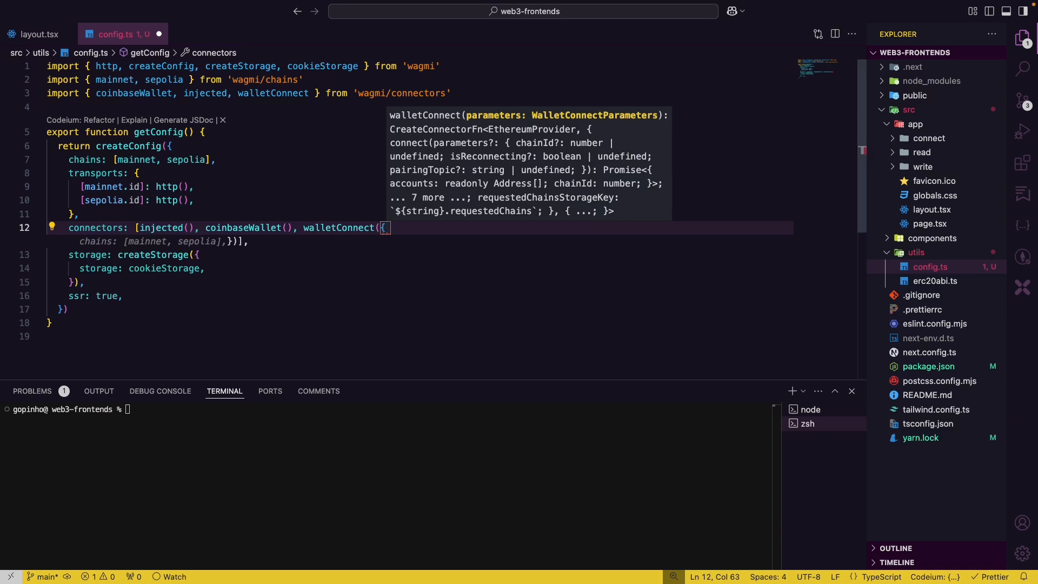
pyautogui.write('projectId: process.env')
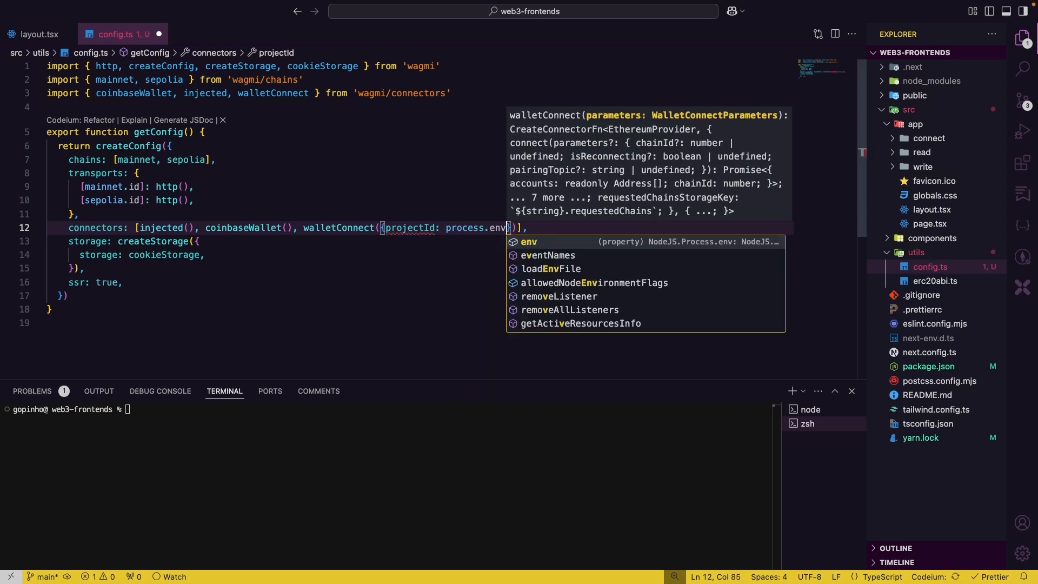
pyautogui.write('.')
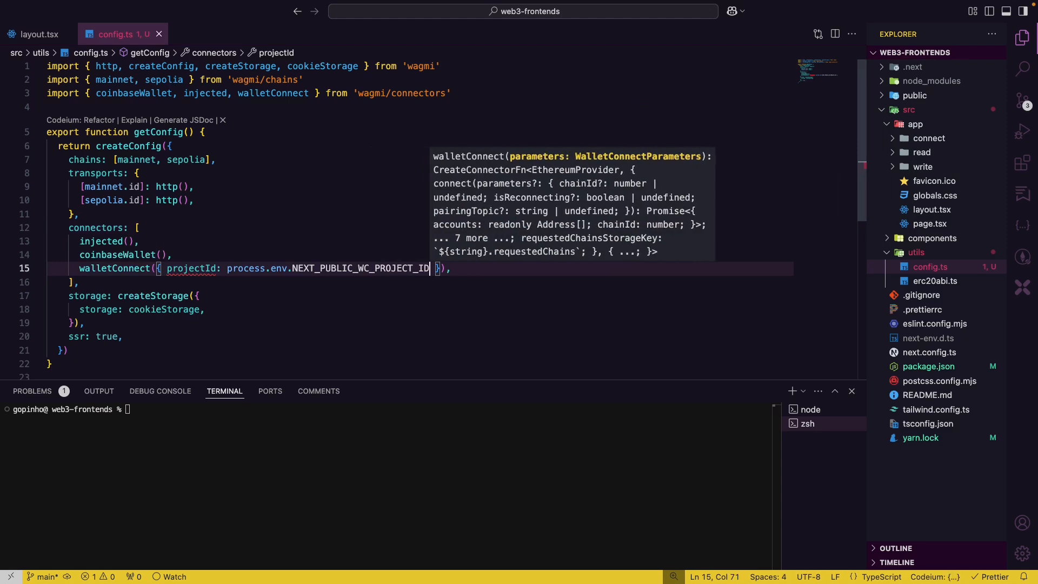
pyautogui.write('??')
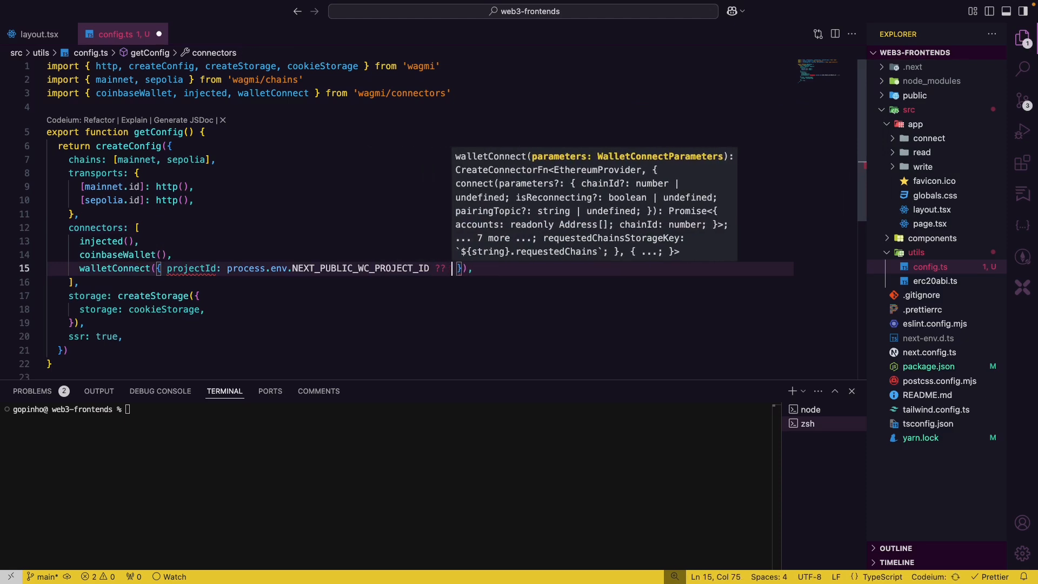
pyautogui.write("''")
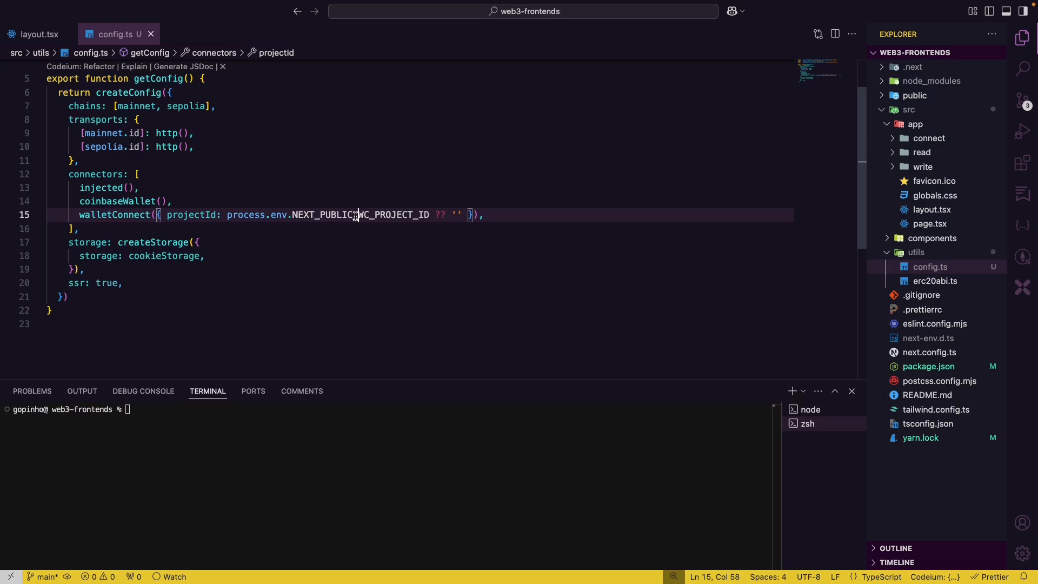
# Create a root .env file containing NEXT_PUBLIC_WC_PROJECT_ID=
pyautogui.doubleClick(359, 214)
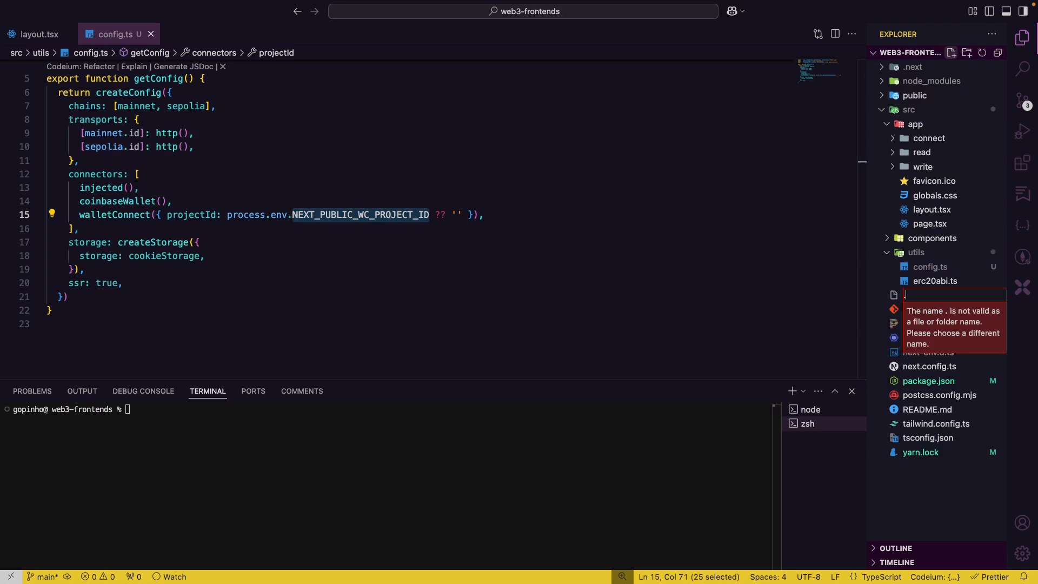
pyautogui.write('.env')
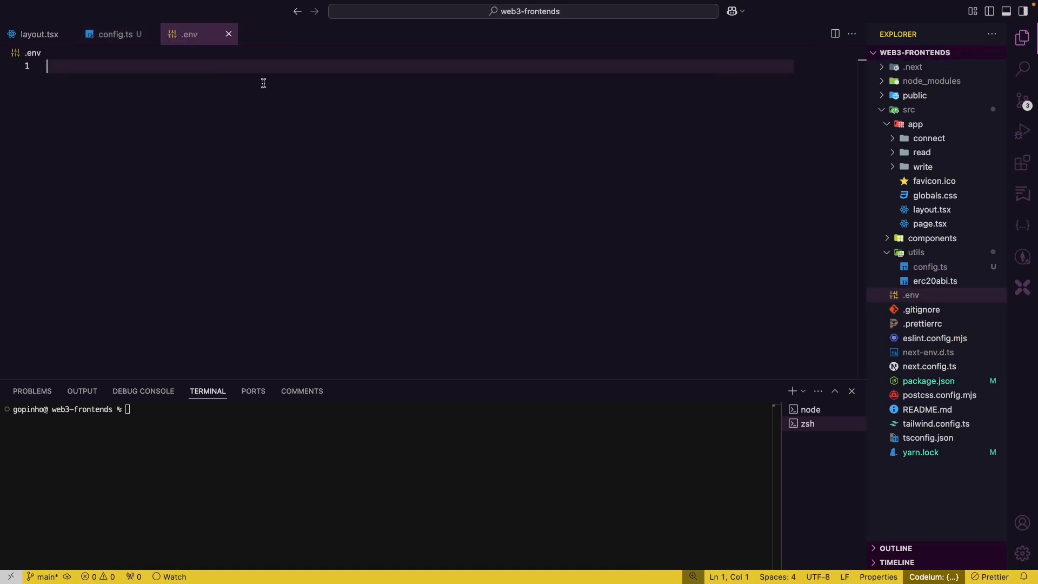
pyautogui.write('NEXT_PUBLIC_WC_PROJECT_ID=')
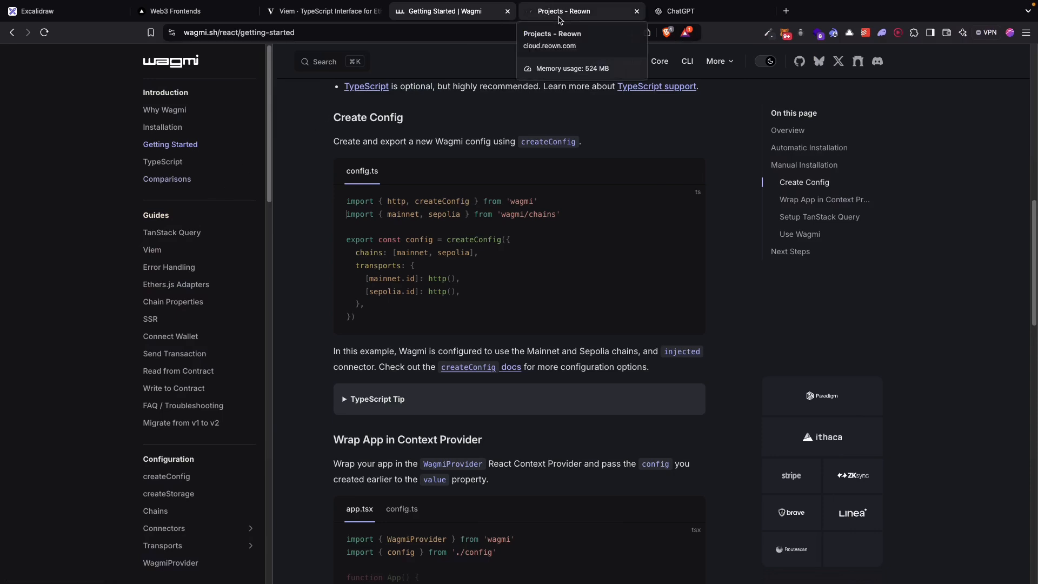
# Switch to the Reown Cloud Projects dashboard listing the existing projects
pyautogui.click(565, 11)
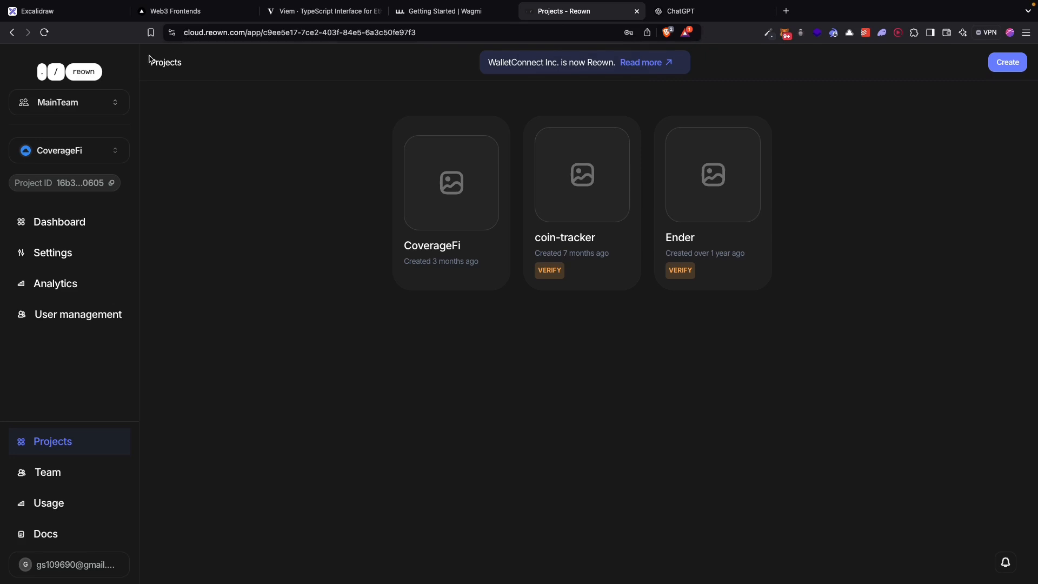
pyautogui.click(299, 32)
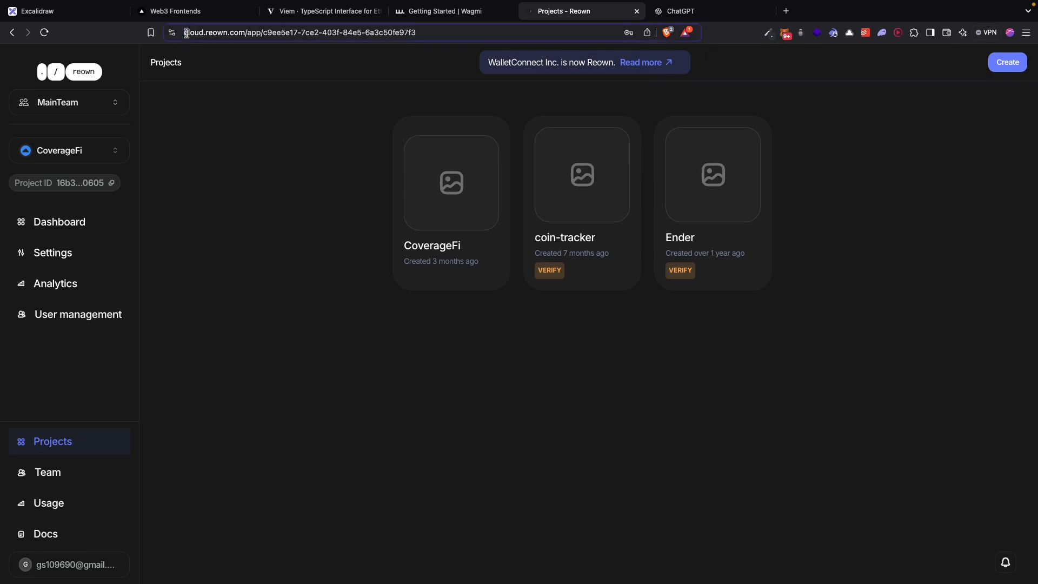
pyautogui.click(298, 31)
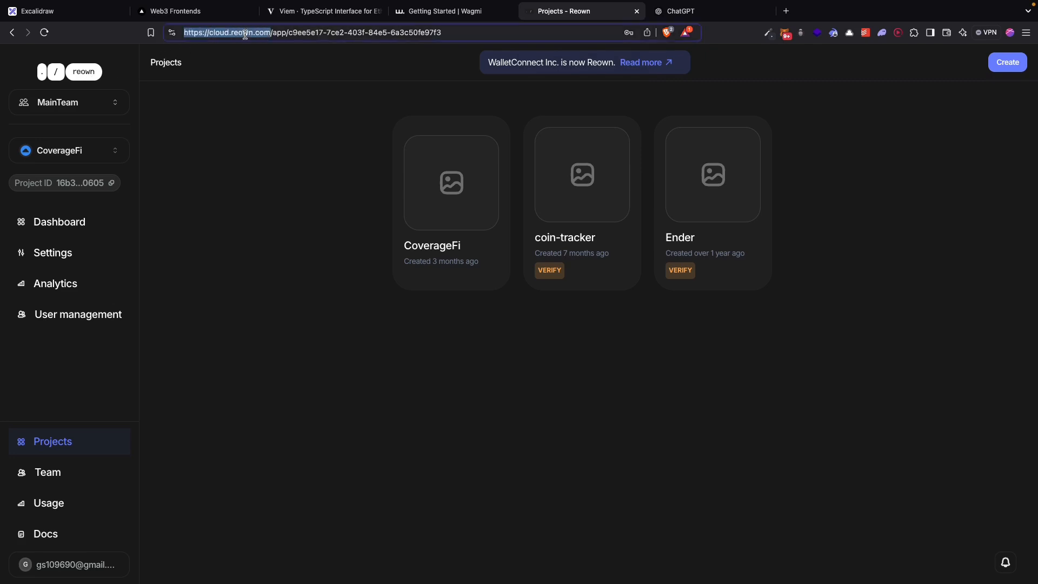
# Start a new Reown project named web3-frotnends
pyautogui.click(1007, 62)
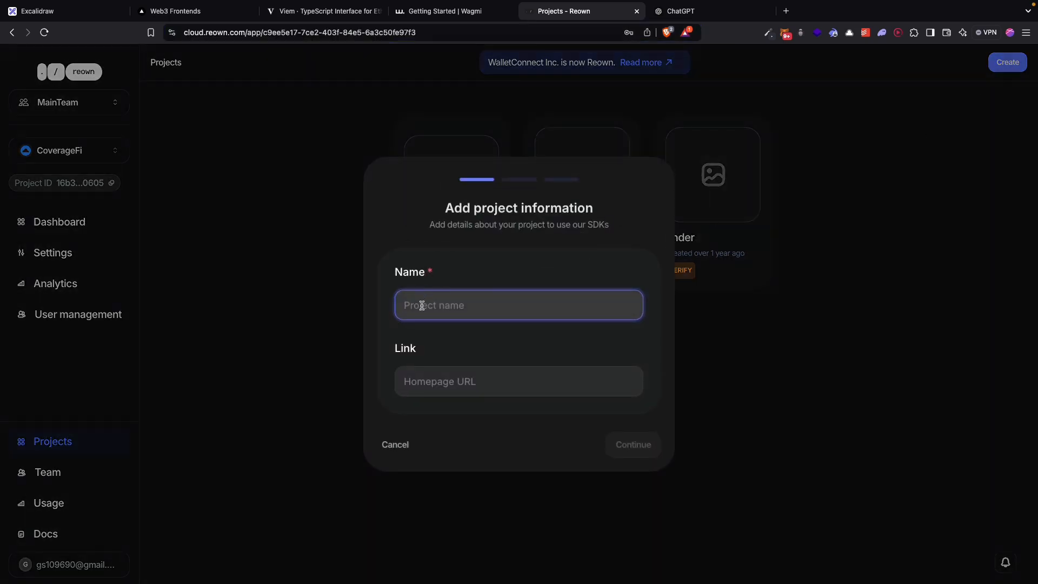
pyautogui.write('web3-f')
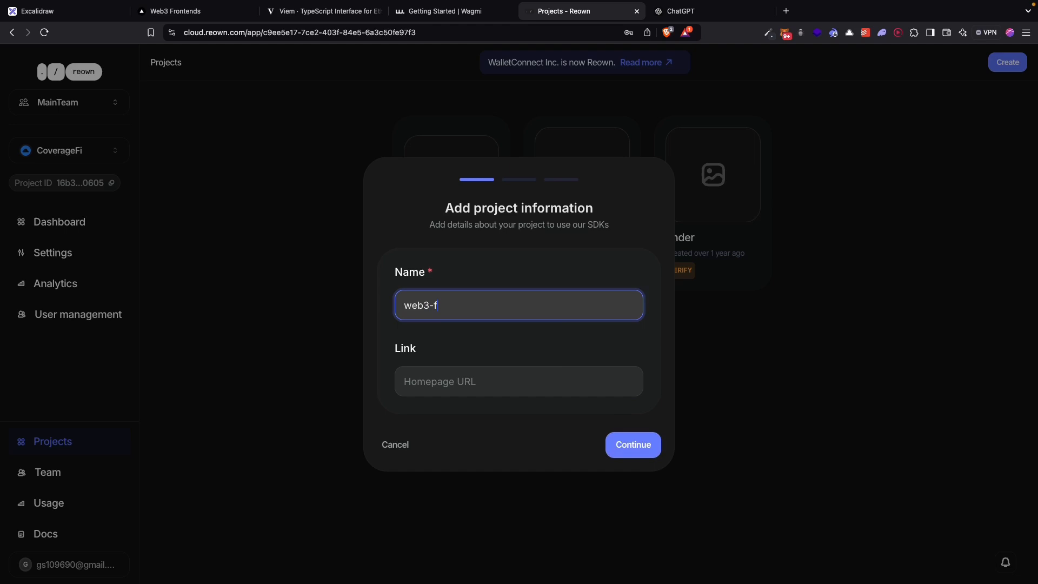
pyautogui.write('rotnedd')
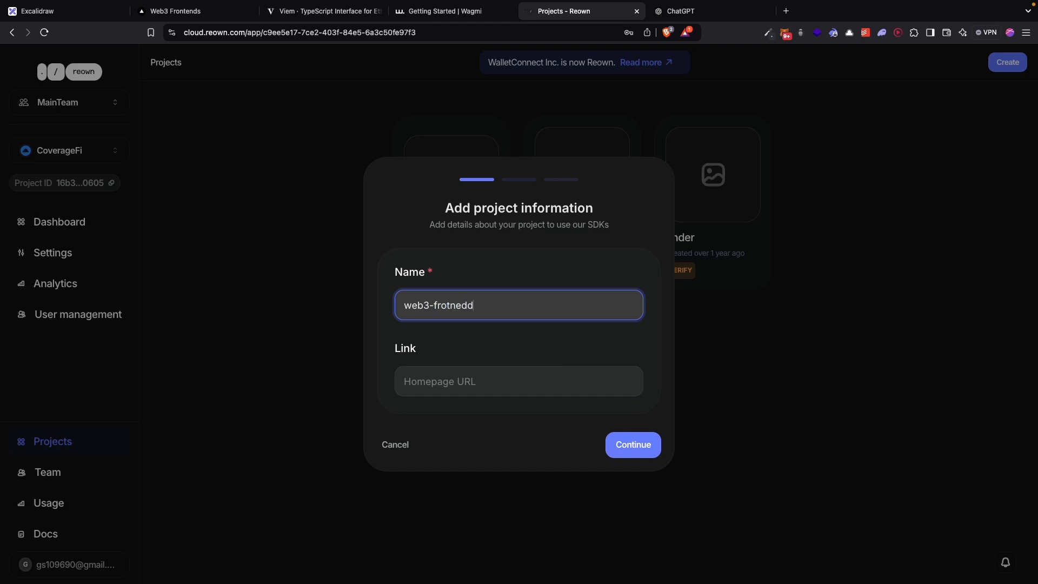
pyautogui.write('s')
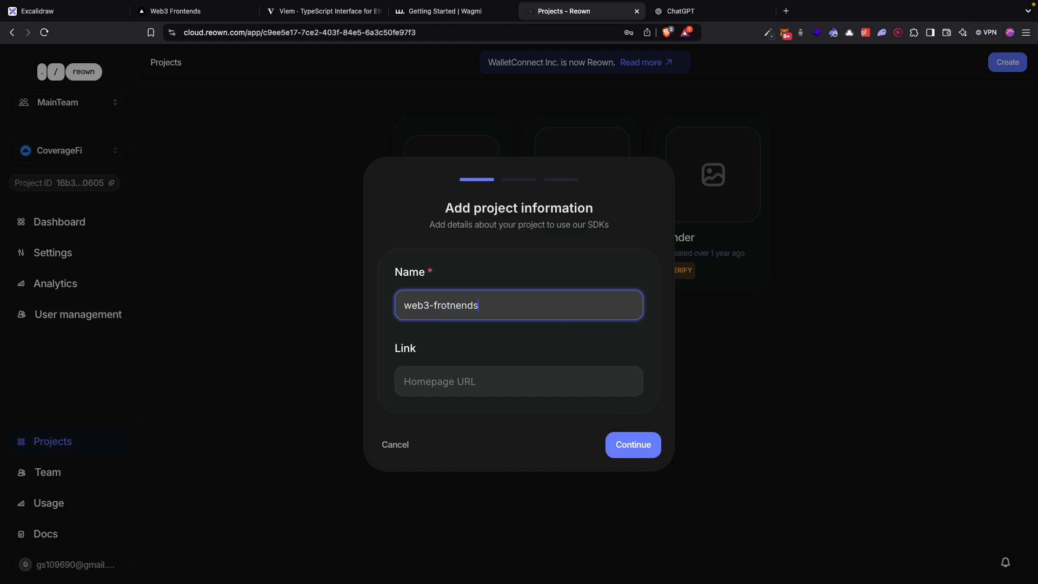
pyautogui.click(632, 445)
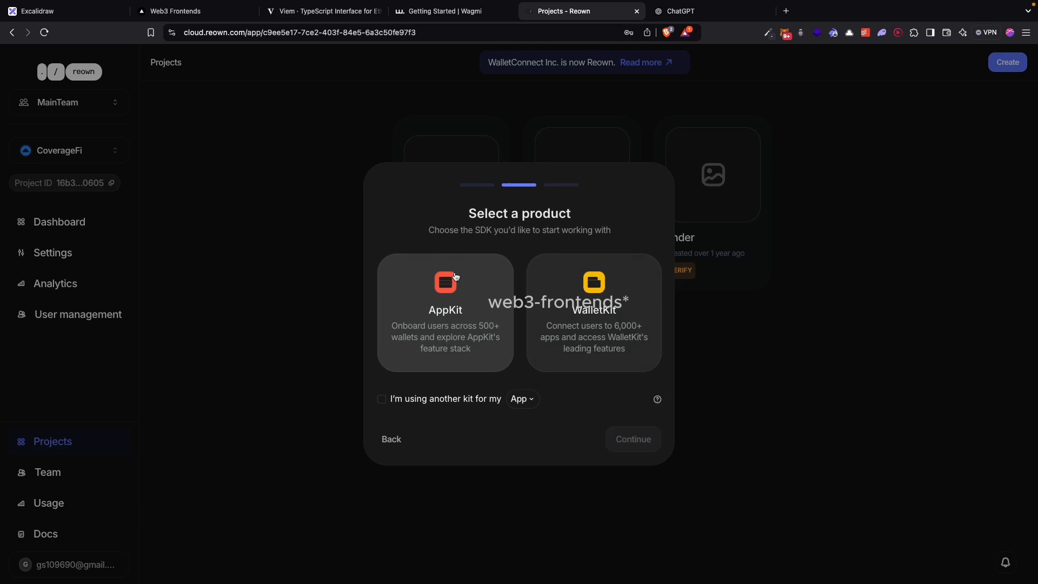
# Choose AppKit for Next.js, create the project and copy its Project ID
pyautogui.click(444, 312)
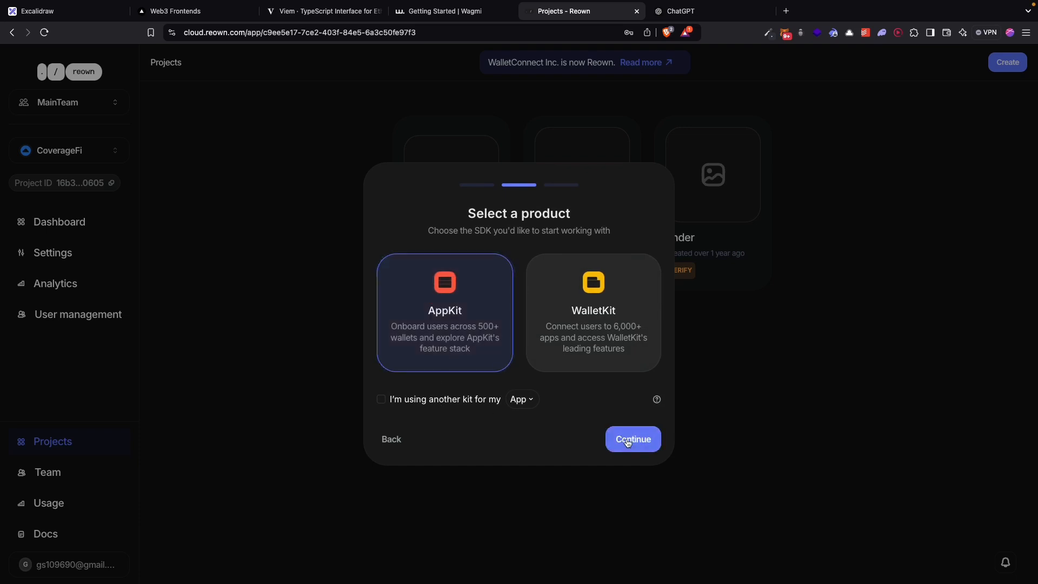
pyautogui.click(632, 439)
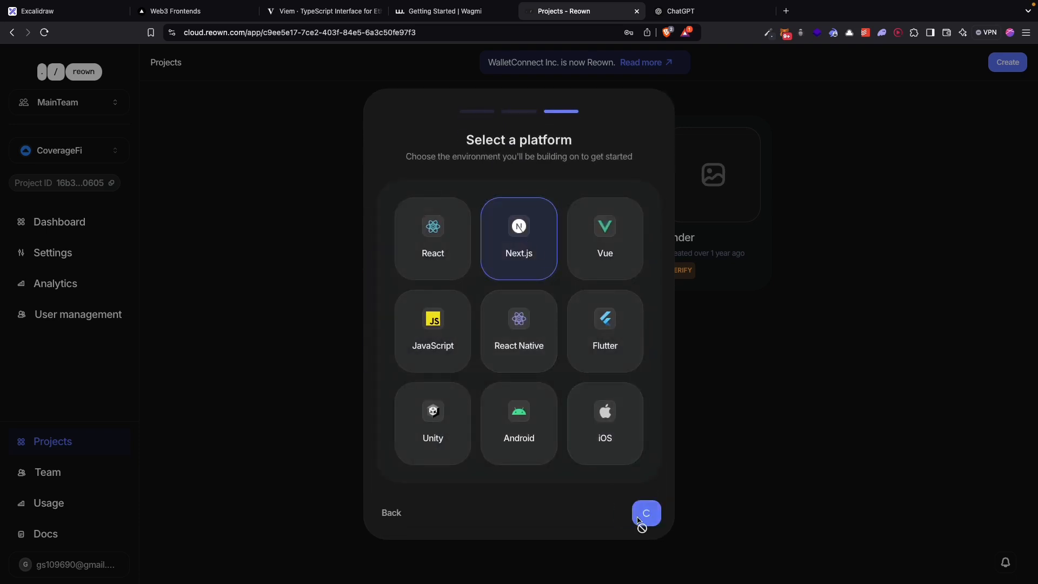
pyautogui.click(646, 514)
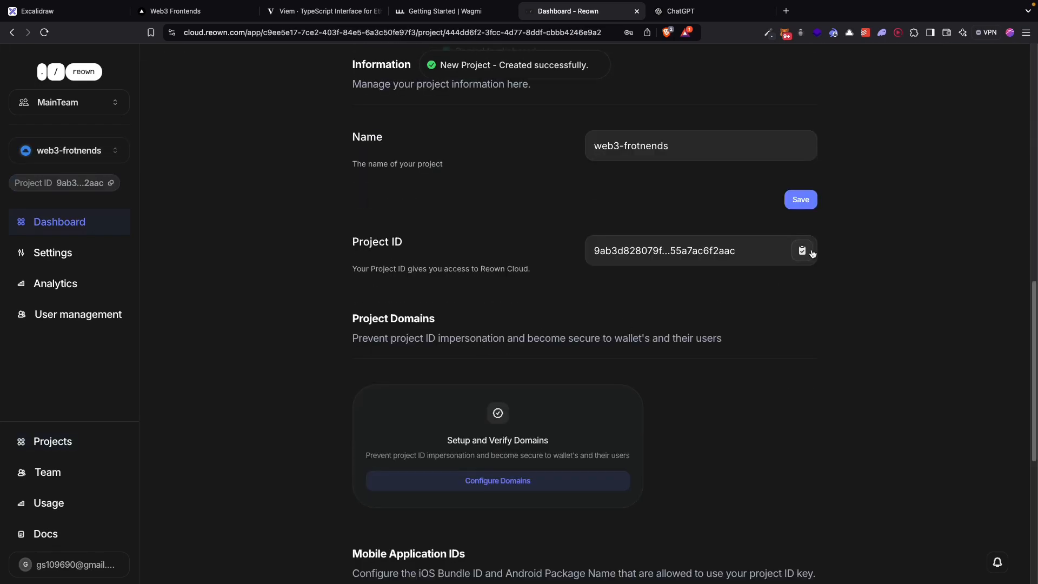
pyautogui.click(802, 249)
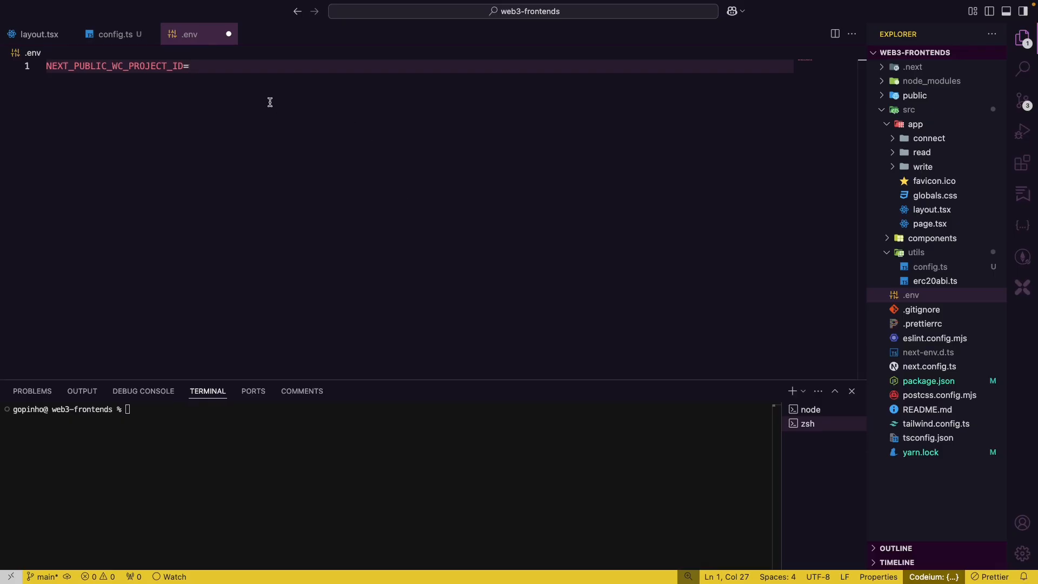
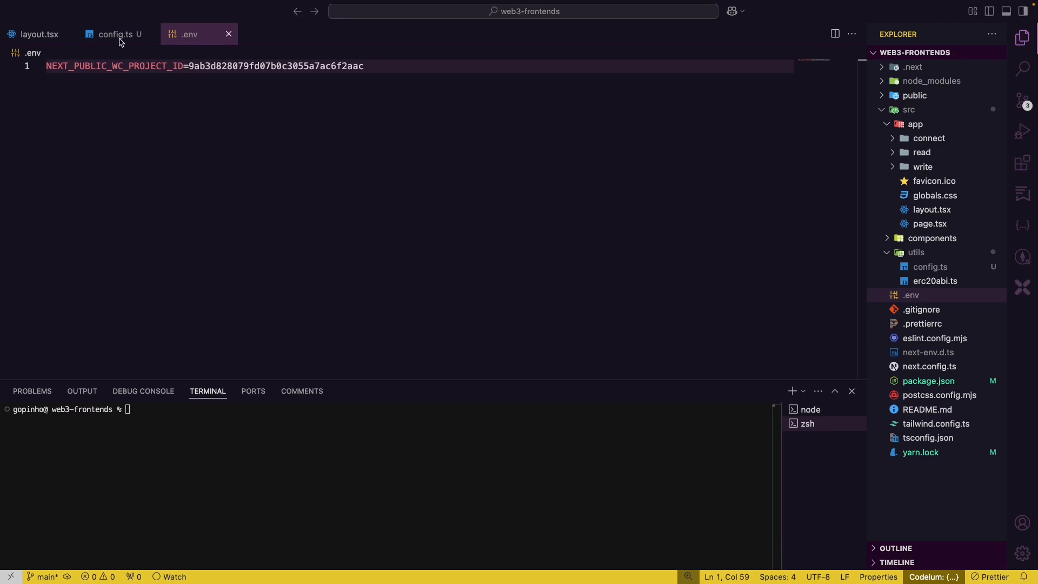
pyautogui.click(113, 33)
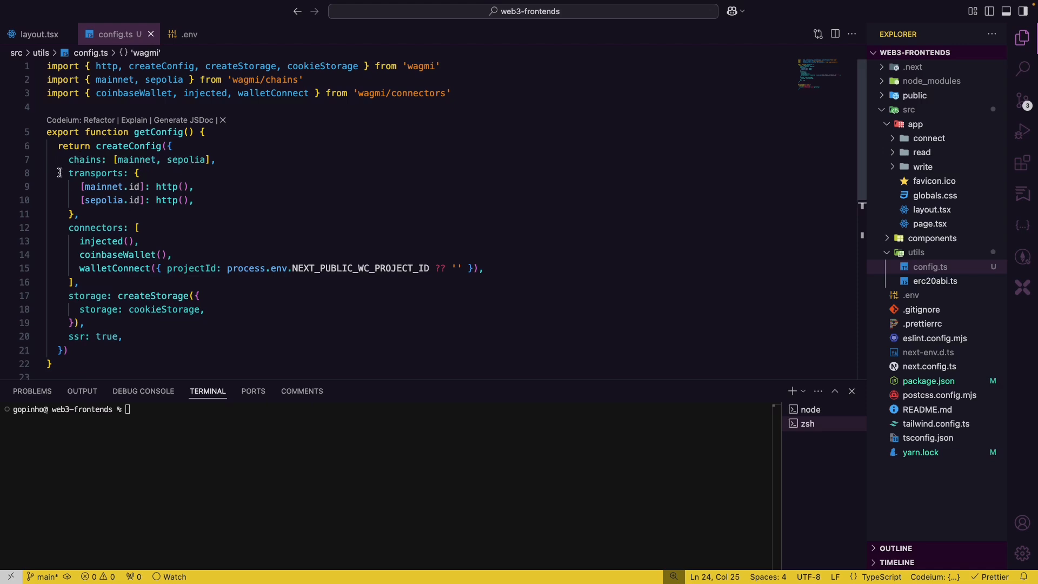
# Add the declare module 'wagmi' block registering ReturnType<typeof getConfig> as the config type
pyautogui.scroll(-3)
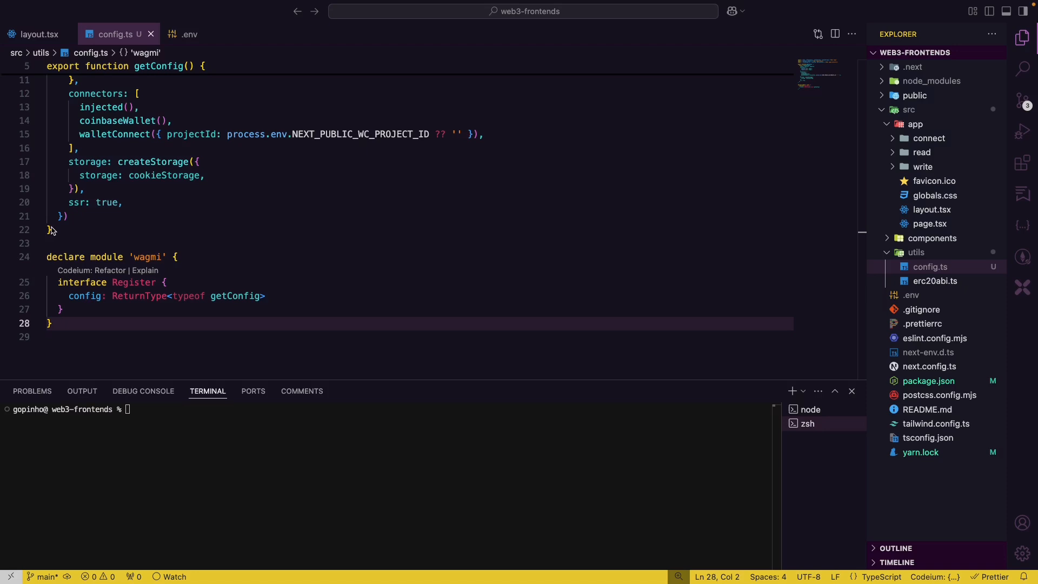
pyautogui.moveTo(919, 231)
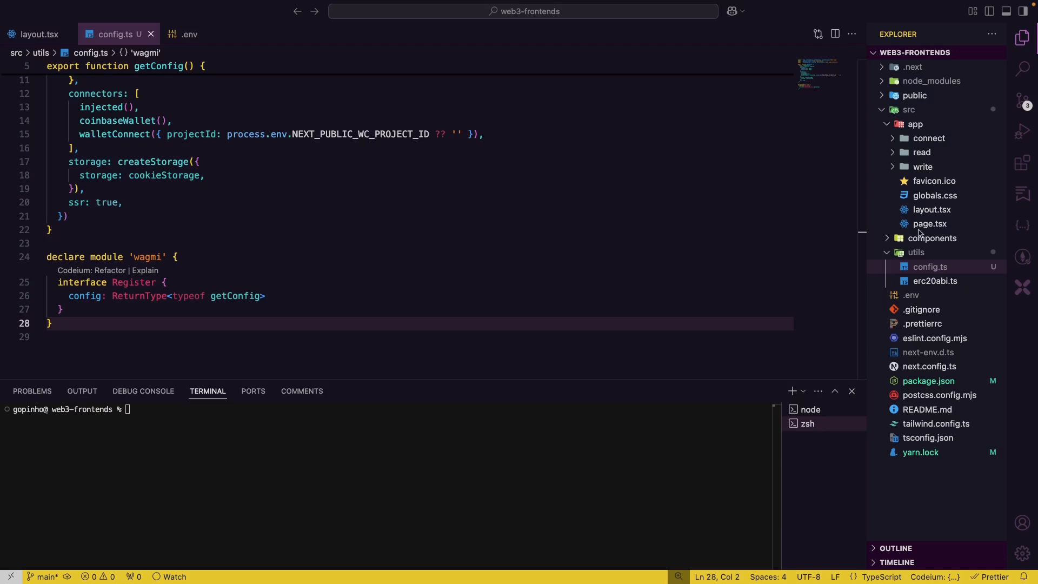
# Create providers.tsx in the app folder importing WagmiProvider, getConfig and useState
pyautogui.click(915, 123)
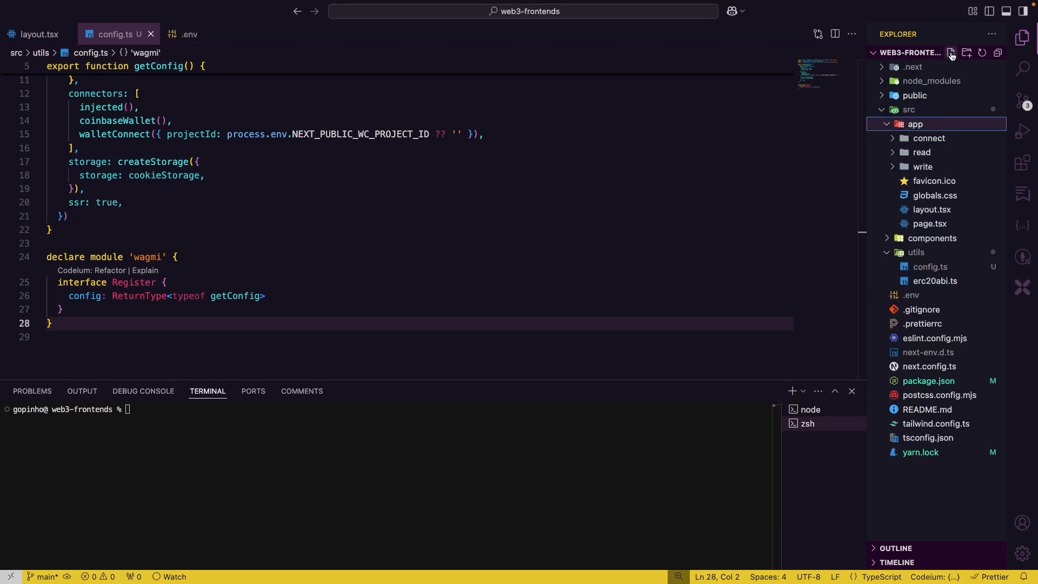
pyautogui.write('provi')
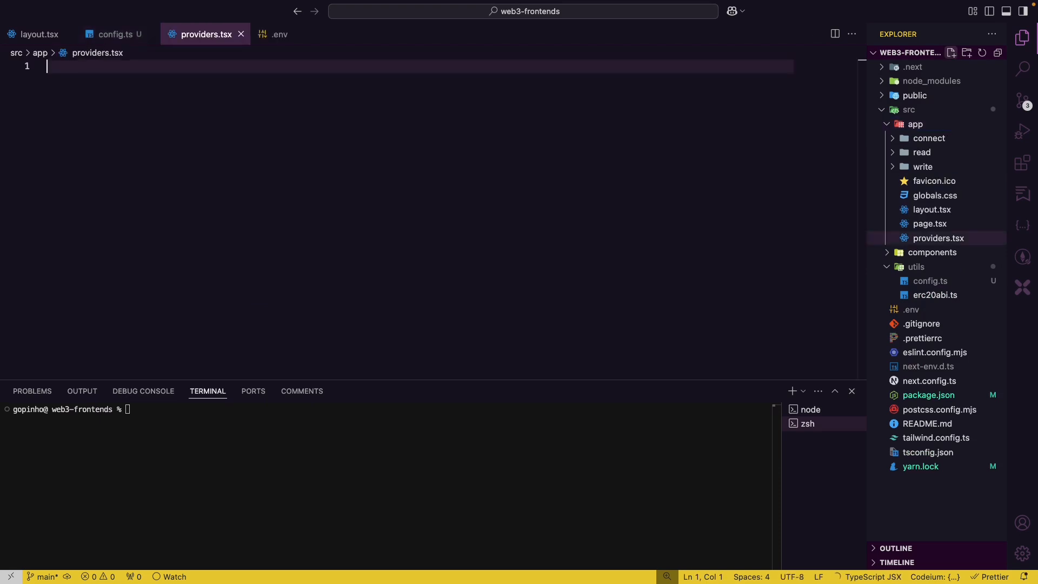
pyautogui.write('im')
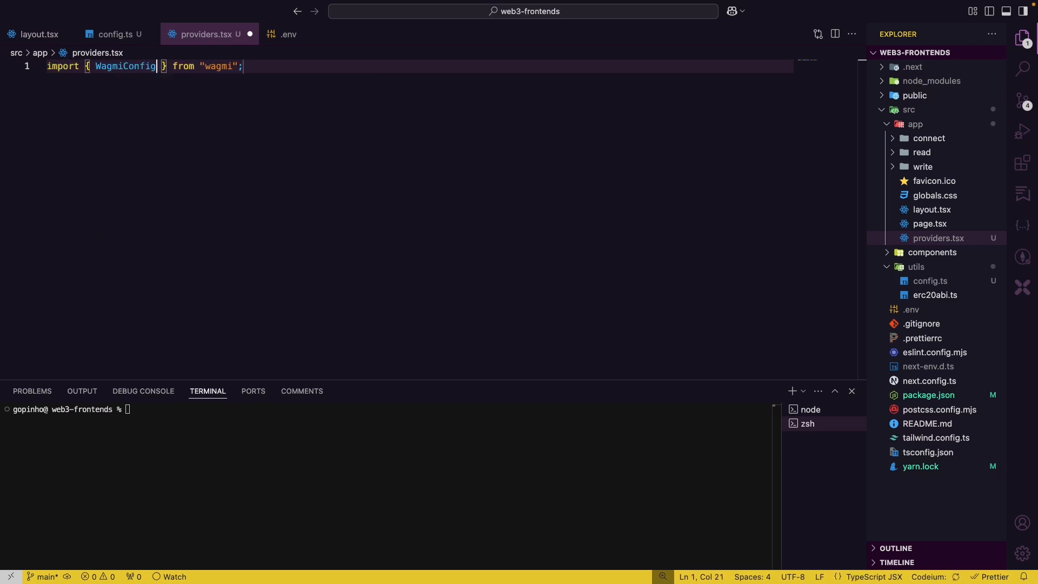
pyautogui.press('Backspace')
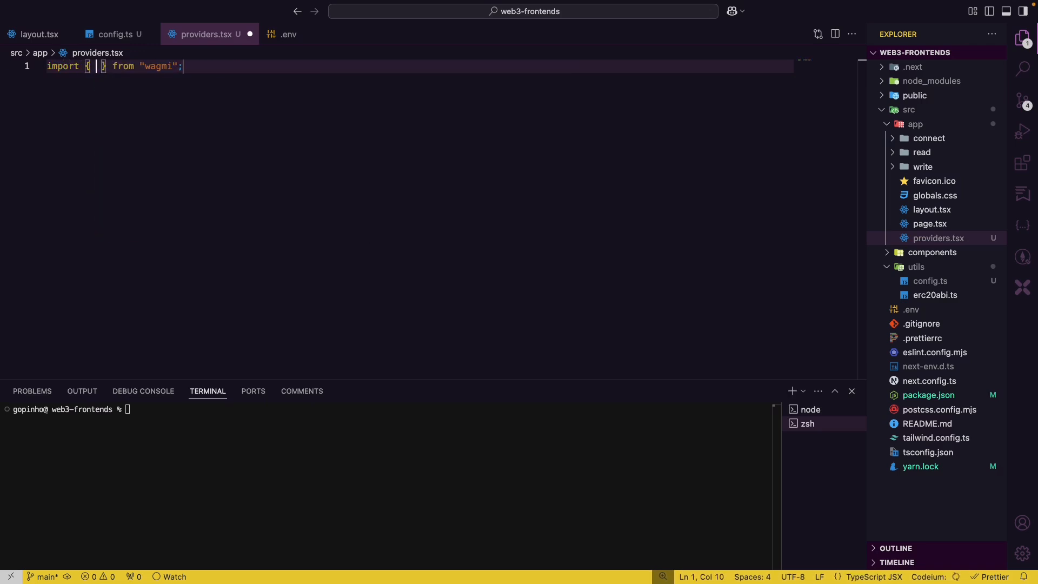
pyautogui.write('WagmiProvider')
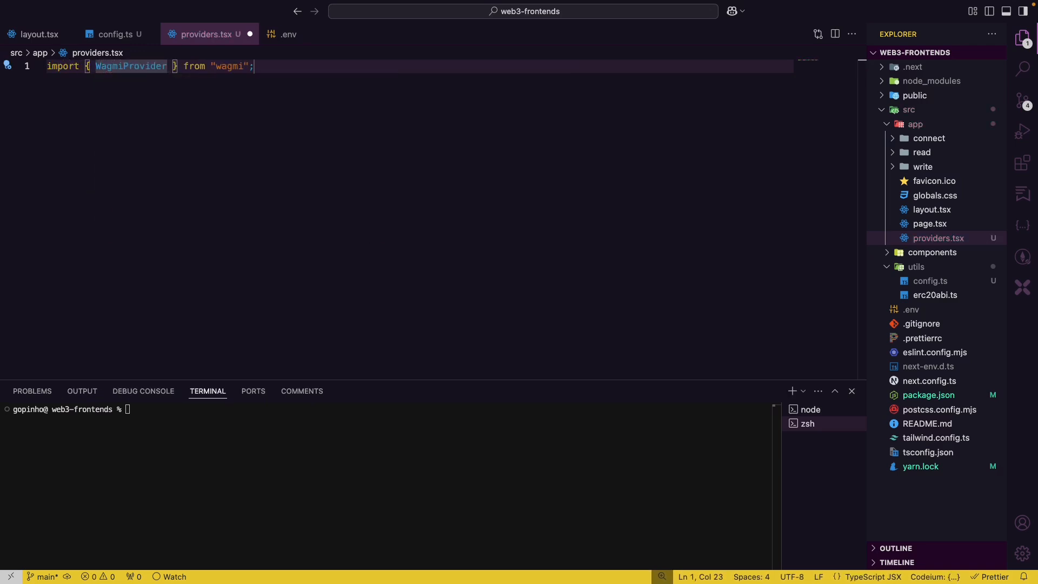
pyautogui.write("import getConfig } from '@/utils/config")
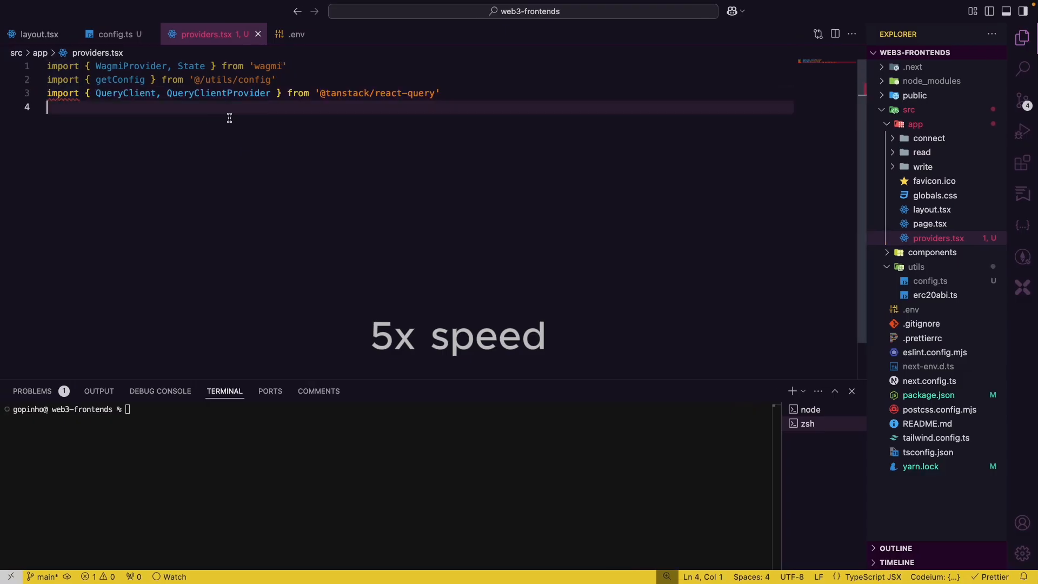
pyautogui.write("import useState } from 'react")
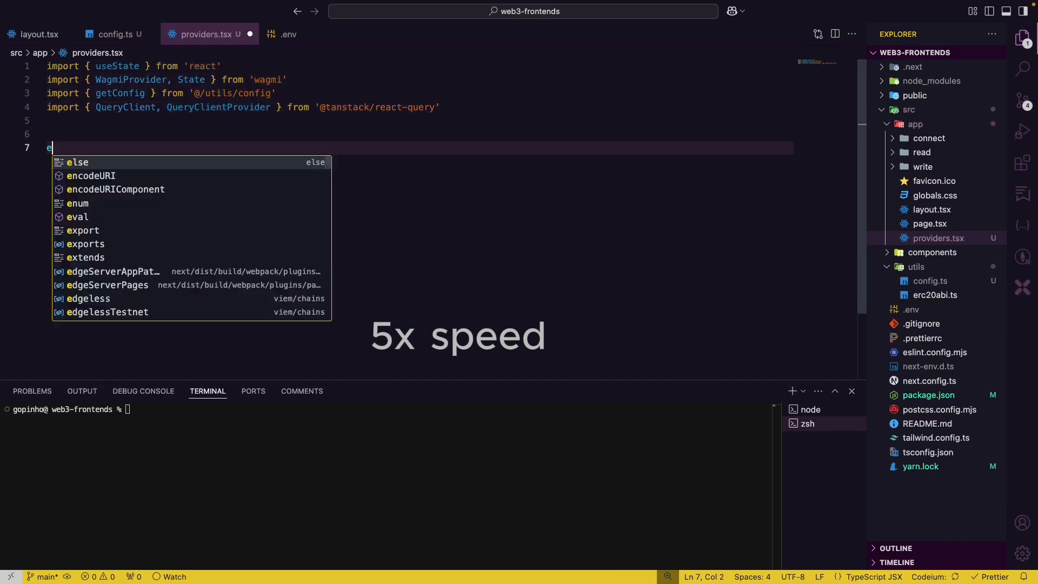
# Export a Providers component taking an optional initialState and holding config in useState
pyautogui.write('export function Providers(props {})')
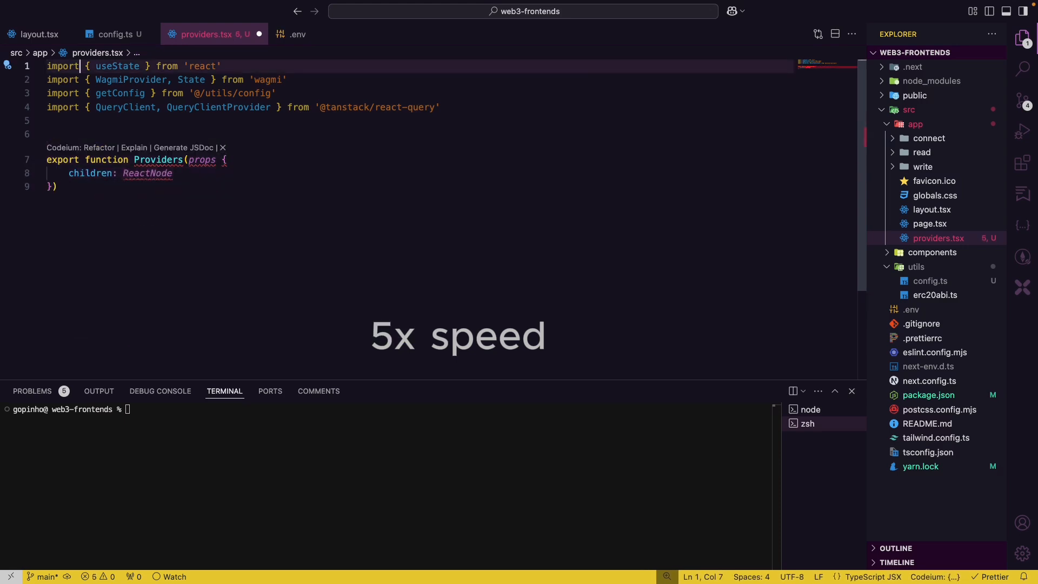
pyautogui.write('initii')
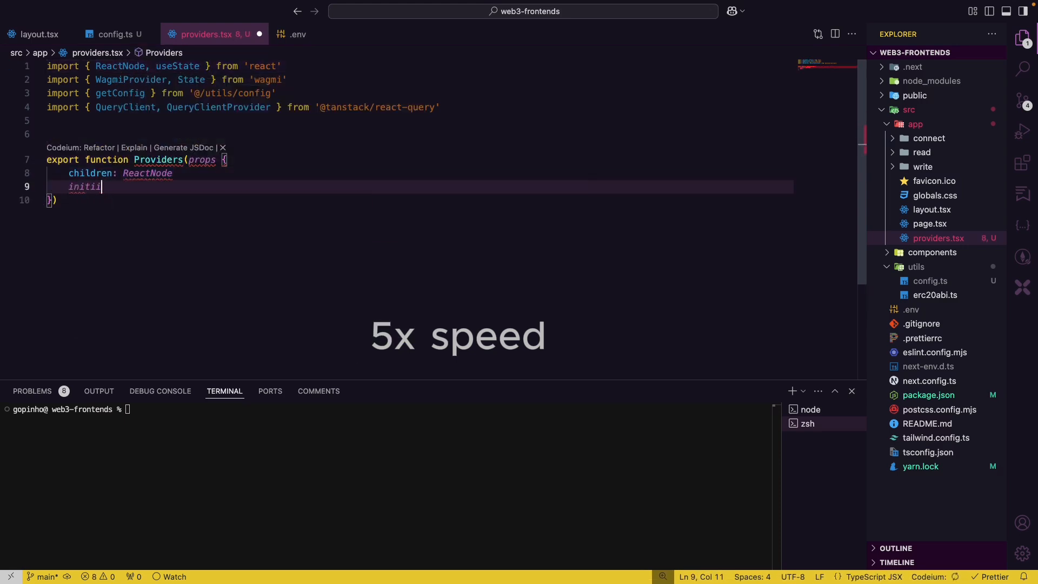
pyautogui.write('alState?: State')
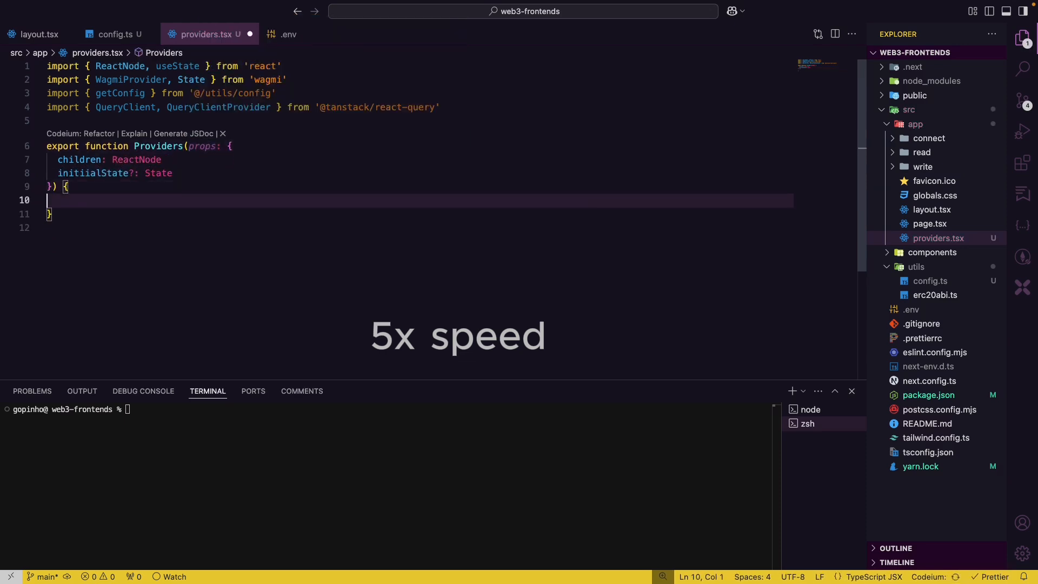
pyautogui.write('const [config] = useState(() => getConfig(')
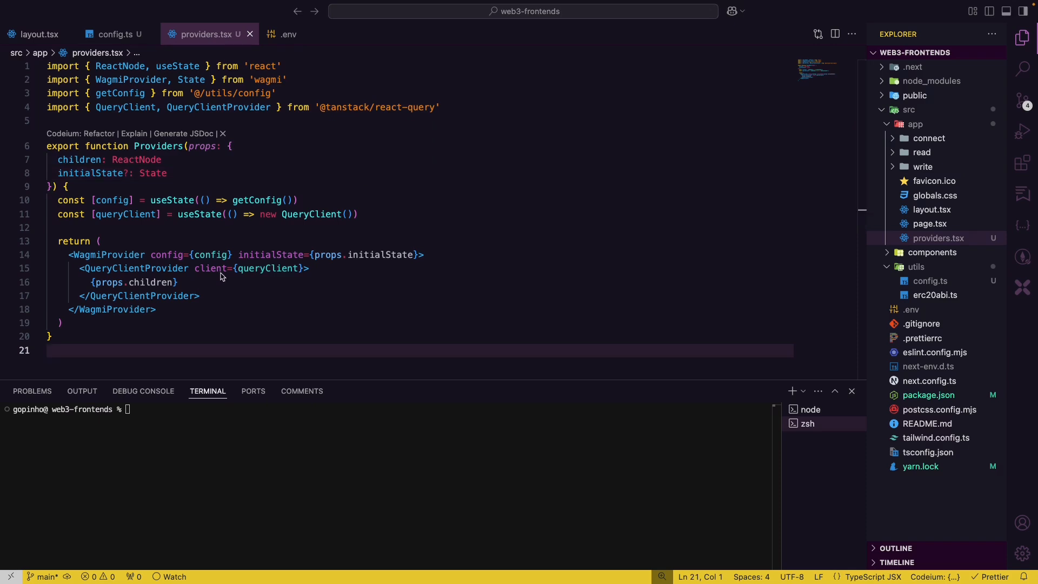
pyautogui.moveTo(132, 181)
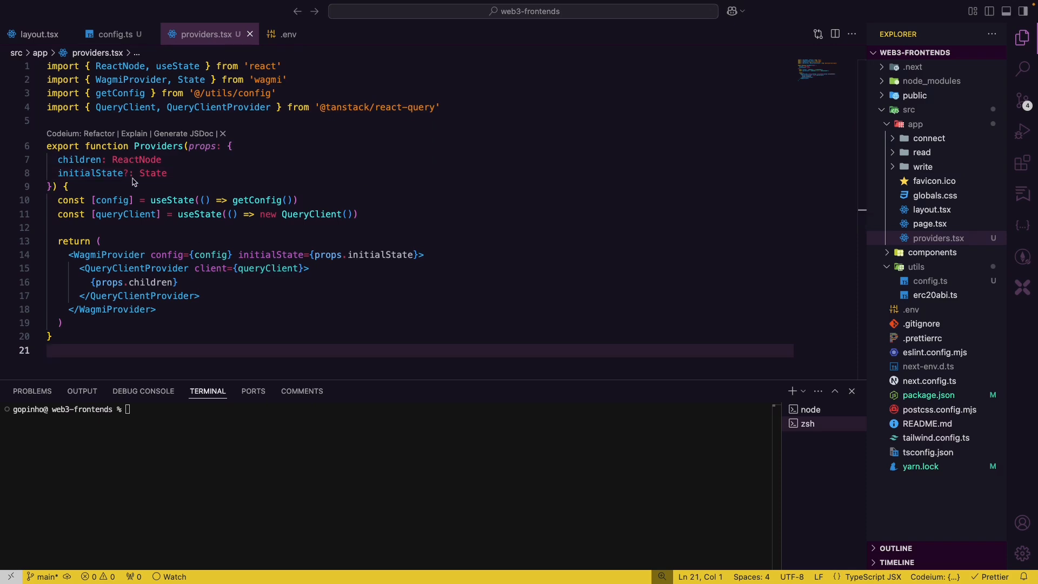
pyautogui.moveTo(90, 262)
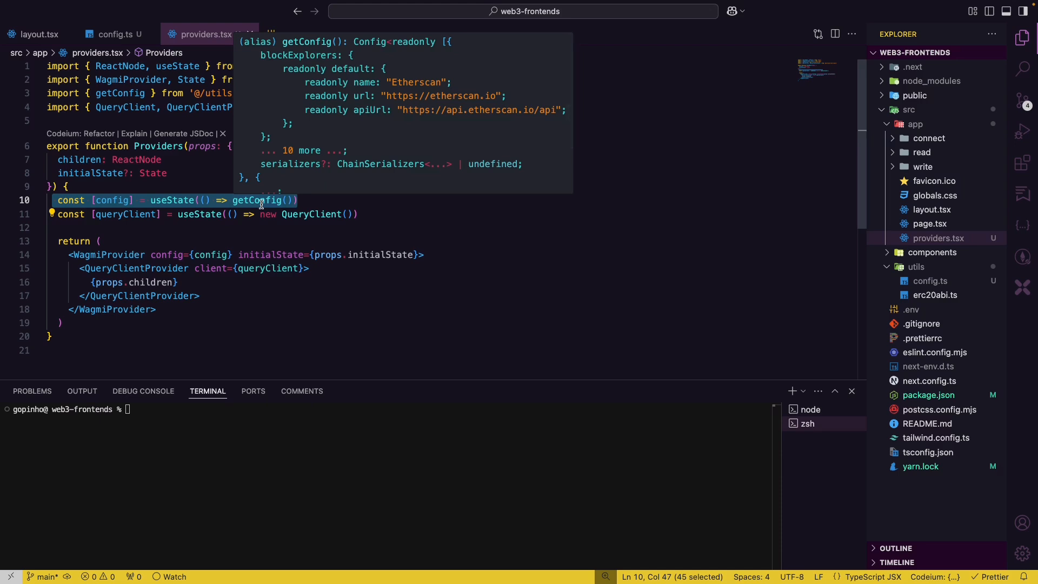
pyautogui.moveTo(290, 225)
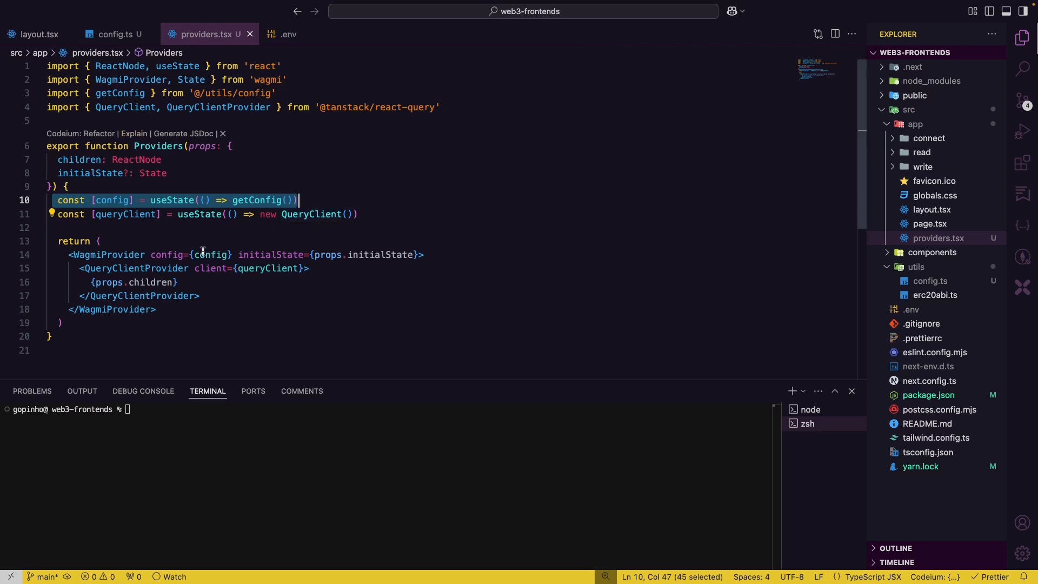
pyautogui.moveTo(273, 254)
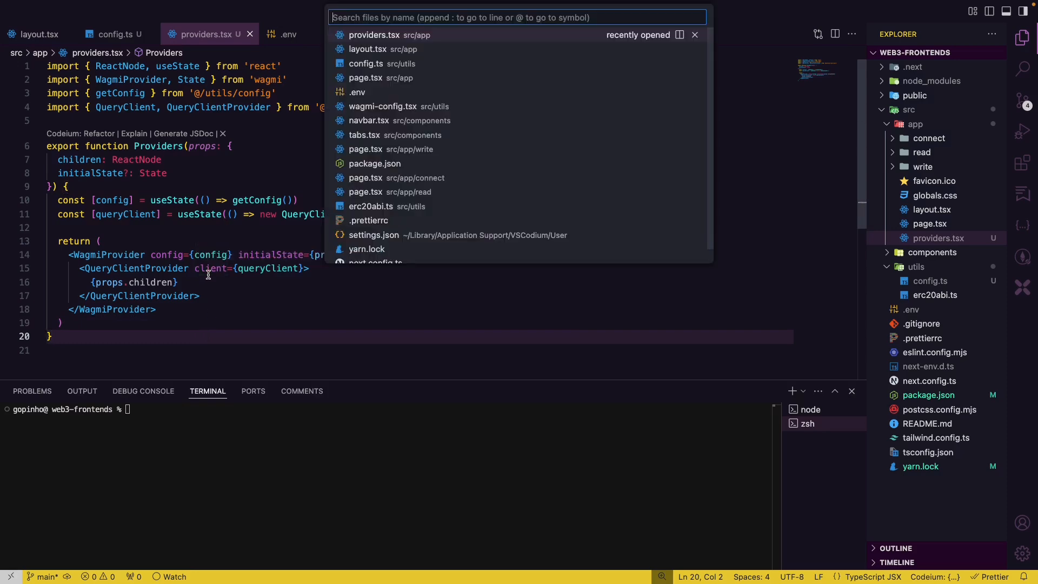
# In layout.tsx, import Providers from ./providers and getConfig from the wagmi config
pyautogui.click(366, 49)
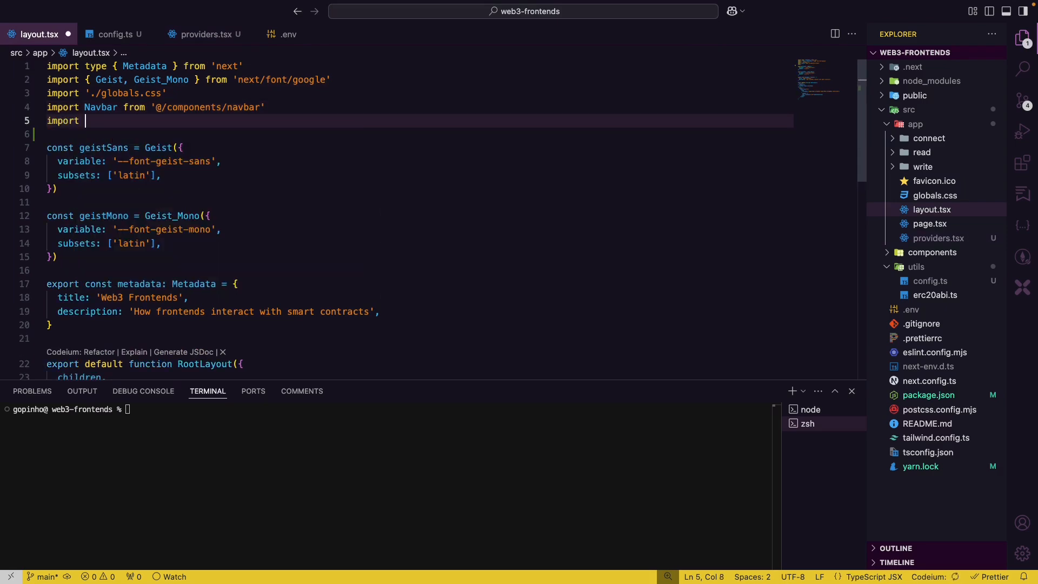
pyautogui.write('provid')
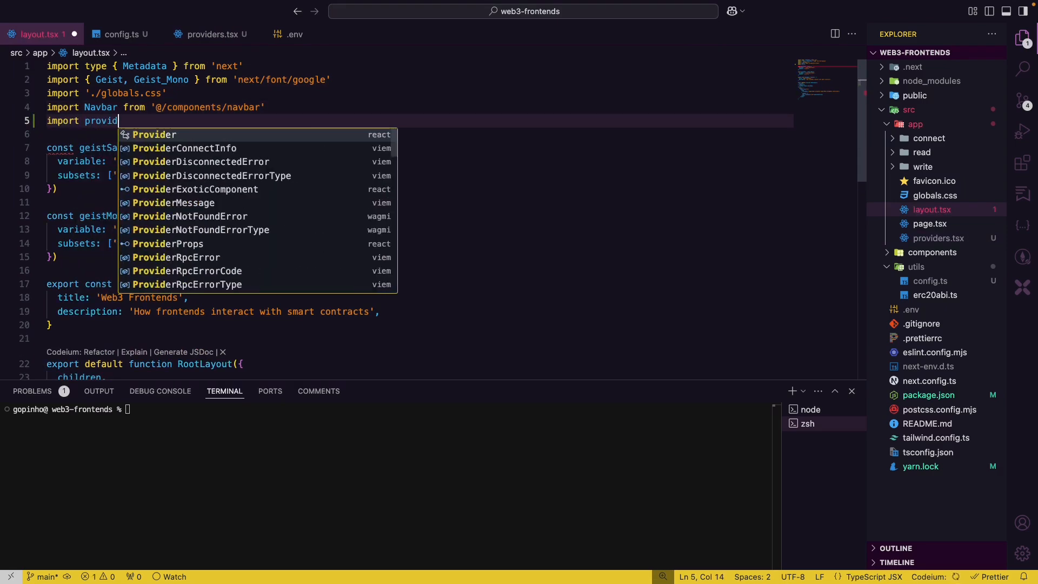
pyautogui.press('Escape')
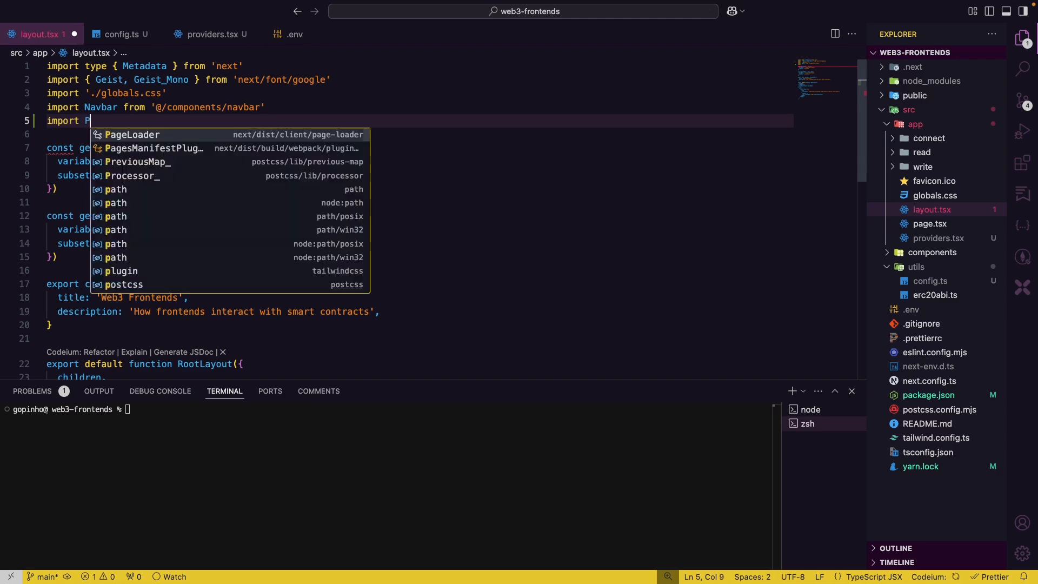
pyautogui.write('roviders')
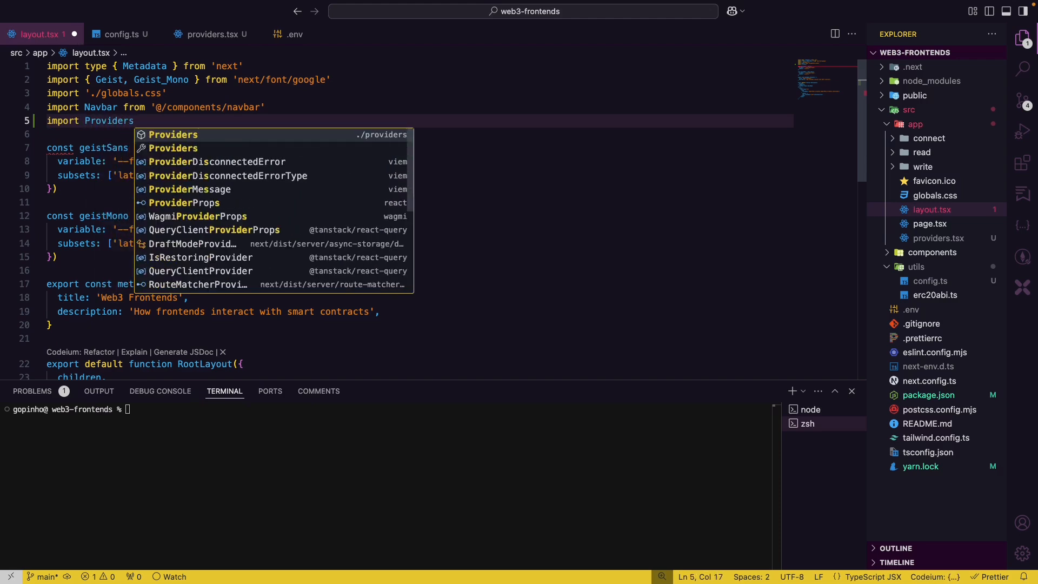
pyautogui.press('Enter')
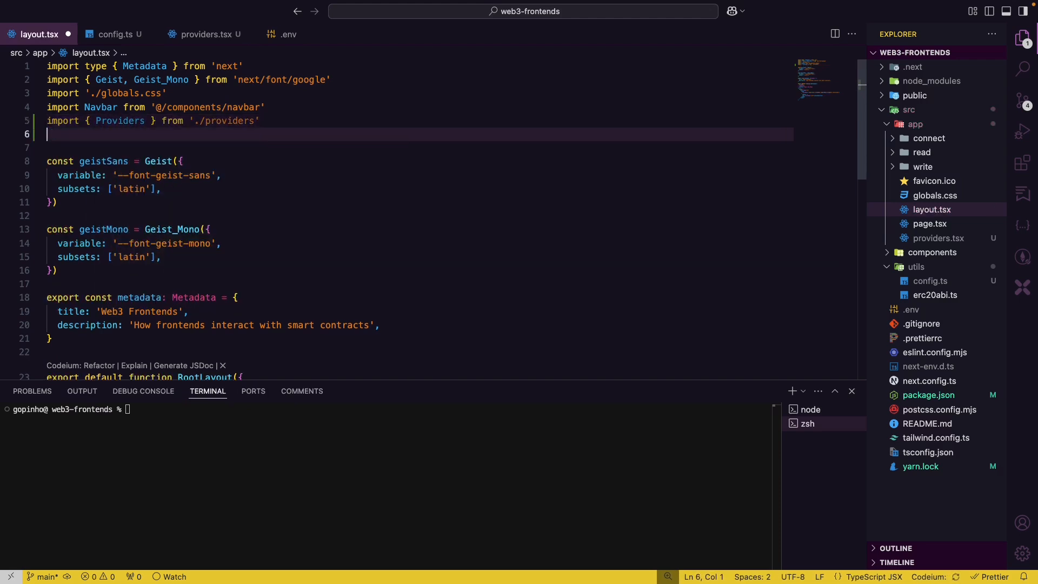
pyautogui.write('import')
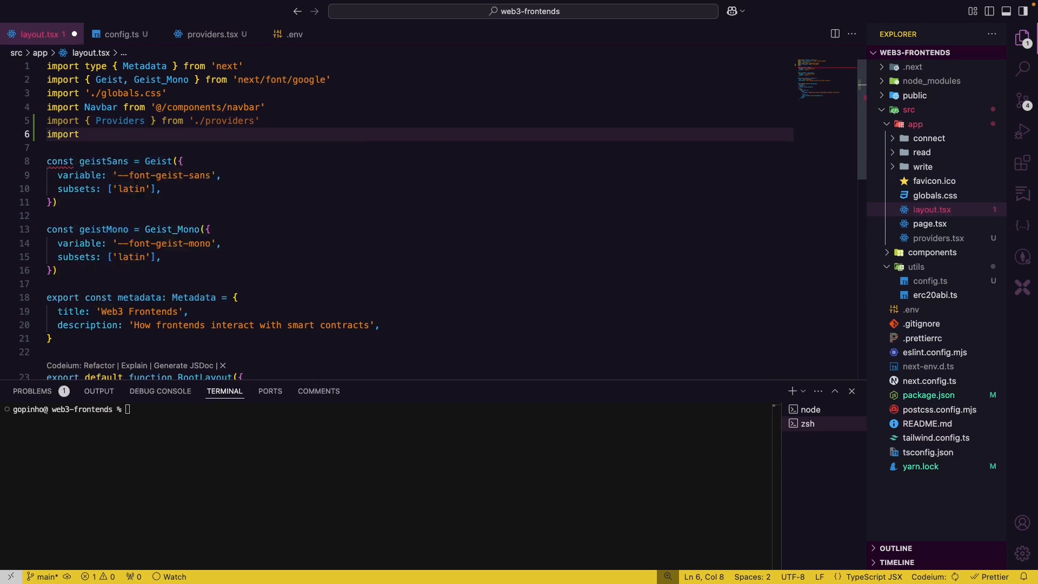
pyautogui.write("getConfig } from '@/utils/config")
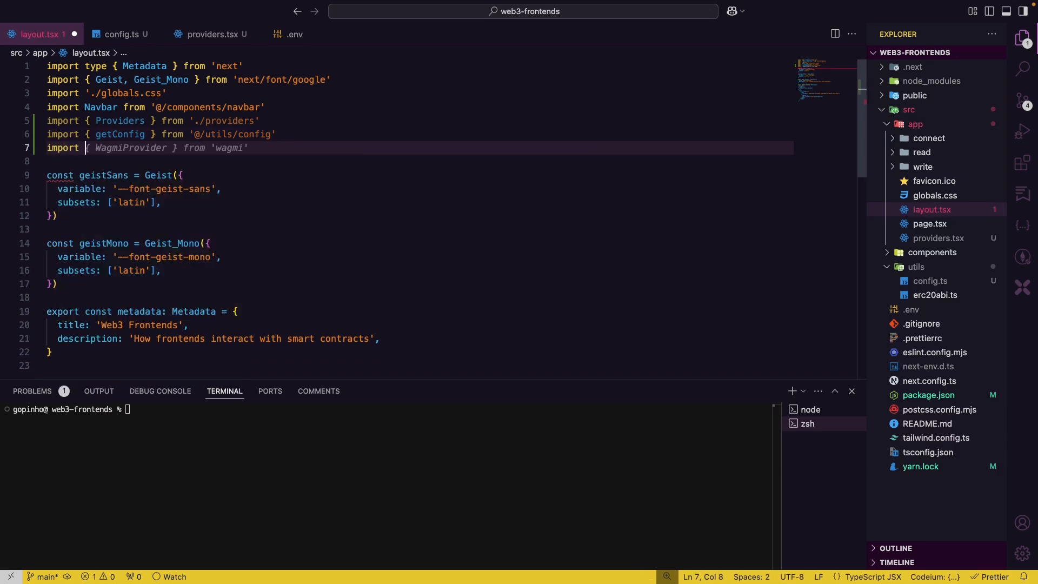
# Import headers from next/headers and cookieToInitialState from wagmi
pyautogui.write('heaf')
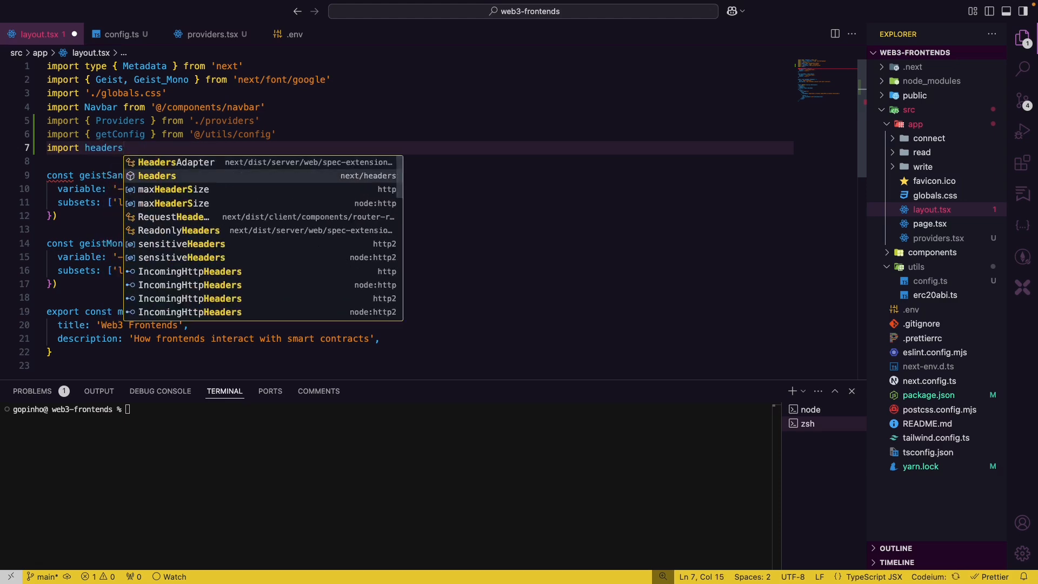
pyautogui.click(157, 175)
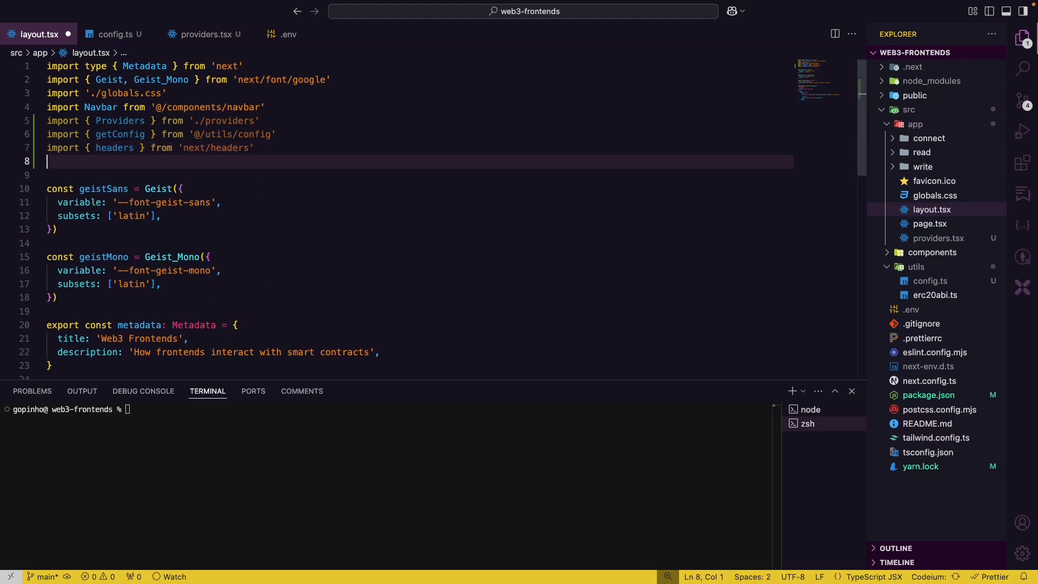
pyautogui.write('import co')
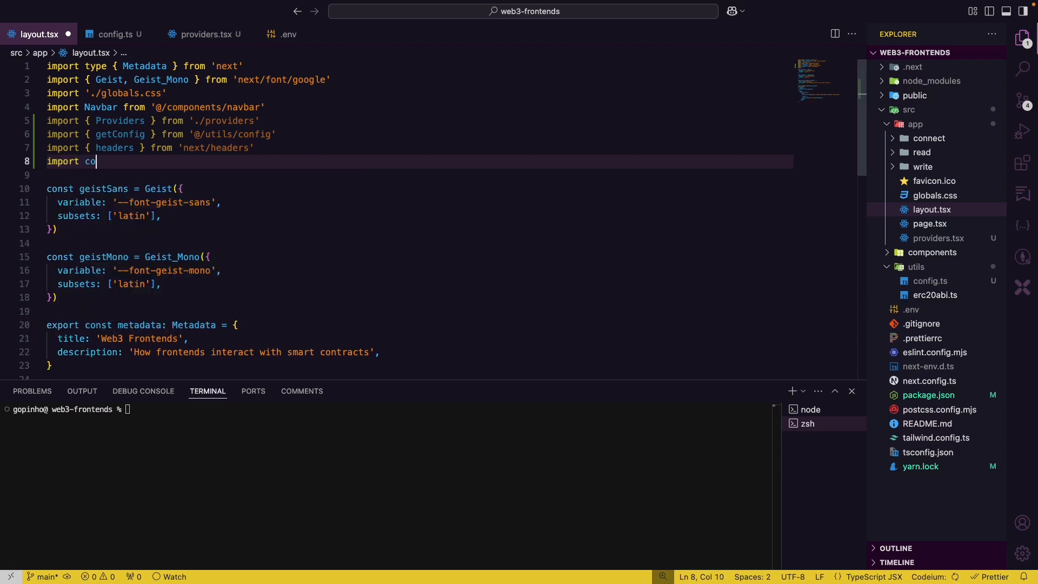
pyautogui.write('olo')
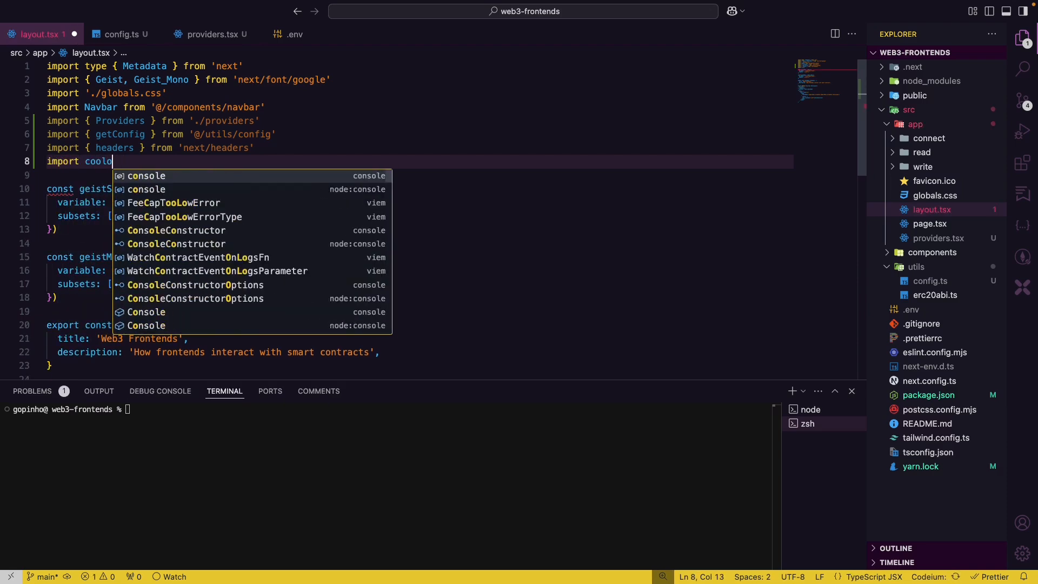
pyautogui.press('Backspace')
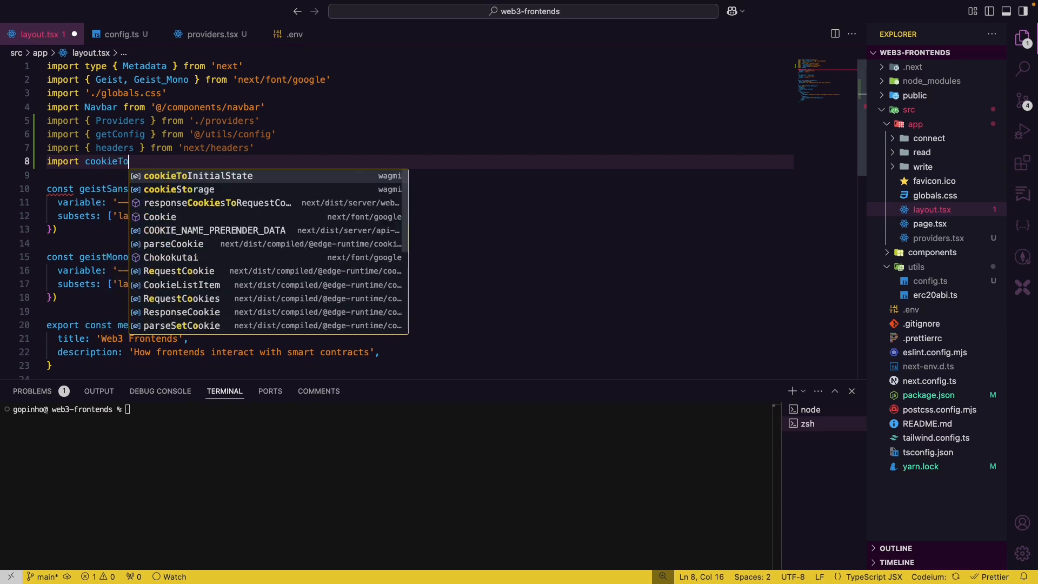
pyautogui.click(197, 175)
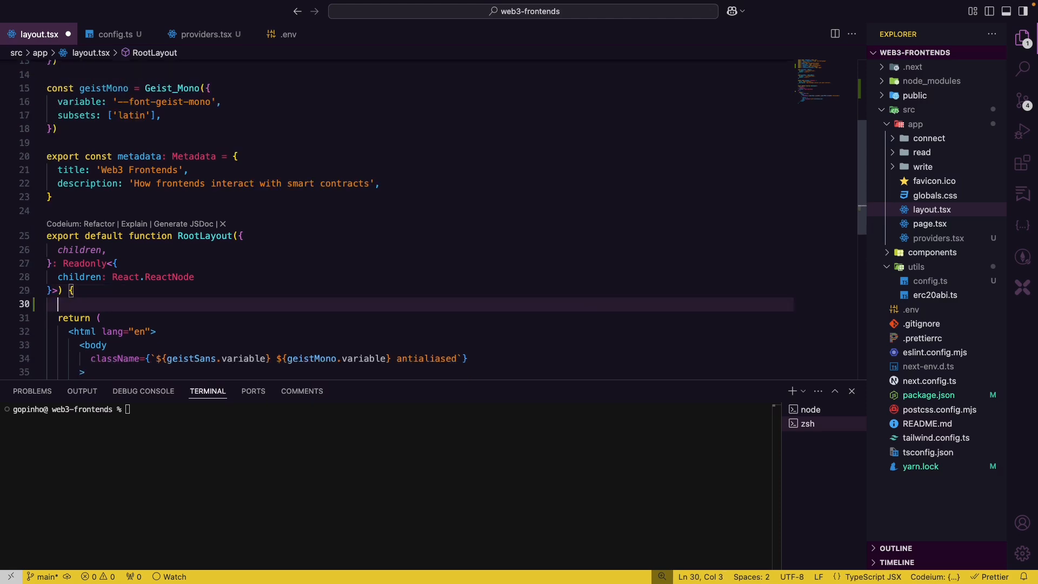
# Read headers(), get the cookie header, and set initalState = cookieToInitialState(getConfig(), cookieHeader)
pyautogui.write('const')
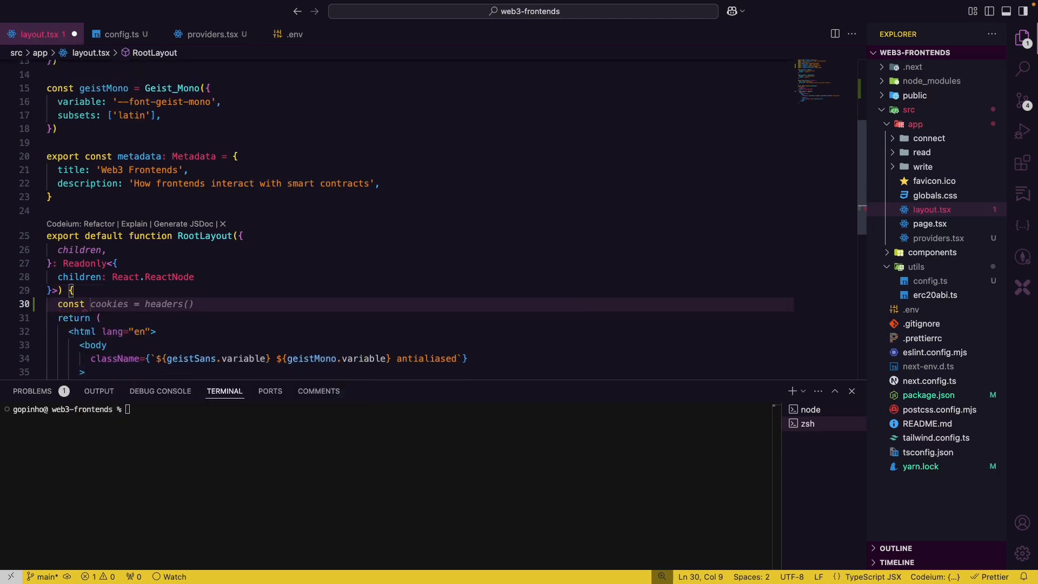
pyautogui.write('headerList = await heade')
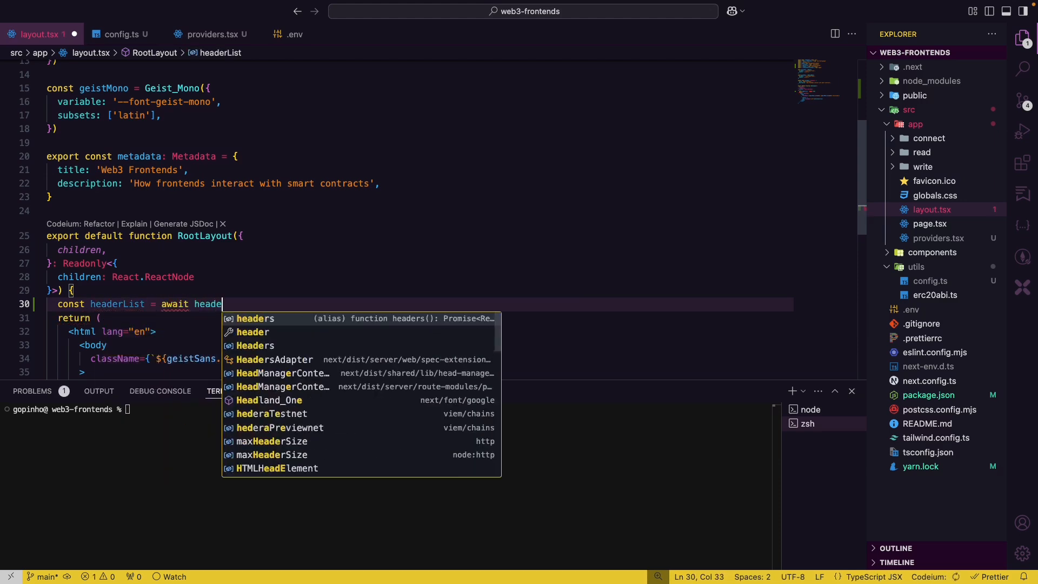
pyautogui.press('Enter')
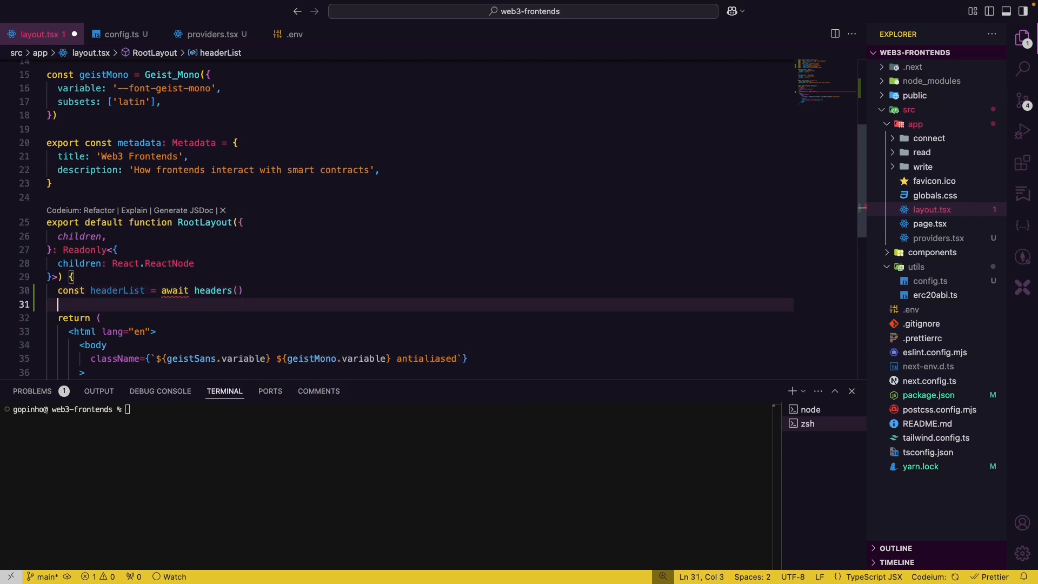
pyautogui.write('const c')
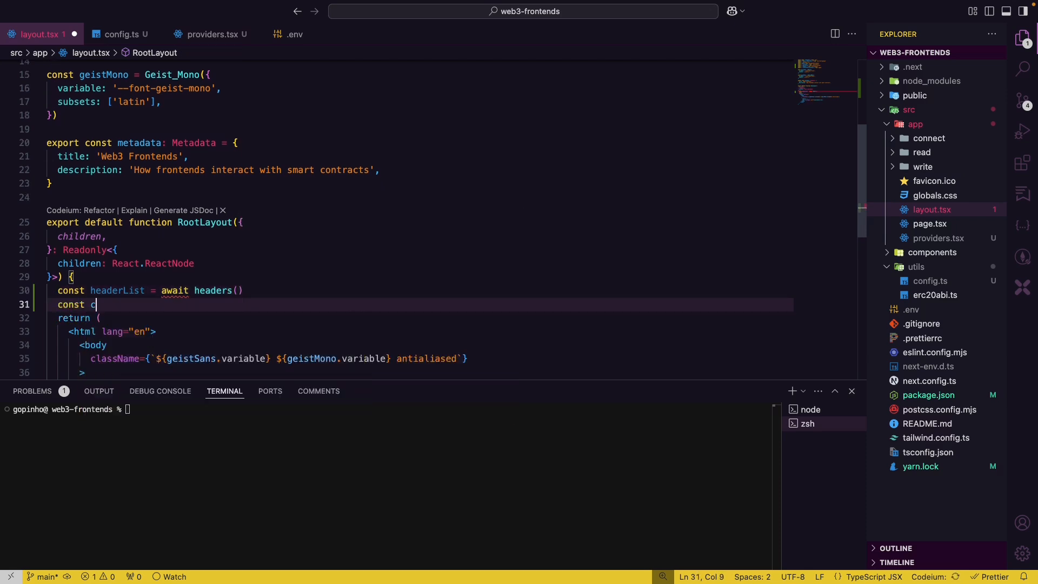
pyautogui.write('ookieHeader')
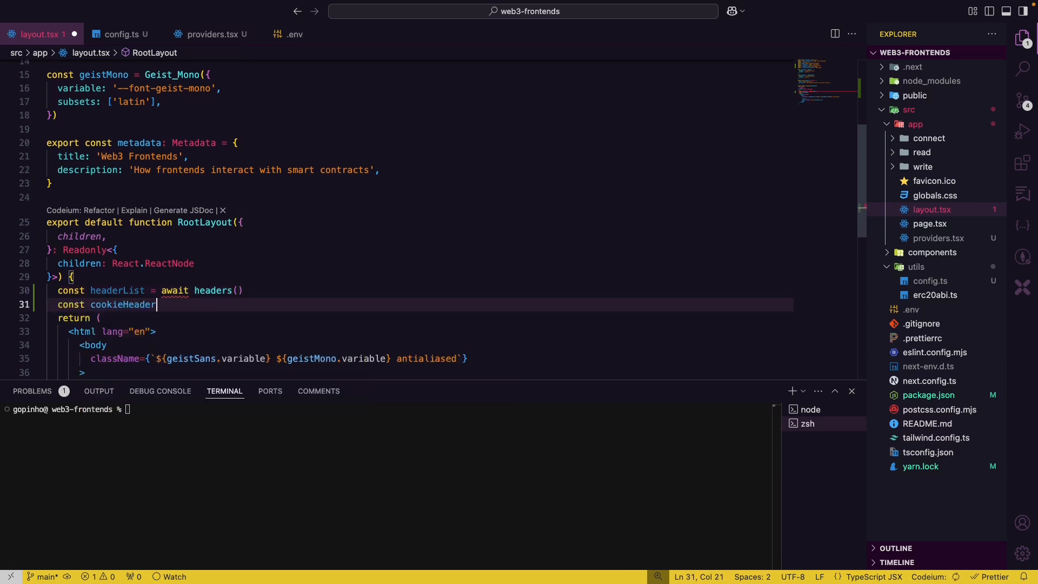
pyautogui.write("= headerList.get('cookie')")
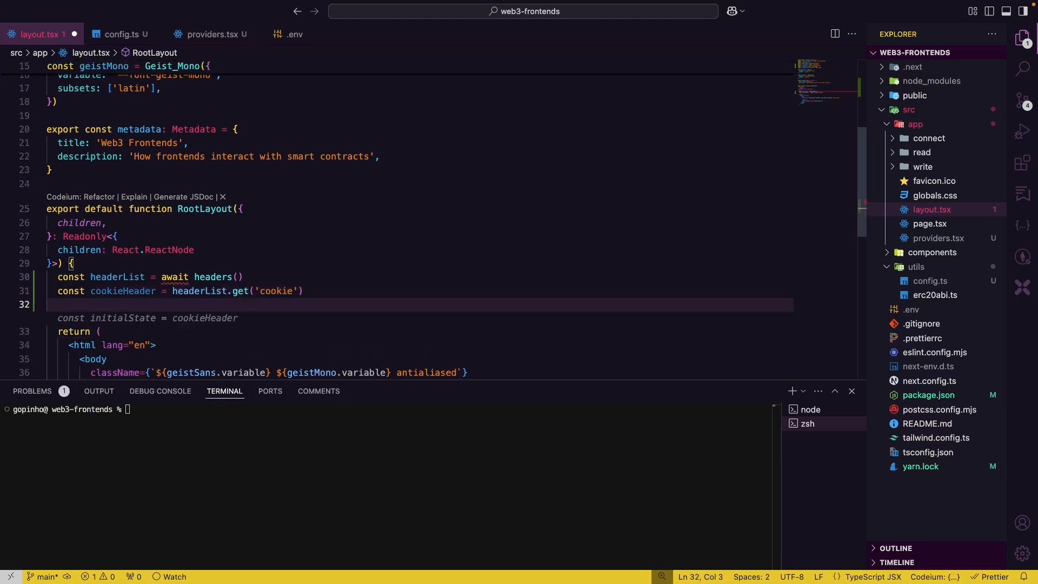
pyautogui.write('const inita')
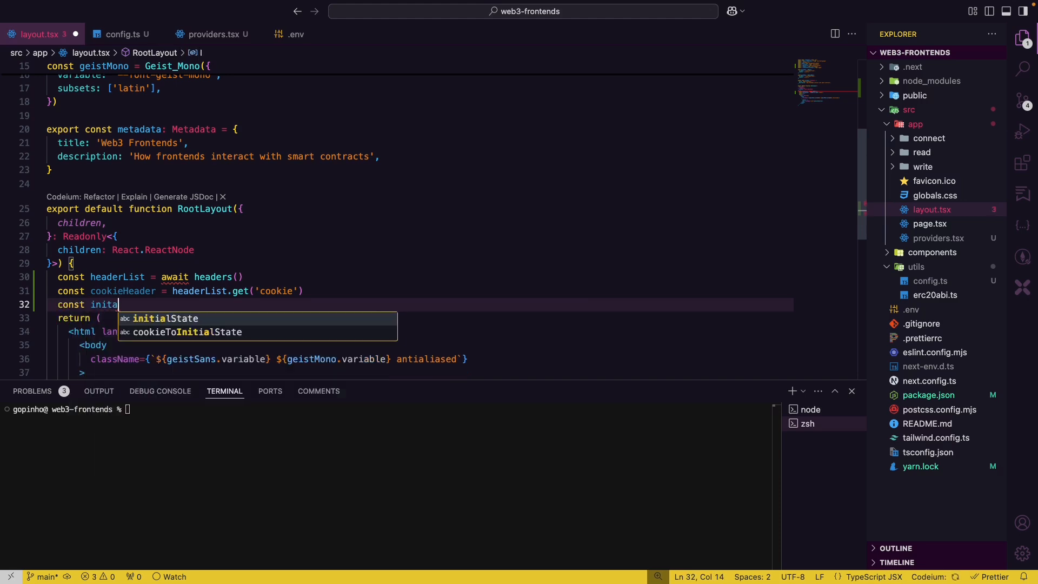
pyautogui.write('s')
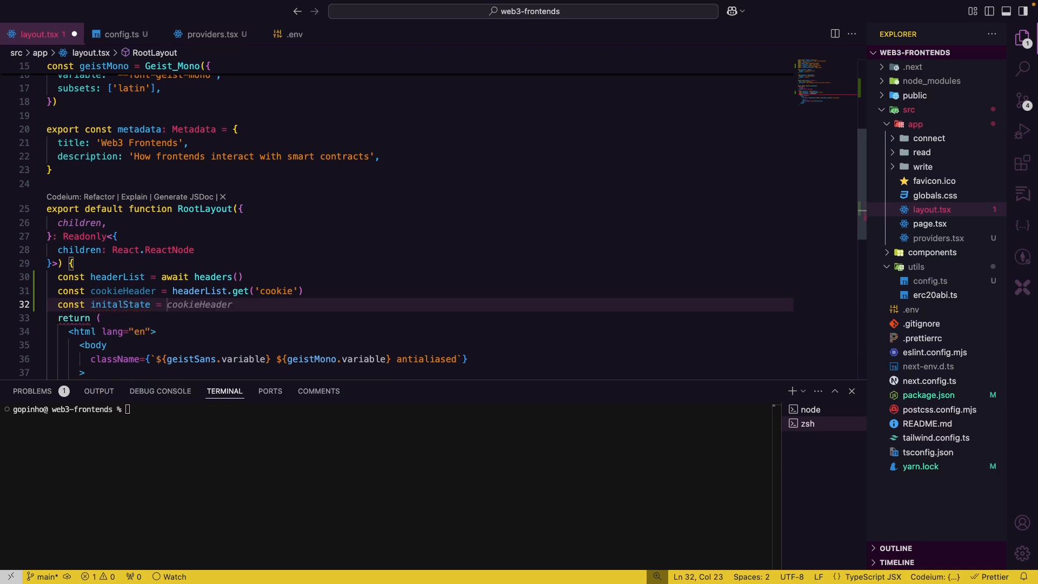
pyautogui.write('cookieToInitialState')
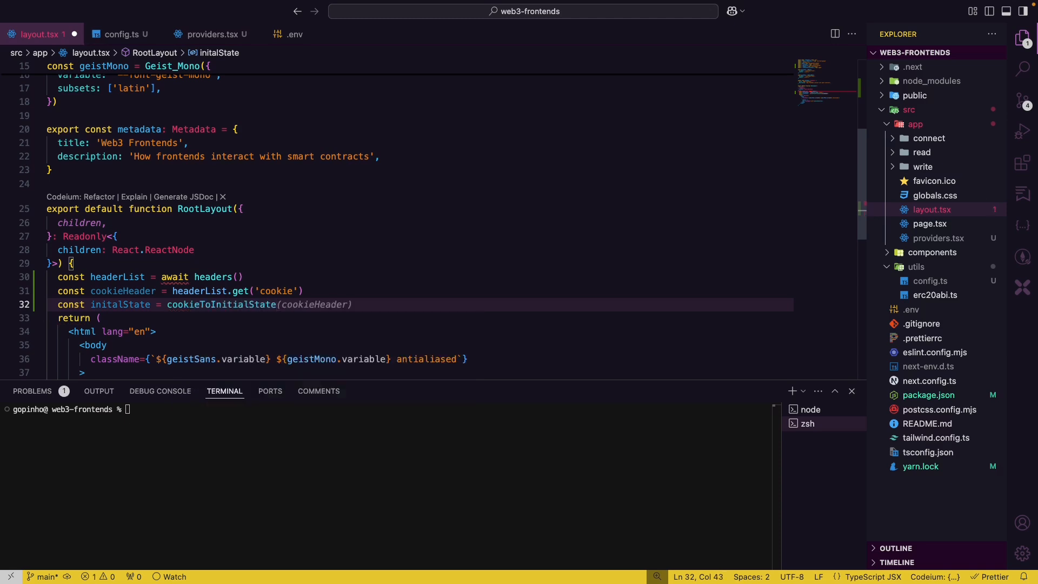
pyautogui.write('getConfig(), cookieHeader)')
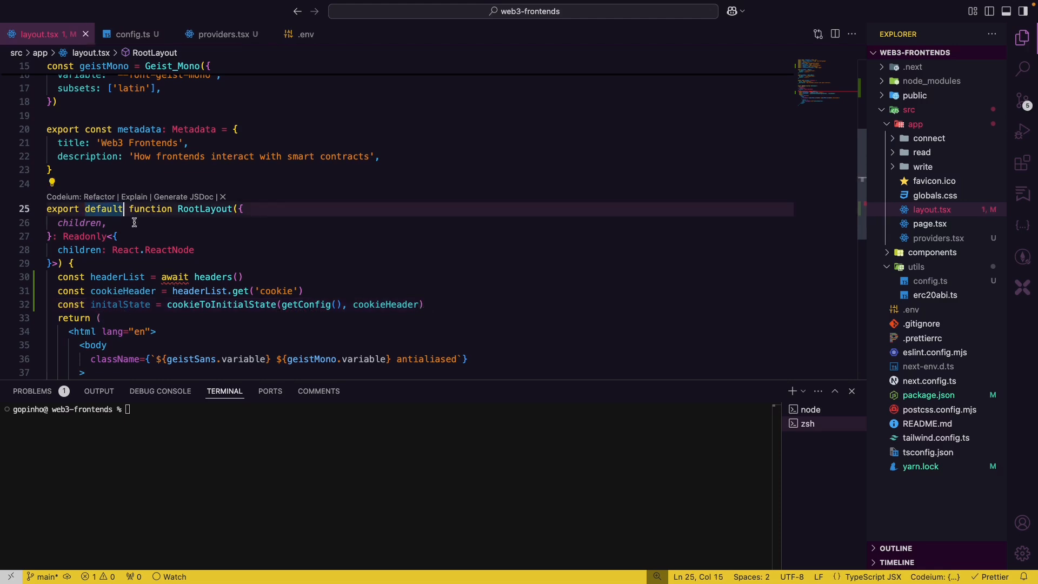
# Make RootLayout async and wrap Navbar and children in <Providers initialState={initalState}>
pyautogui.write('async')
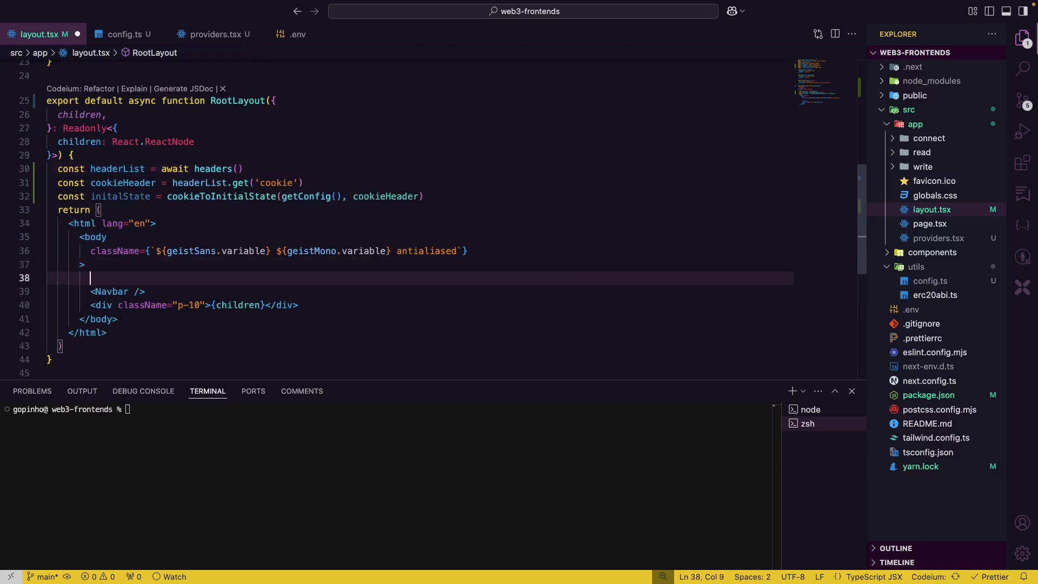
pyautogui.write('Provo')
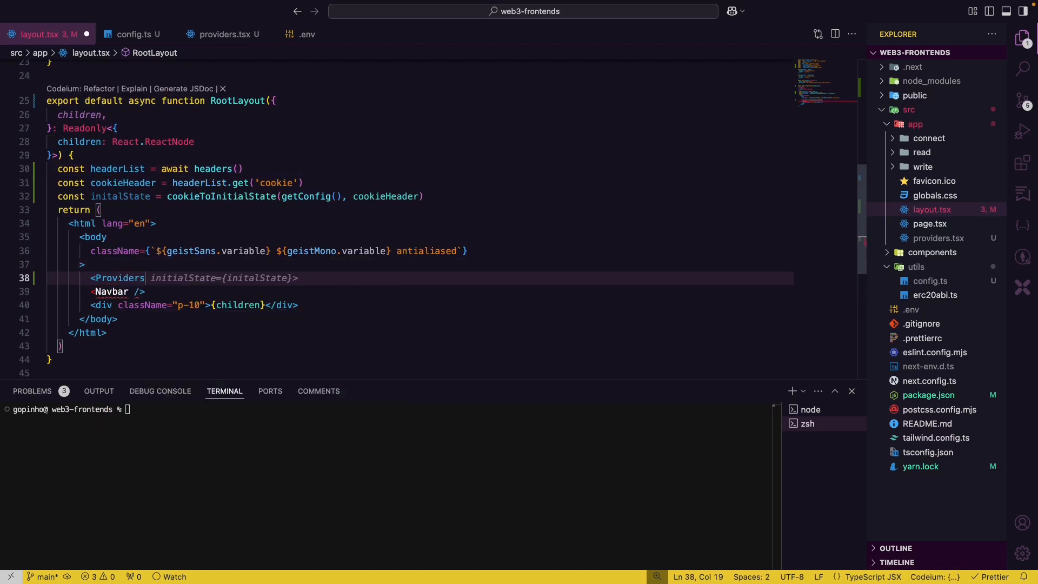
pyautogui.write('</Providers>')
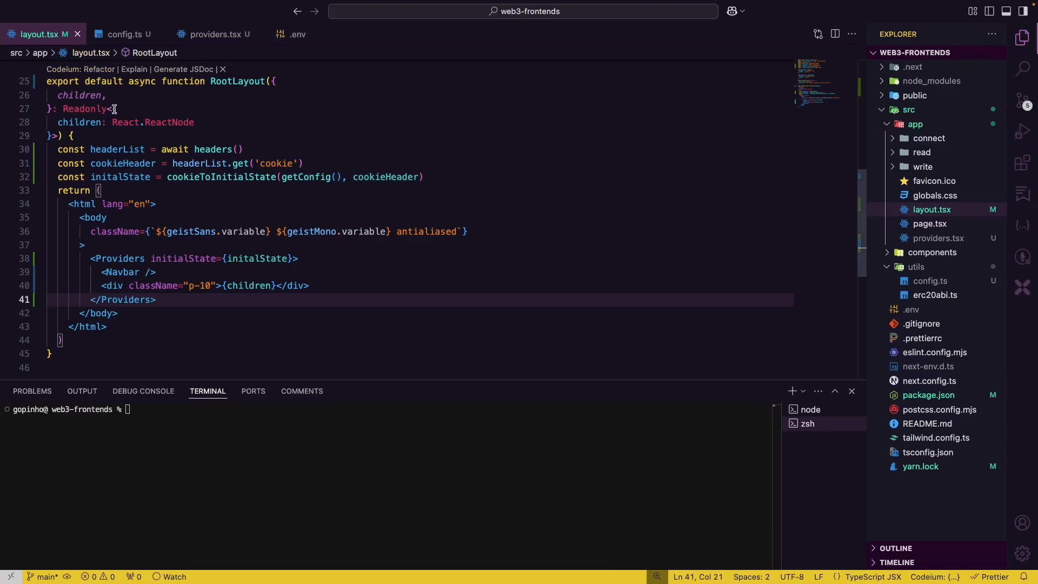
pyautogui.click(212, 34)
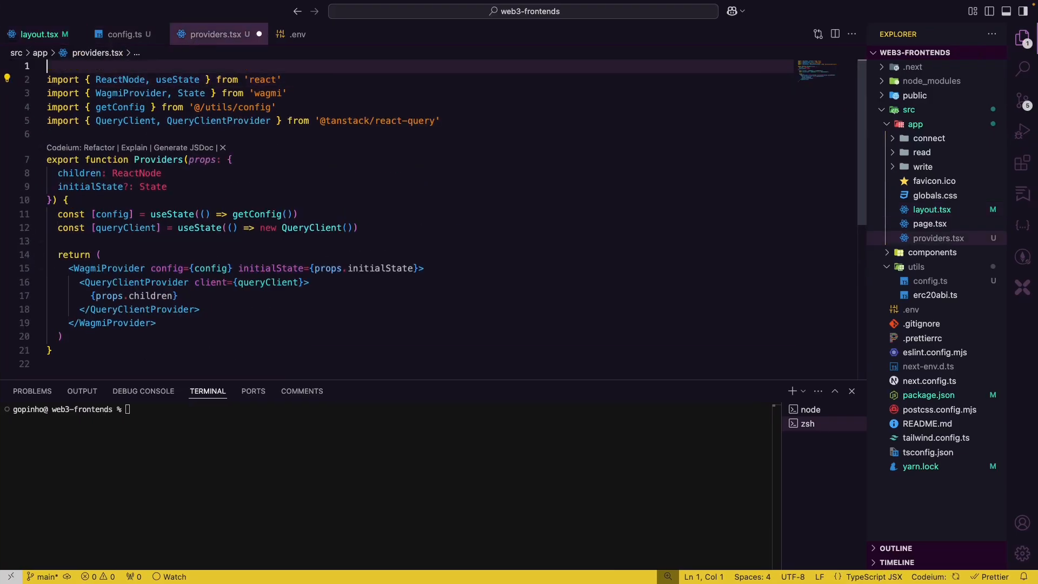
# Add 'use client' as the first line of providers.tsx
pyautogui.write("'use client'")
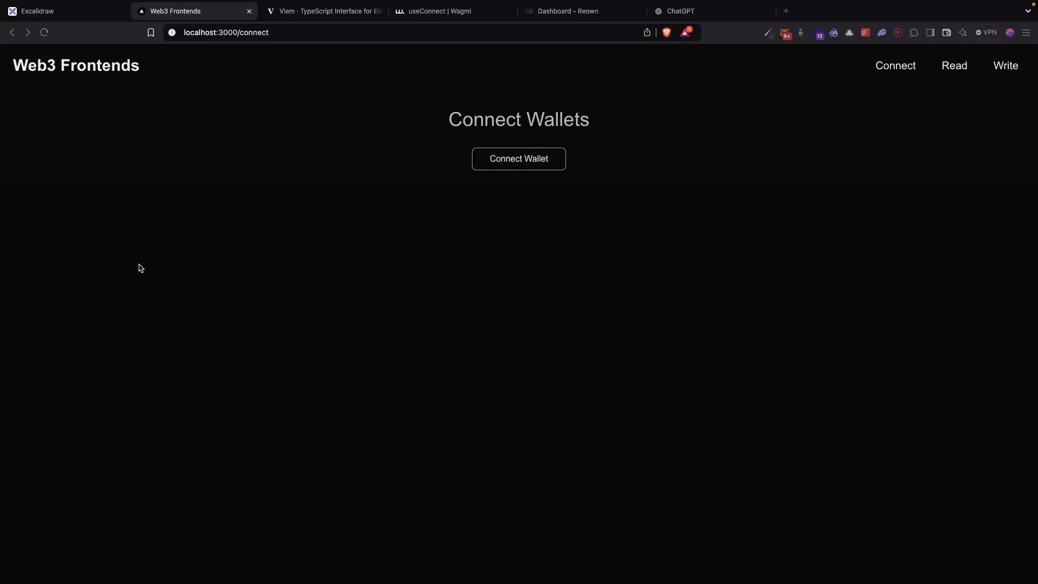
pyautogui.moveTo(430, 28)
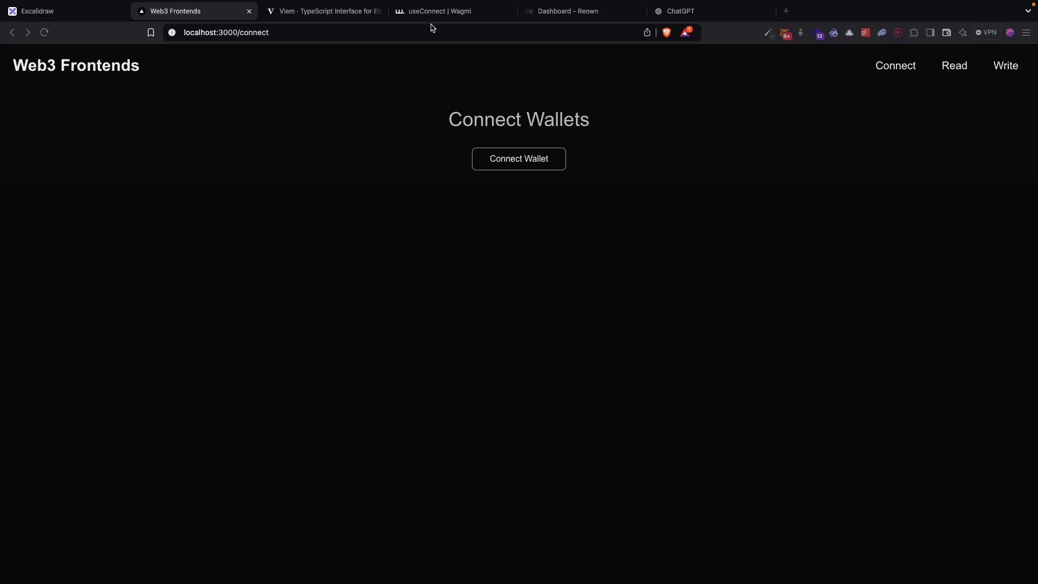
# Review the useConnect hook's index.tsx usage example, highlighting connect, in the Wagmi docs
pyautogui.click(437, 11)
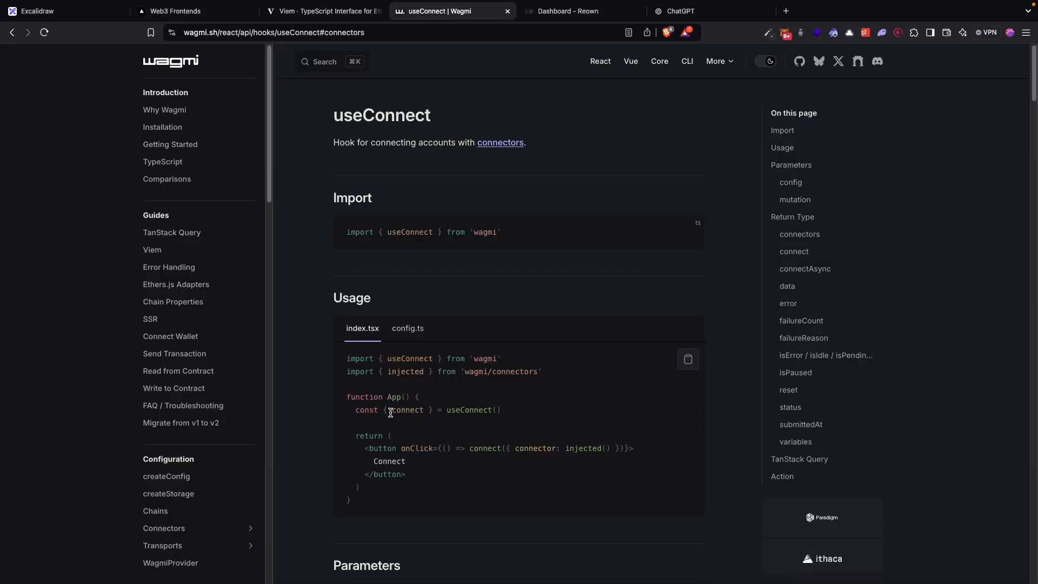
pyautogui.doubleClick(408, 409)
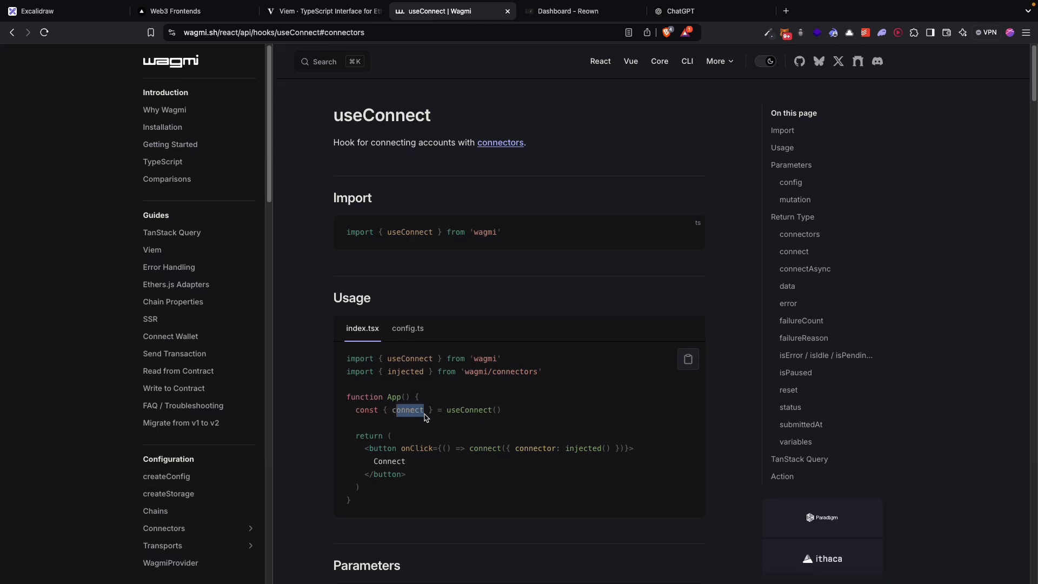
pyautogui.moveTo(427, 421)
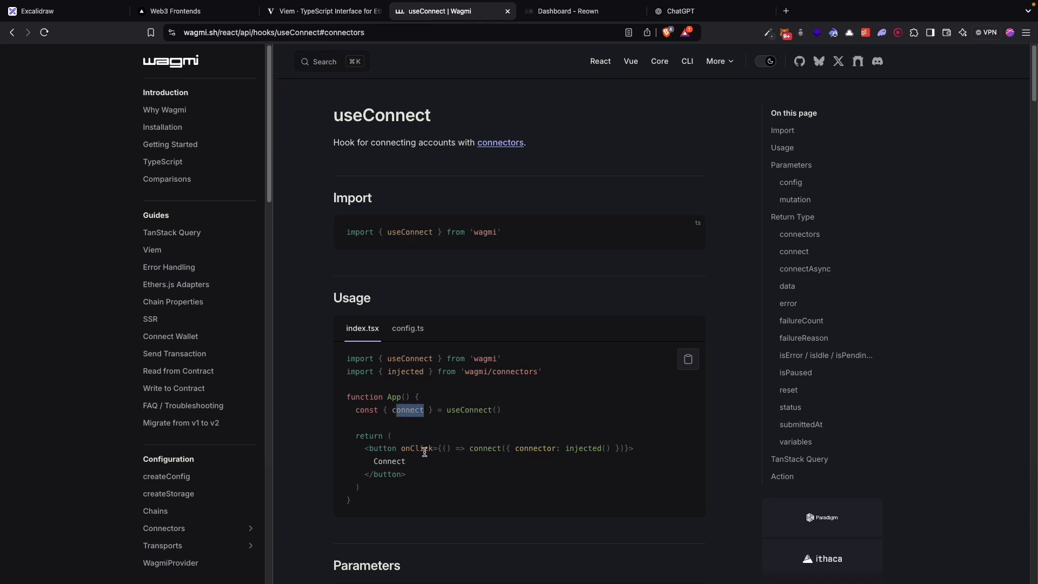
pyautogui.moveTo(568, 457)
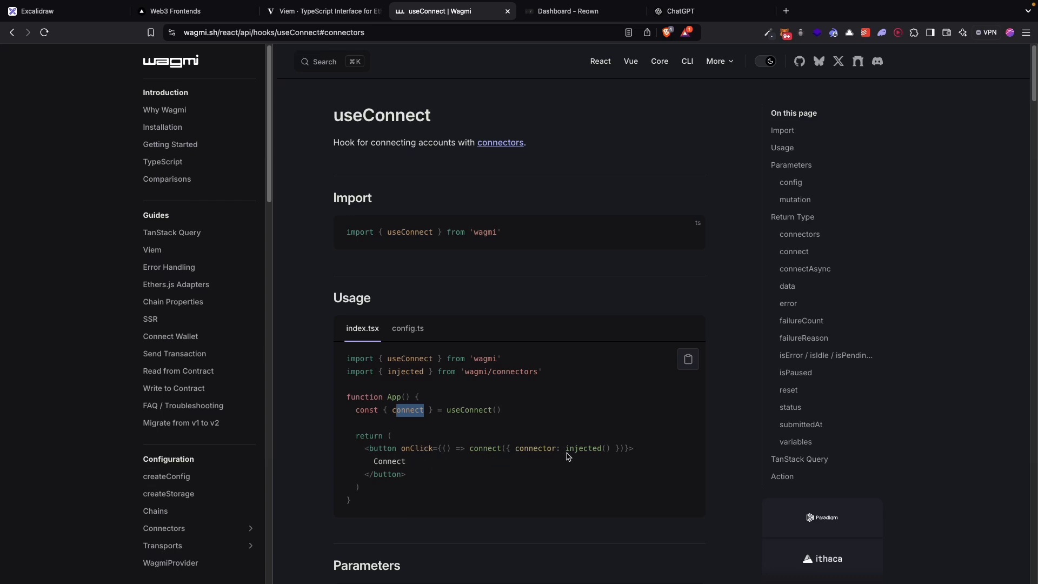
pyautogui.moveTo(597, 459)
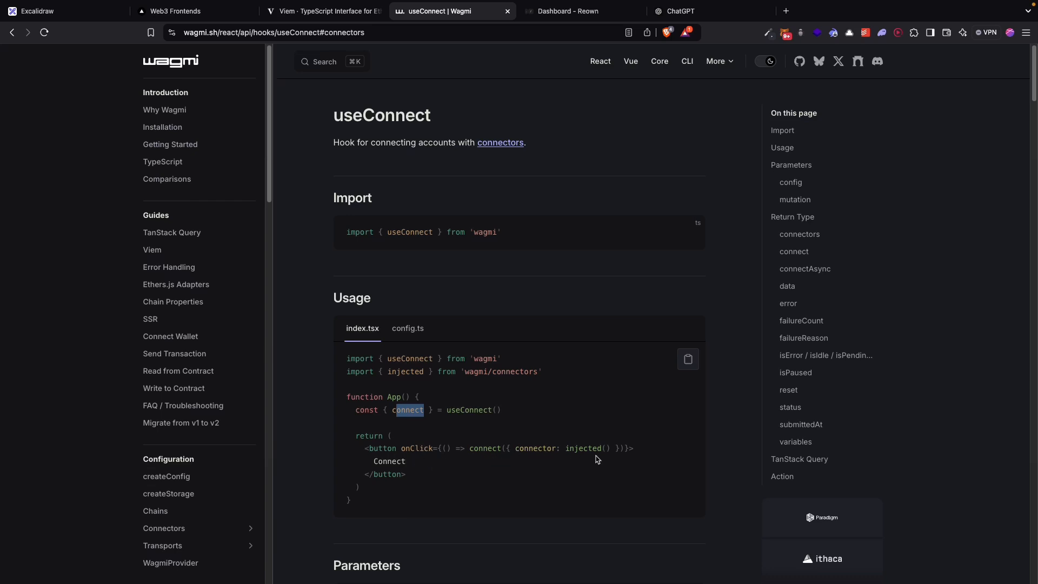
pyautogui.click(176, 11)
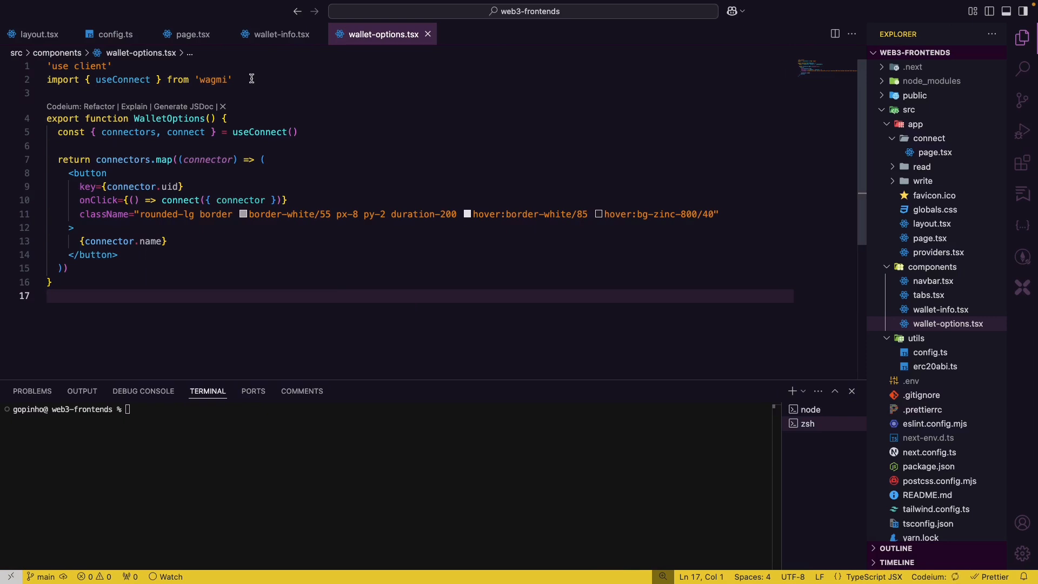
pyautogui.moveTo(181, 132)
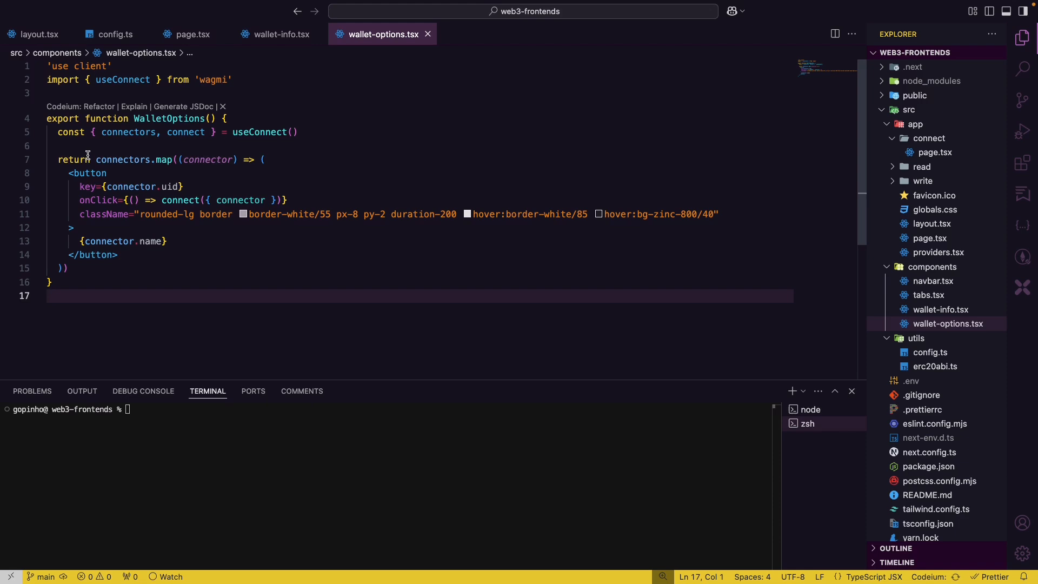
pyautogui.moveTo(161, 160)
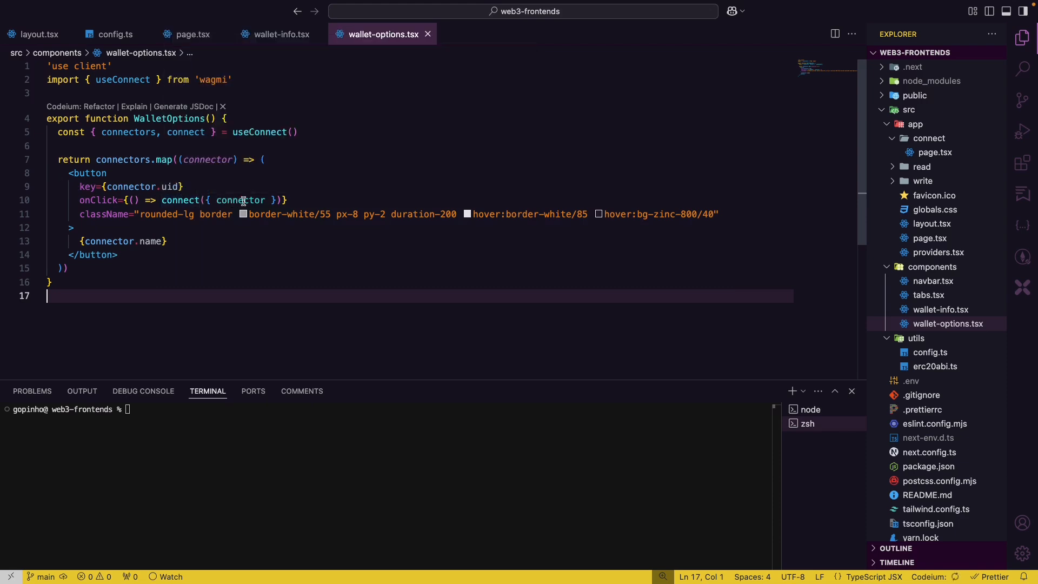
pyautogui.moveTo(241, 200)
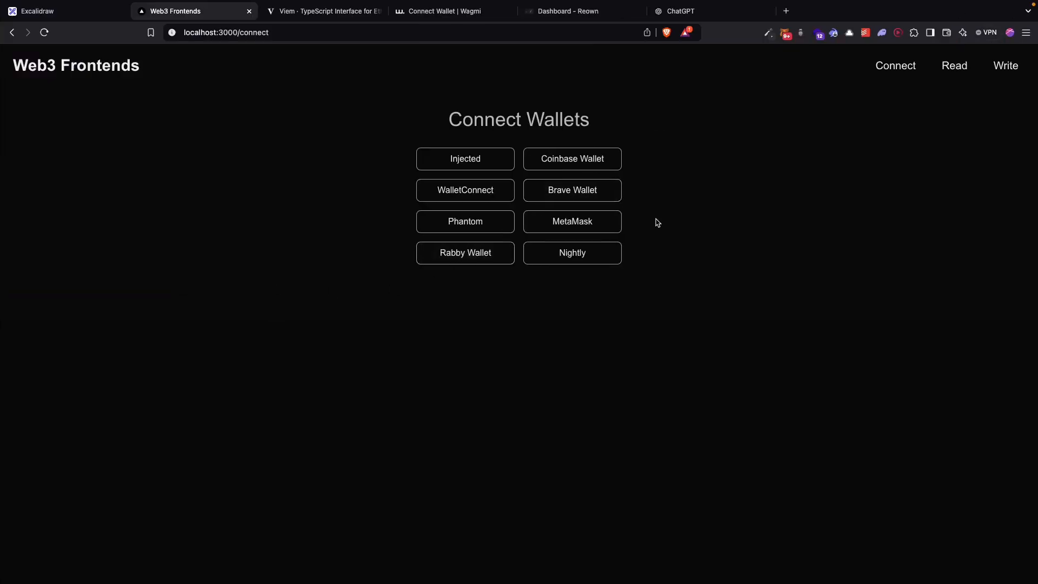
# Connect a wallet through one of the connector buttons on localhost:3000/connect
pyautogui.click(571, 221)
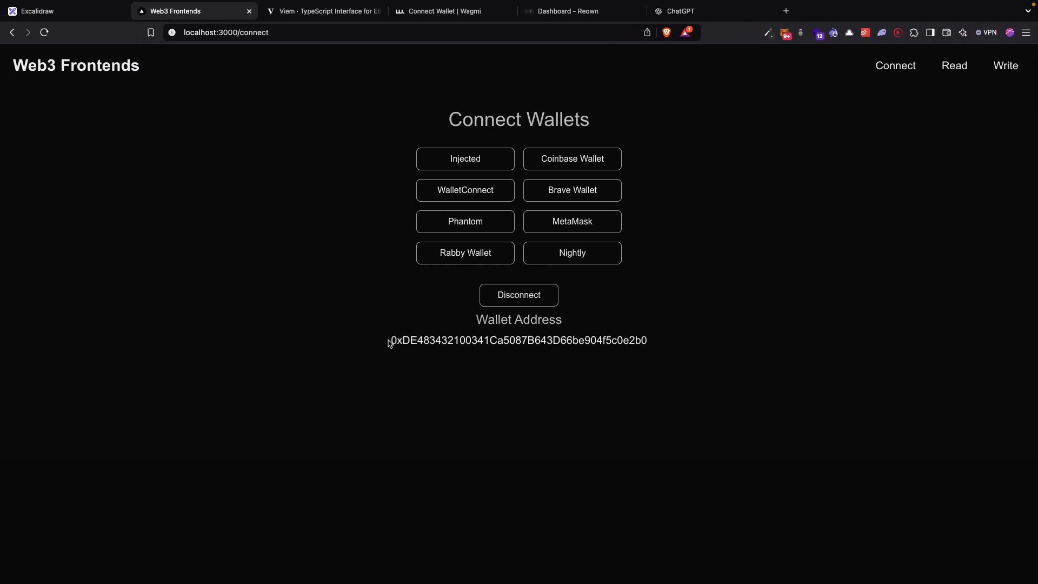
pyautogui.moveTo(680, 351)
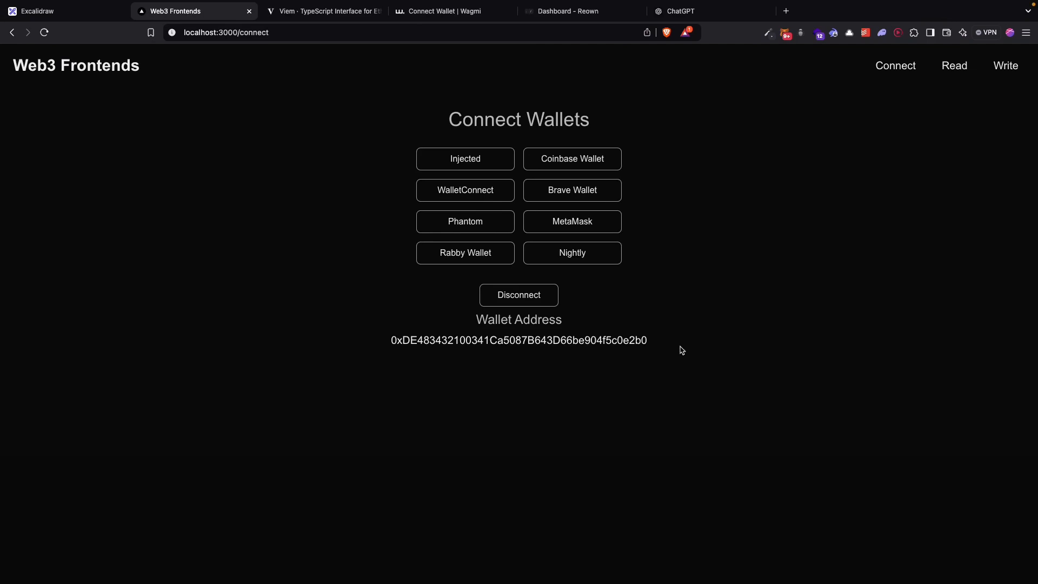
pyautogui.moveTo(681, 351)
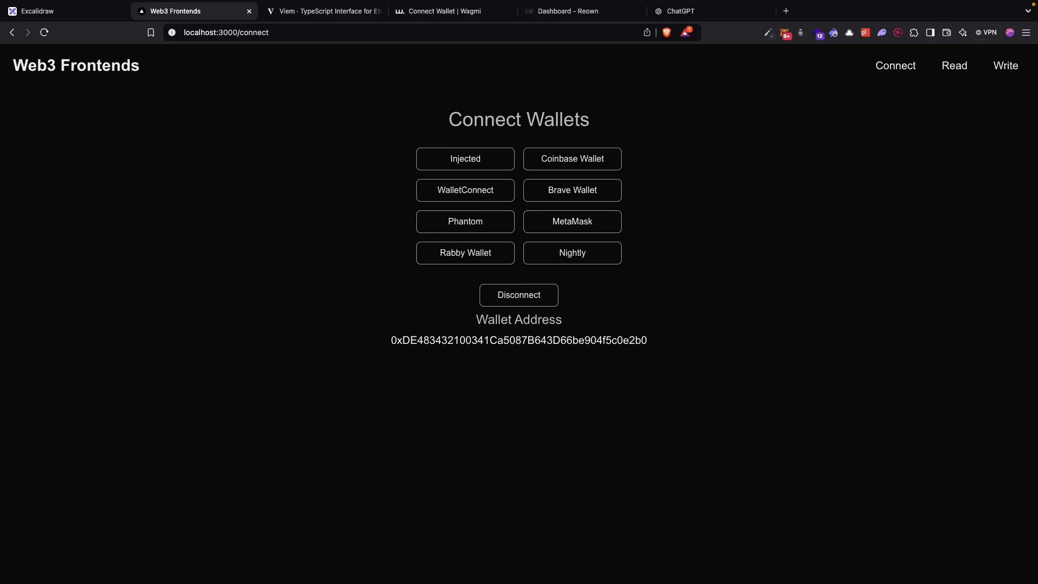
pyautogui.moveTo(381, 375)
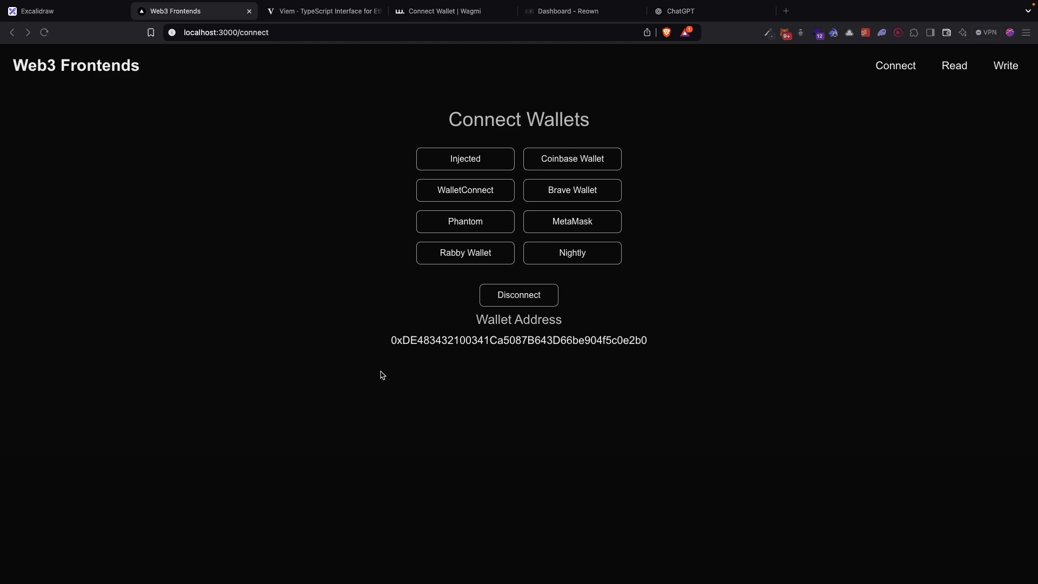
pyautogui.moveTo(357, 343)
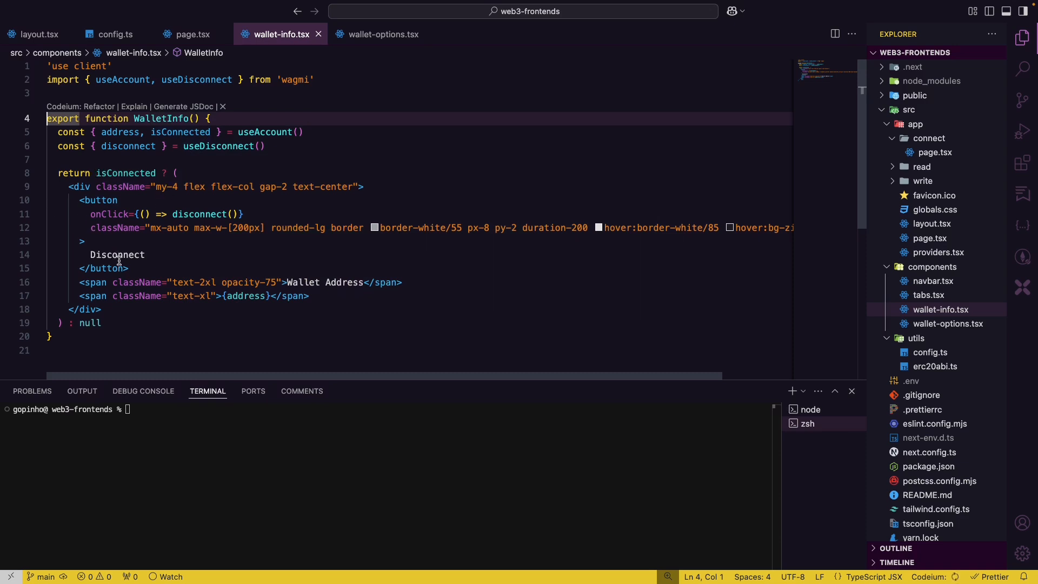
pyautogui.moveTo(156, 267)
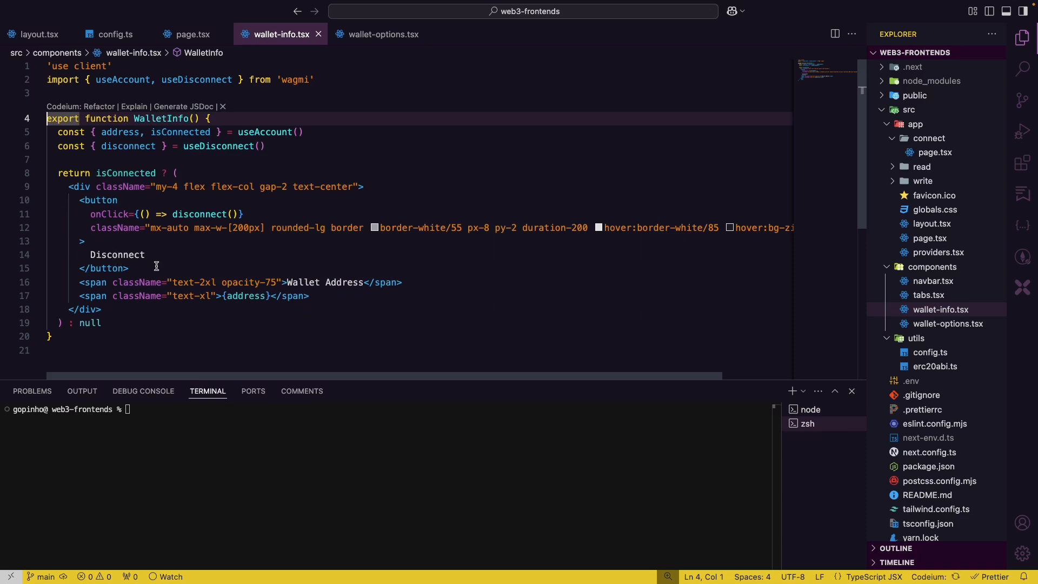
# Highlight the useDisconnect import in wallet-info.tsx, then return to the running connect page
pyautogui.doubleClick(196, 79)
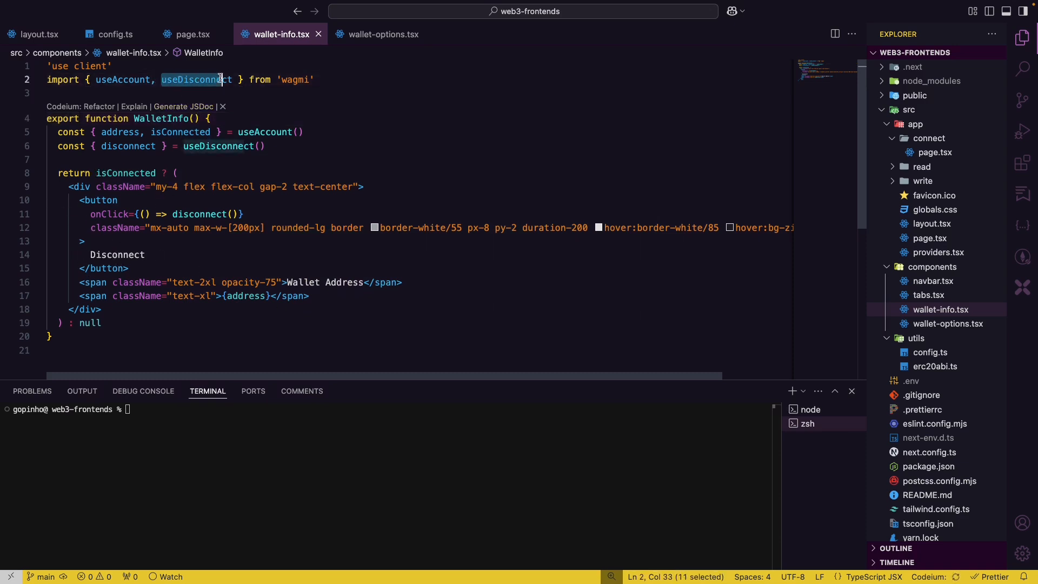
pyautogui.click(339, 79)
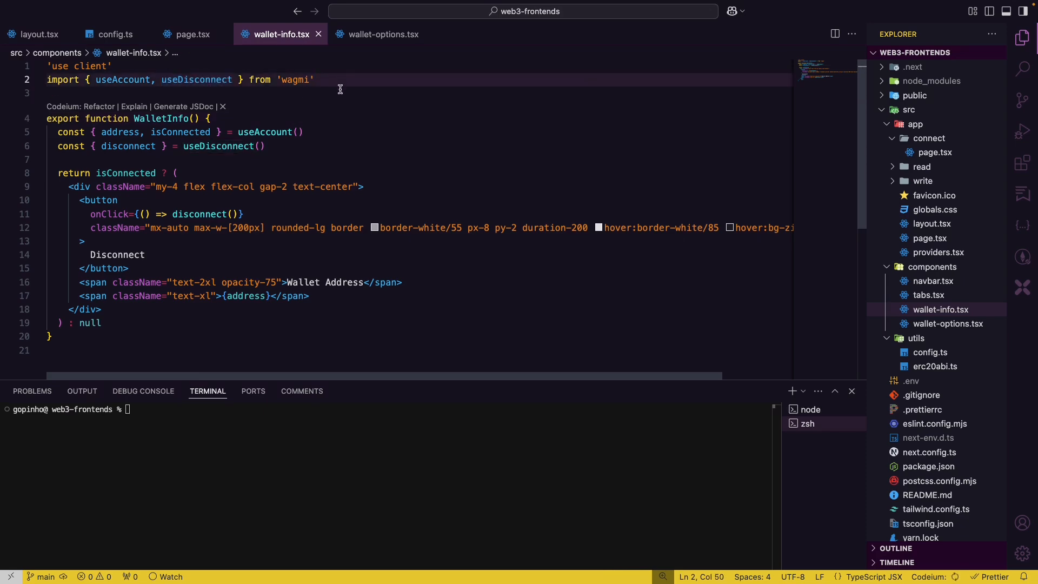
pyautogui.click(437, 11)
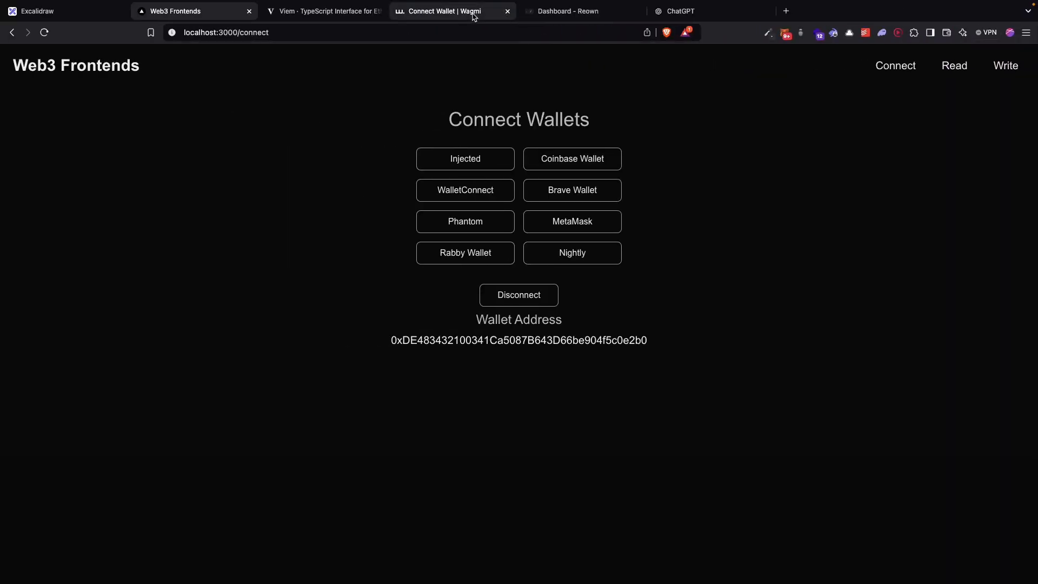
# Browse the Connect Wallet guide's Configure Wagmi section, checking the running app in between
pyautogui.click(441, 11)
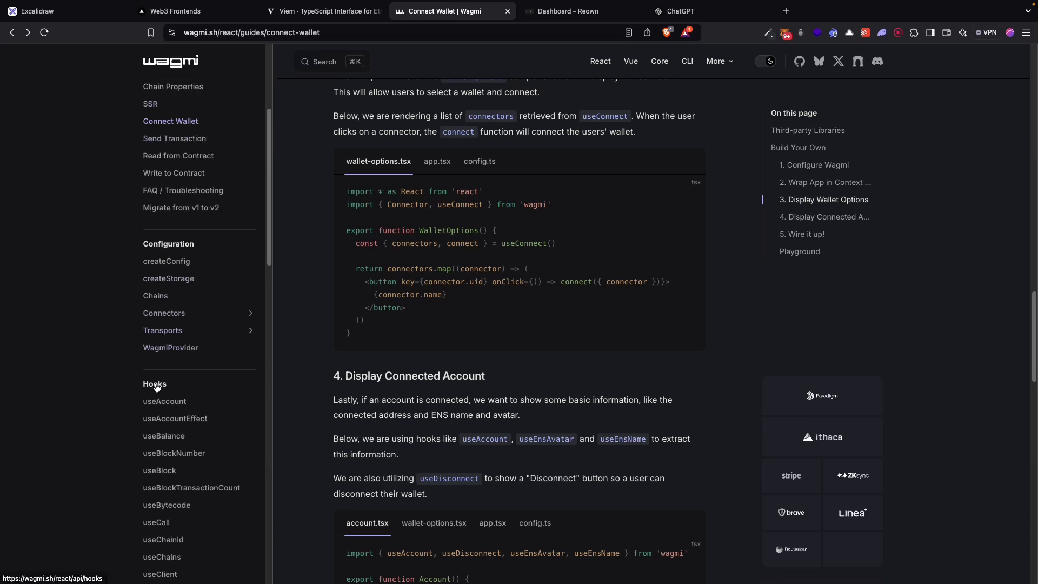
pyautogui.scroll(-3)
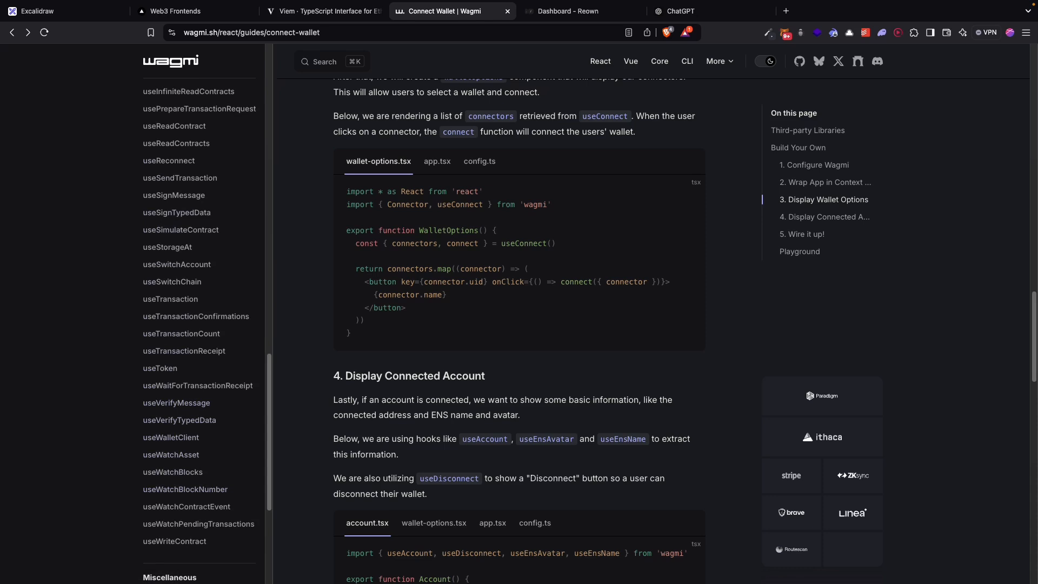
pyautogui.click(193, 11)
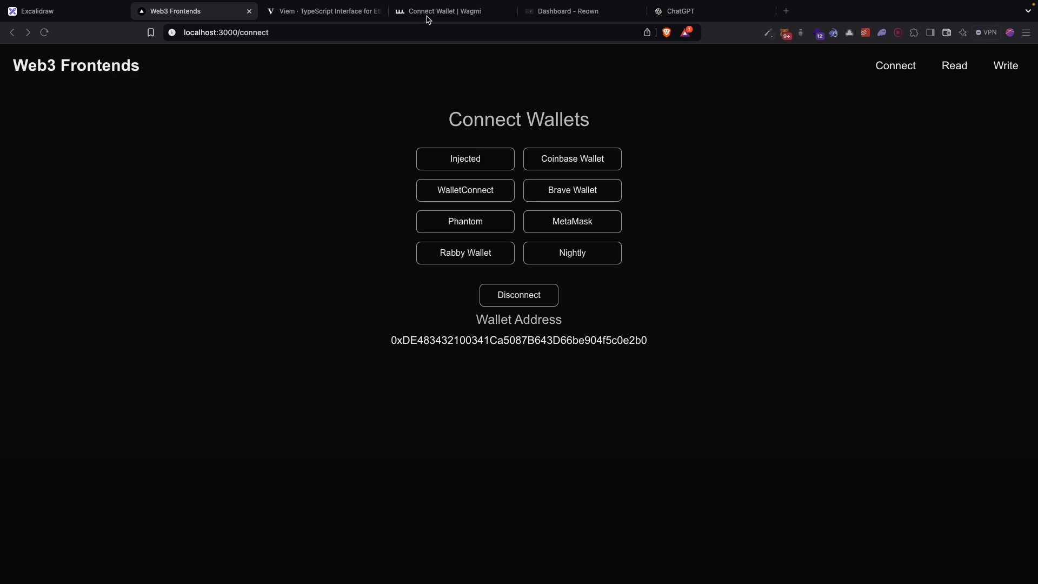
pyautogui.click(436, 11)
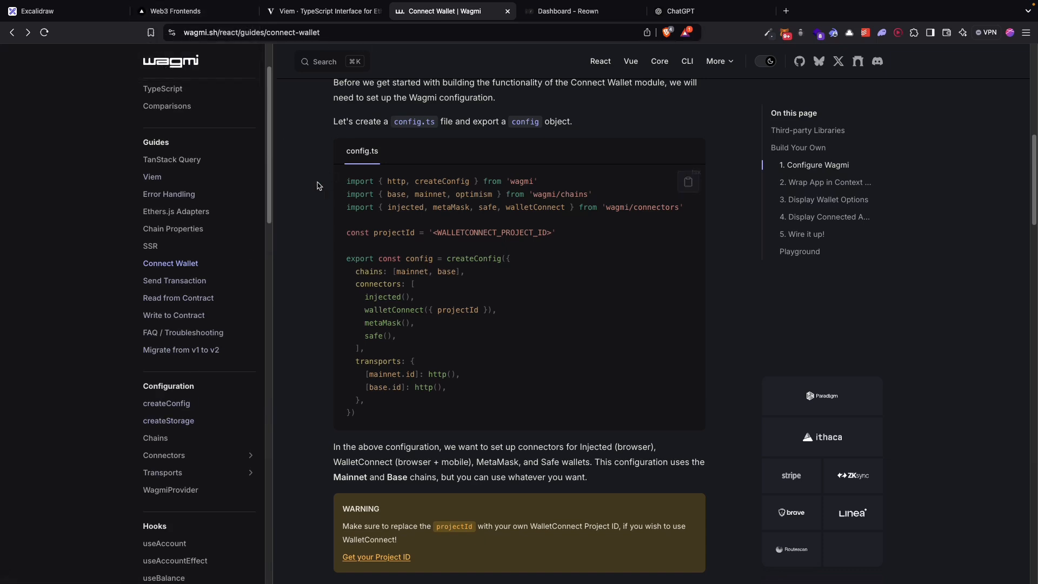
pyautogui.moveTo(173, 311)
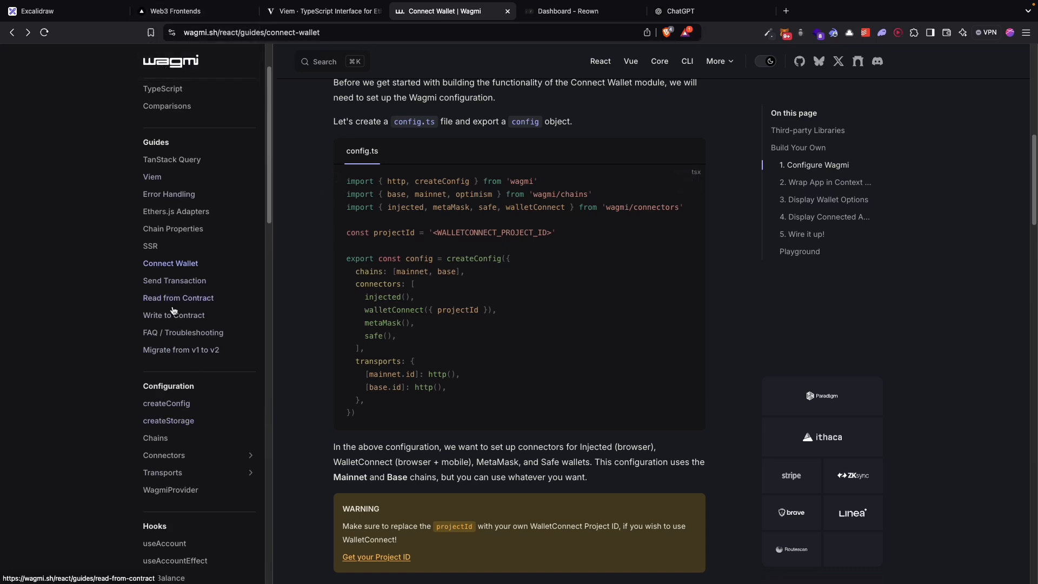